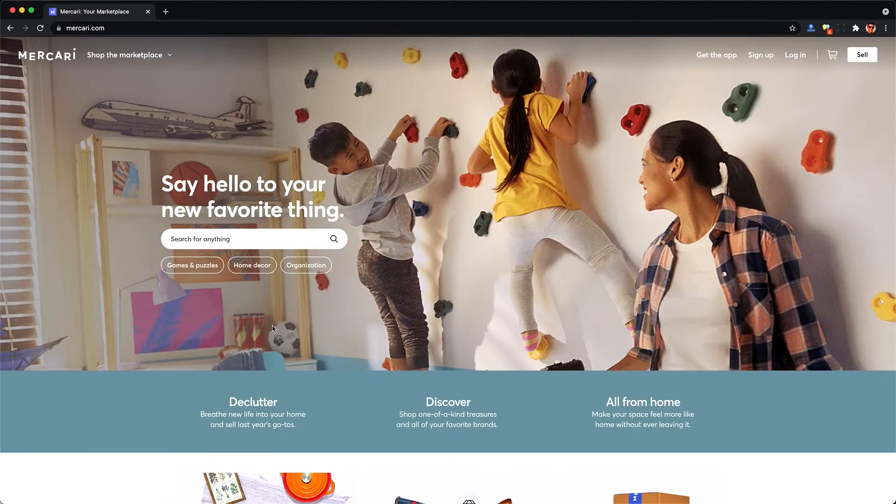
# Browse the Mercari iphone search results and the Google results for 'mercari api'.
pyautogui.scroll(-3)
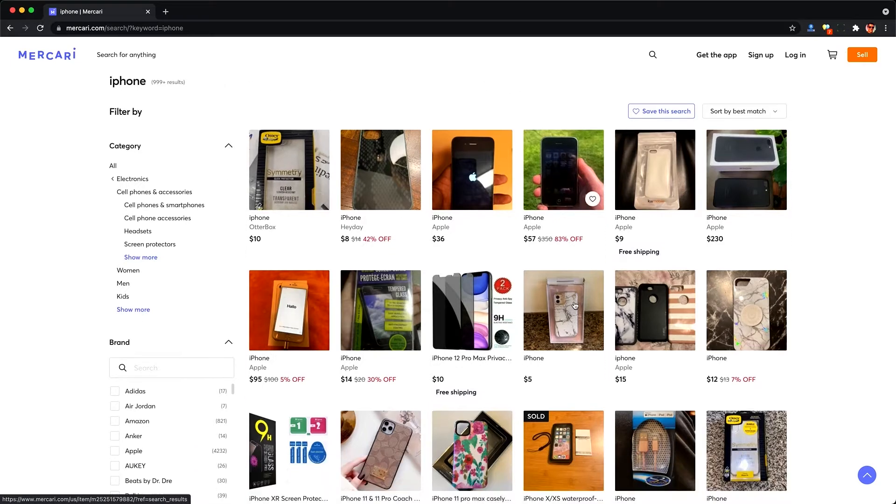
pyautogui.scroll(-3)
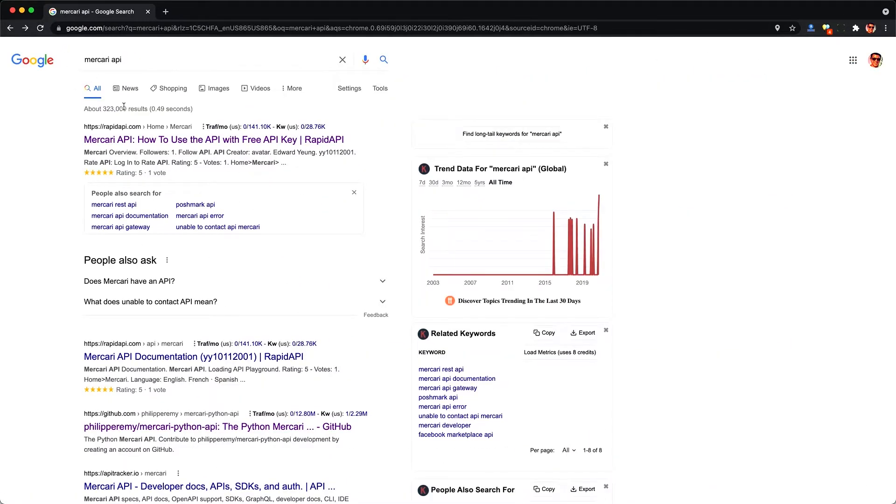
# Open the philipperemy/mercari-python-api GitHub repository from the results and view its README.
pyautogui.click(212, 139)
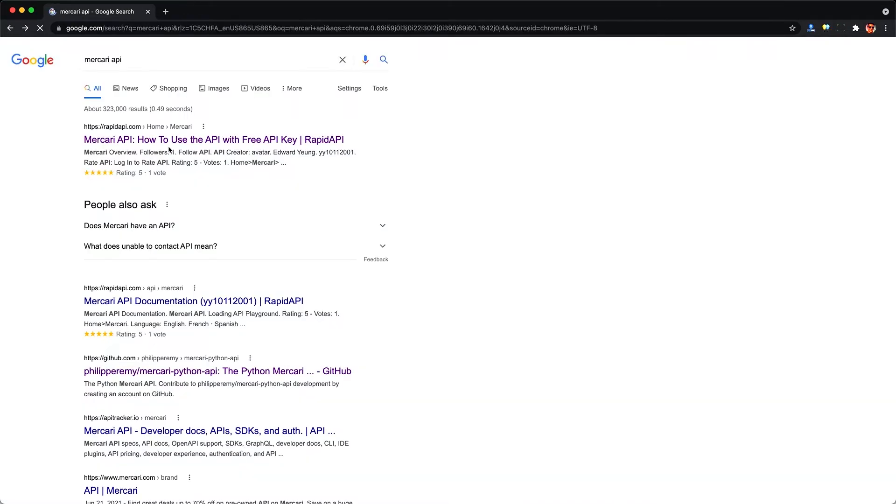
pyautogui.scroll(-3)
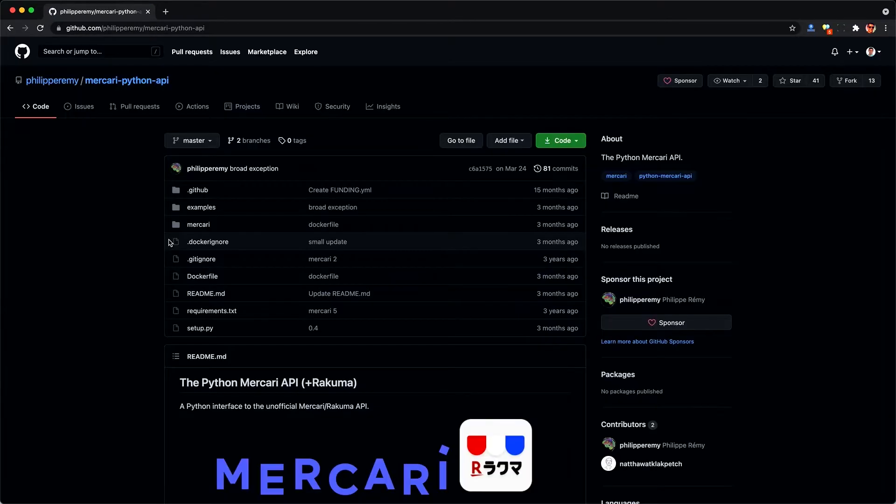
pyautogui.scroll(-3)
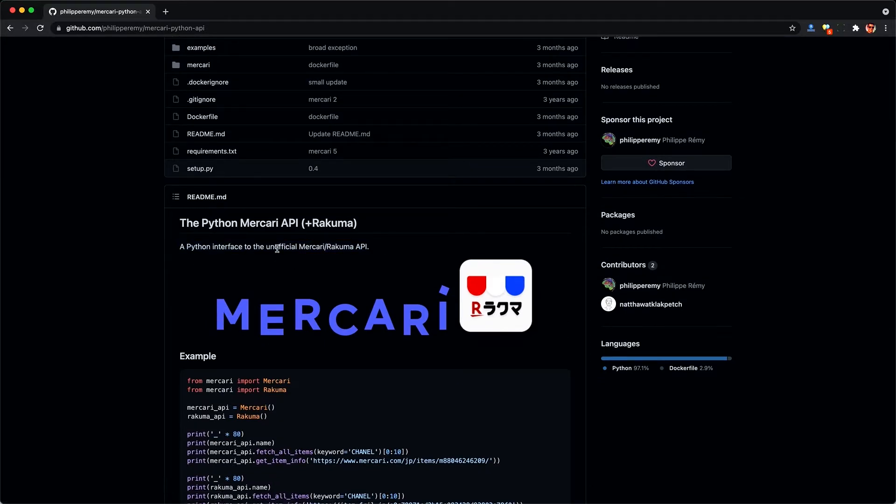
pyautogui.scroll(-3)
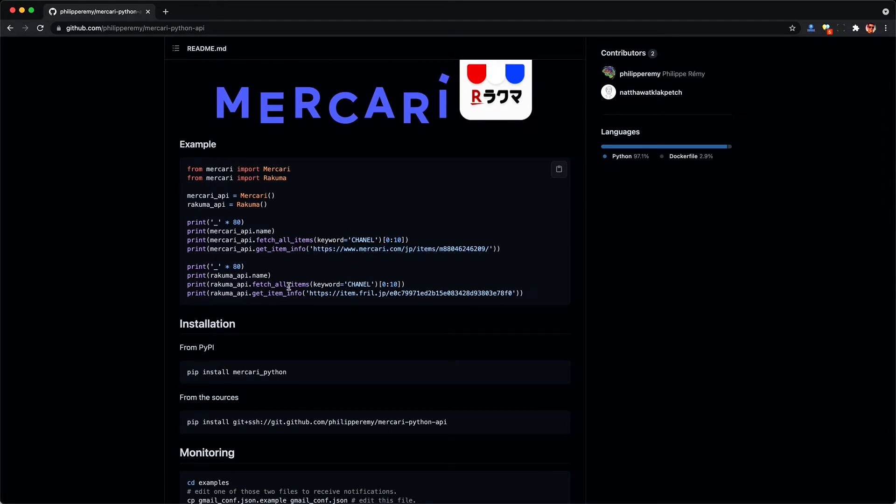
pyautogui.scroll(-3)
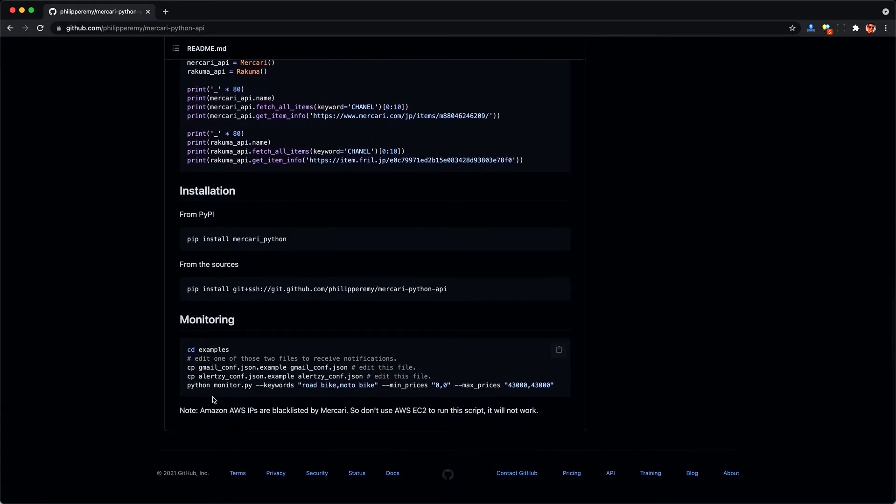
pyautogui.moveTo(201, 410); pyautogui.dragTo(342, 411)
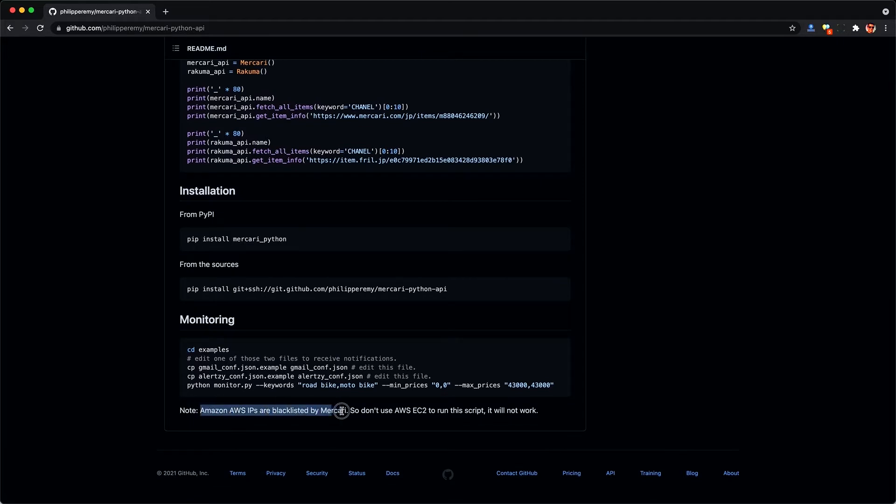
pyautogui.doubleClick(289, 411)
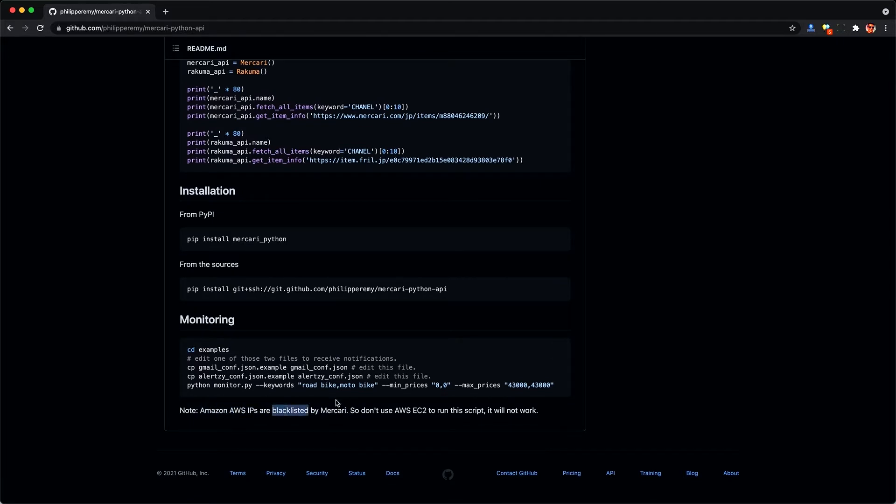
pyautogui.click(322, 422)
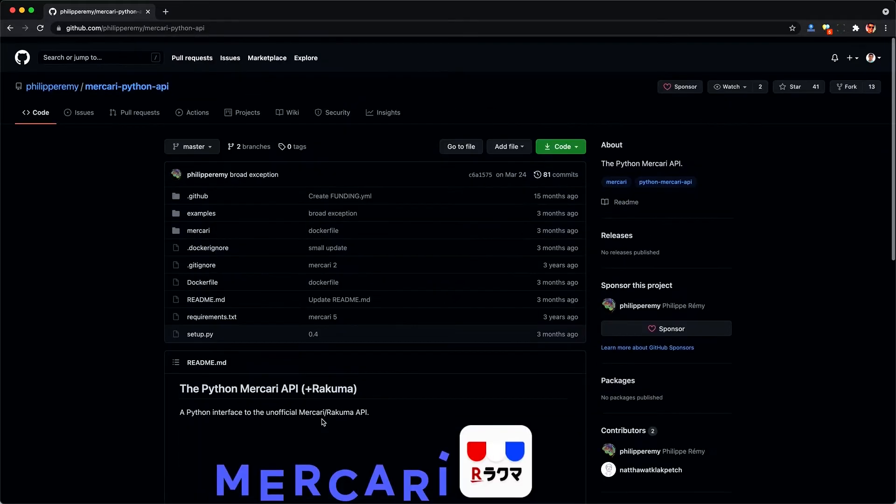
# Navigate the browser back to the mercari.com home page.
pyautogui.click(132, 28)
pyautogui.write('mercari.com')
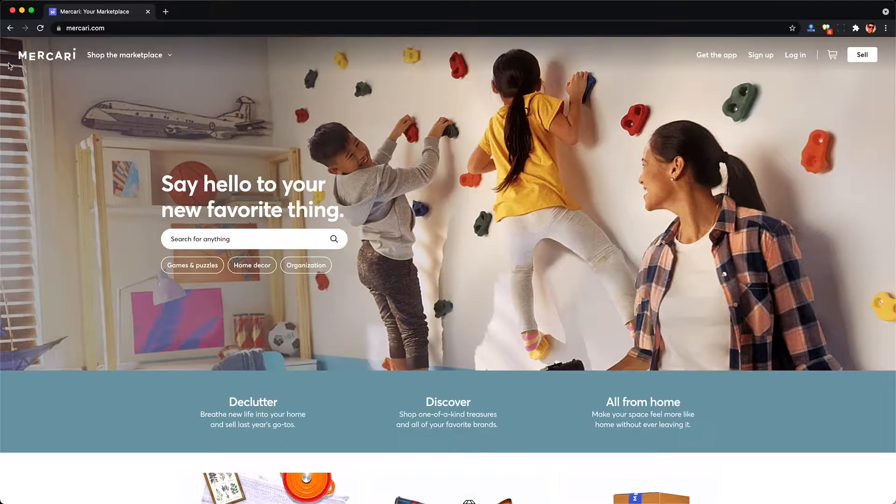
# Browse the marketplace to the Electronics > Cell Phones & Smartphones category.
pyautogui.click(124, 54)
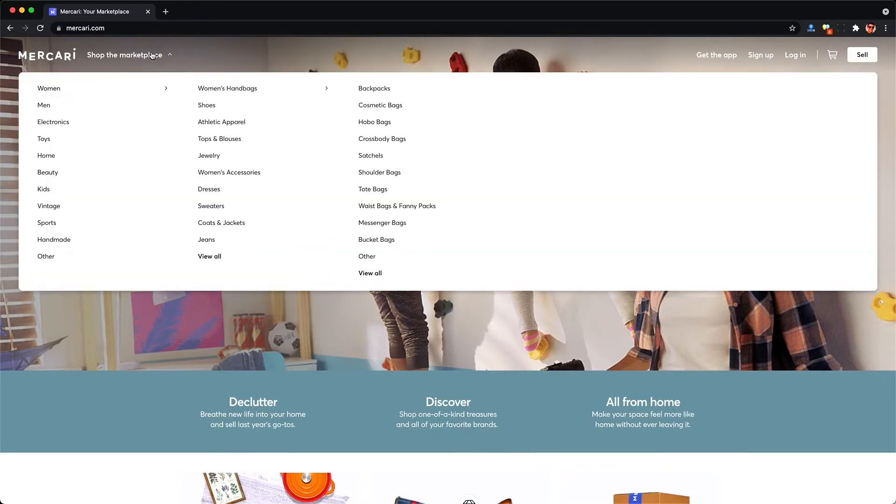
pyautogui.moveTo(53, 121)
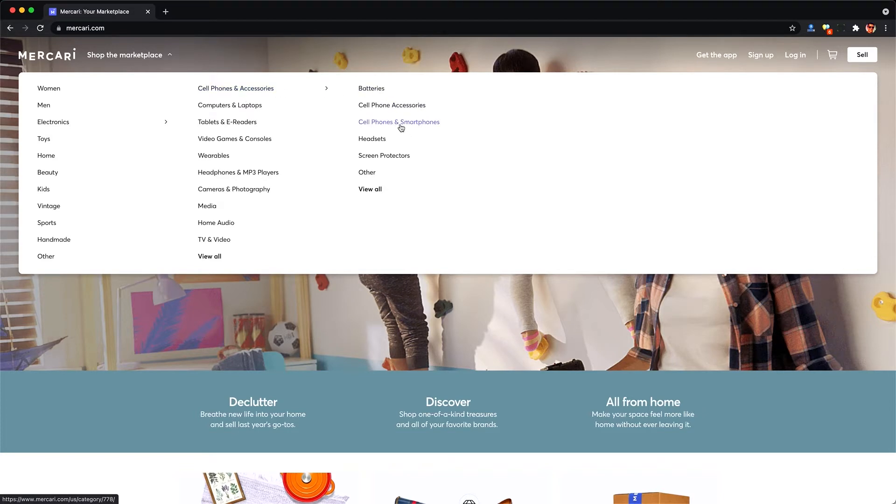
pyautogui.click(398, 121)
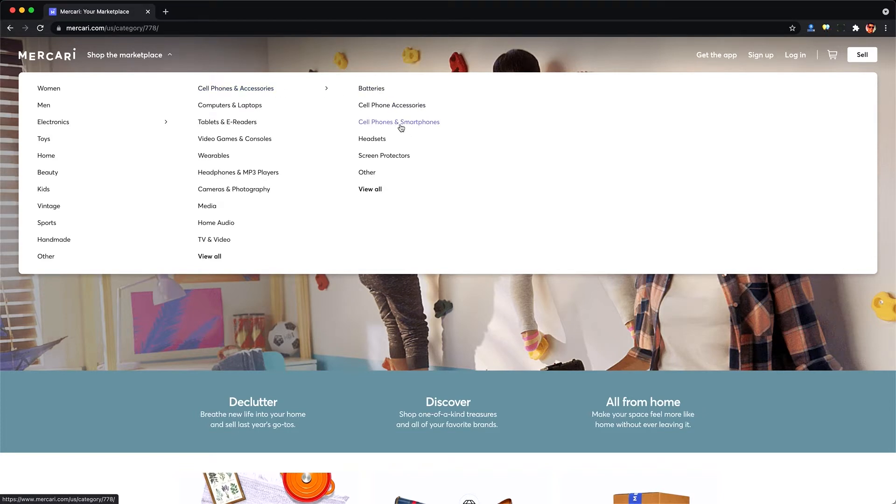
pyautogui.click(399, 122)
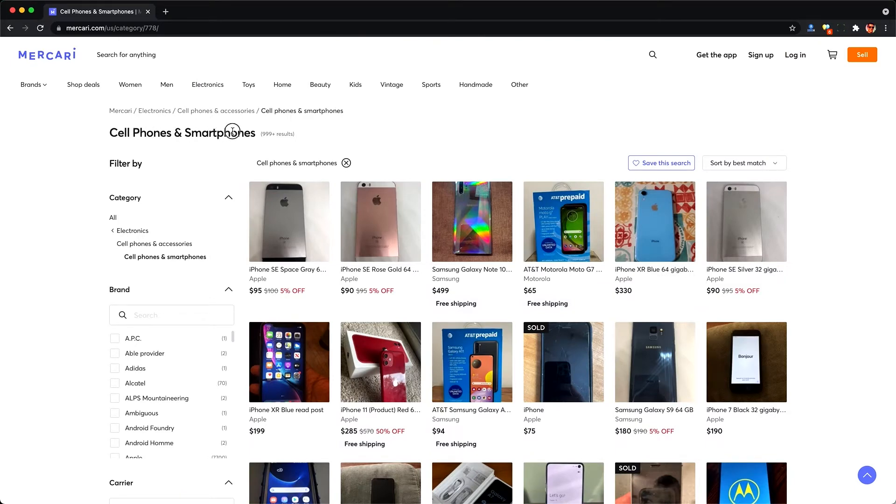
pyautogui.moveTo(391, 236)
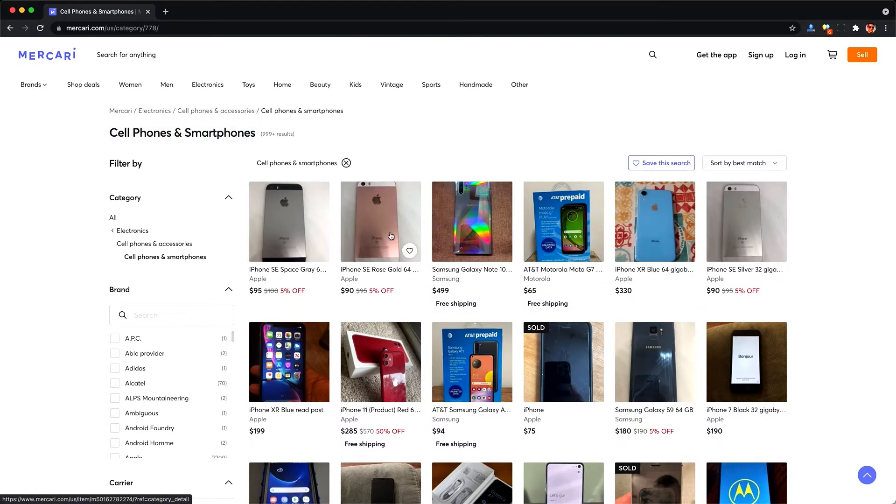
pyautogui.moveTo(484, 264)
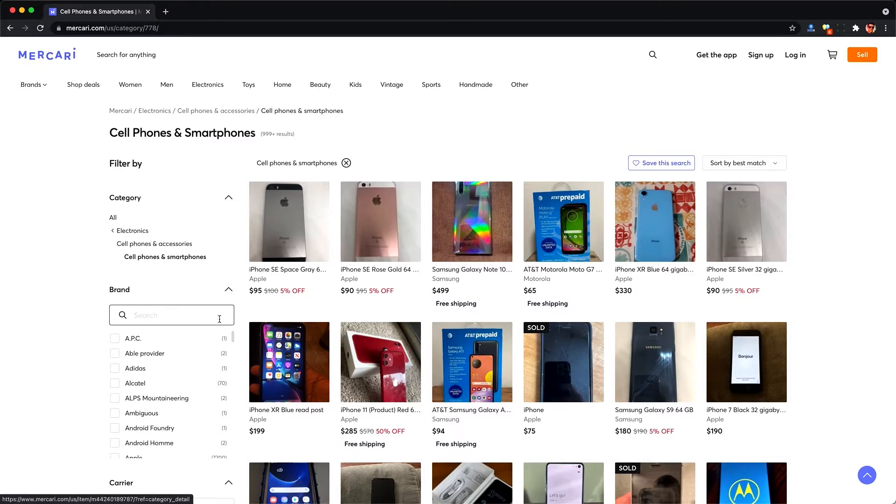
# Filter the cell phone listings to the Apple brand.
pyautogui.scroll(-3)
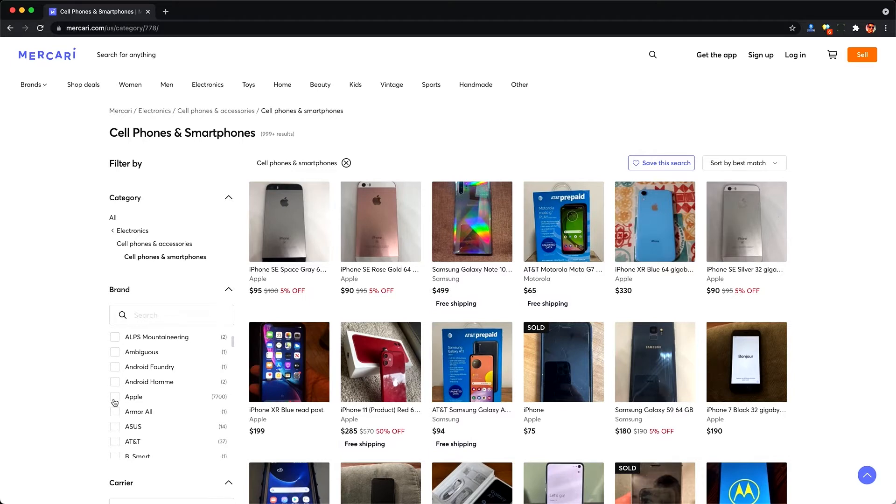
pyautogui.click(115, 397)
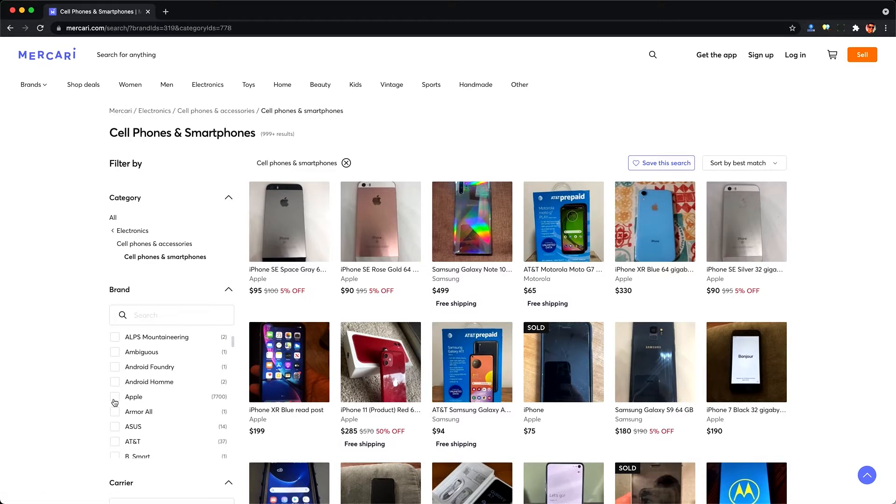
pyautogui.click(115, 396)
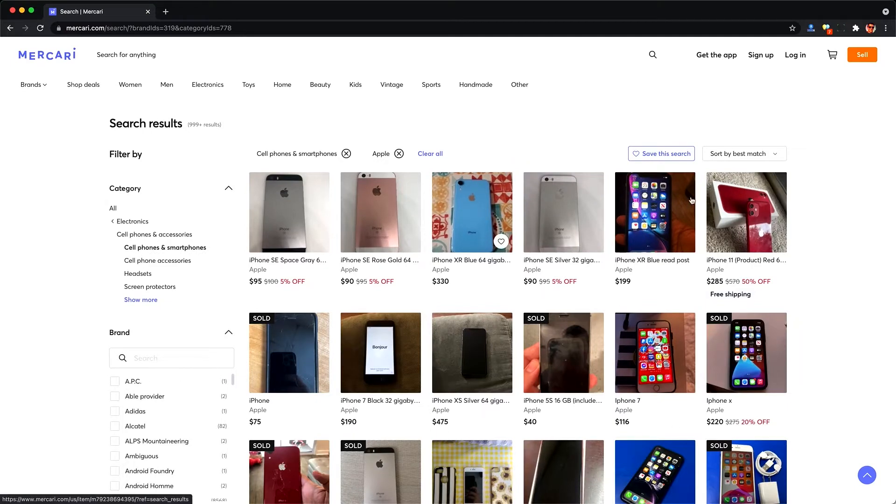
# Inspect the page in Chrome DevTools and switch to the Network panel filtered to XHR.
pyautogui.rightClick(692, 200)
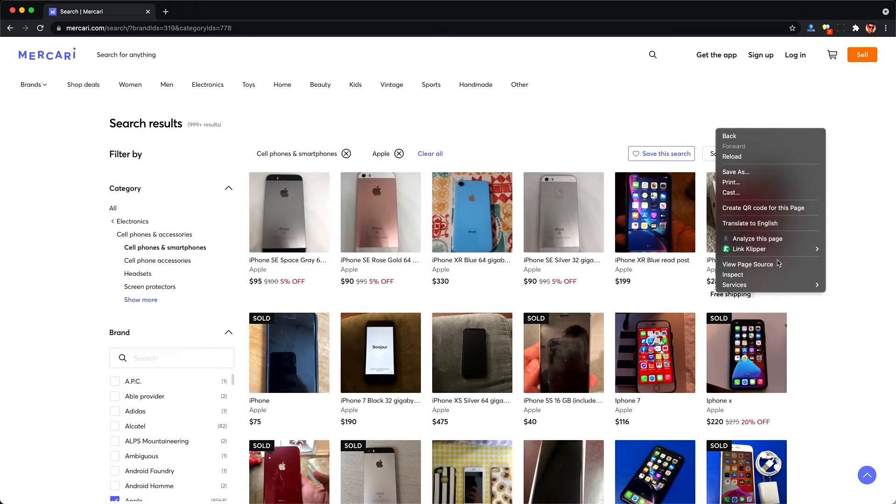
pyautogui.click(746, 212)
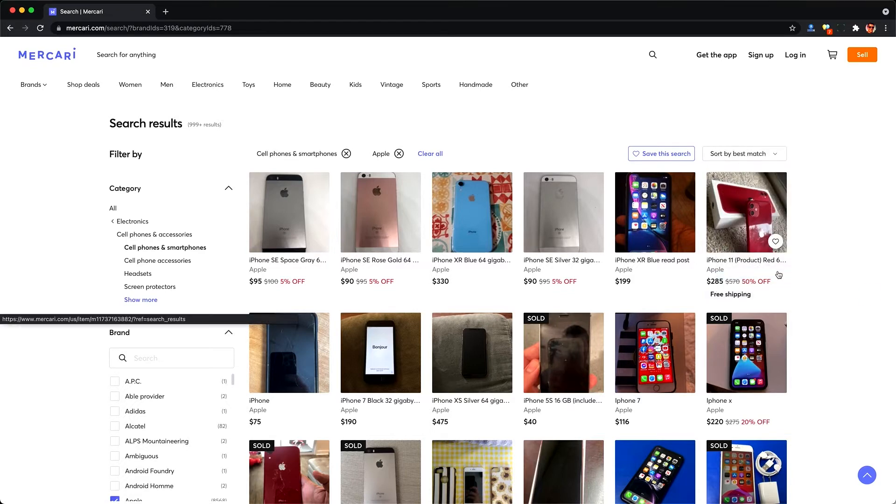
pyautogui.press('f12')
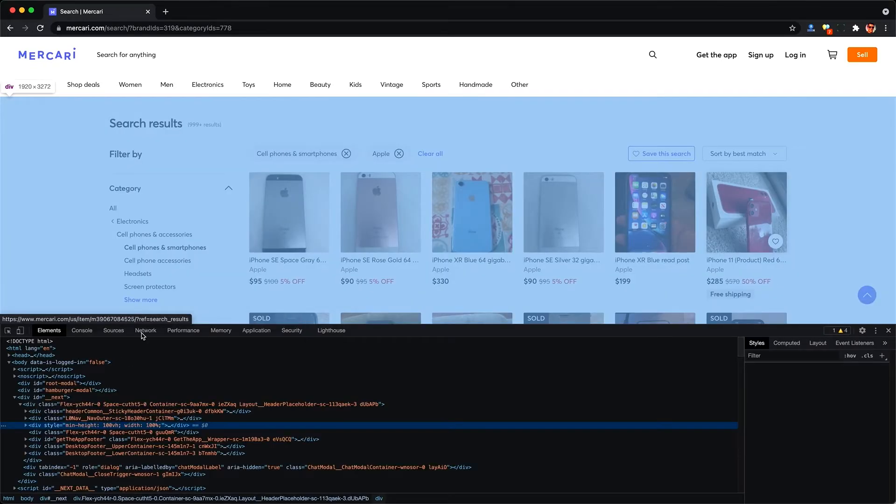
pyautogui.click(145, 330)
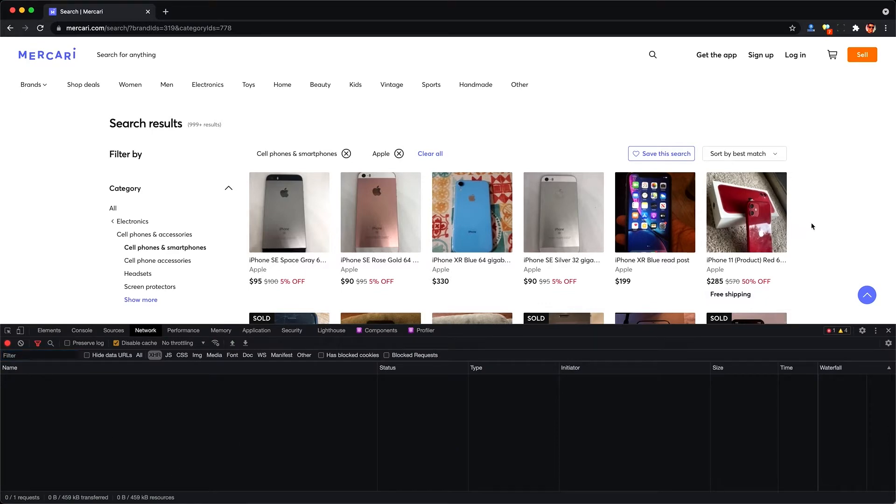
# Scroll the listings so the searchFacetQuery API request is captured.
pyautogui.scroll(-3)
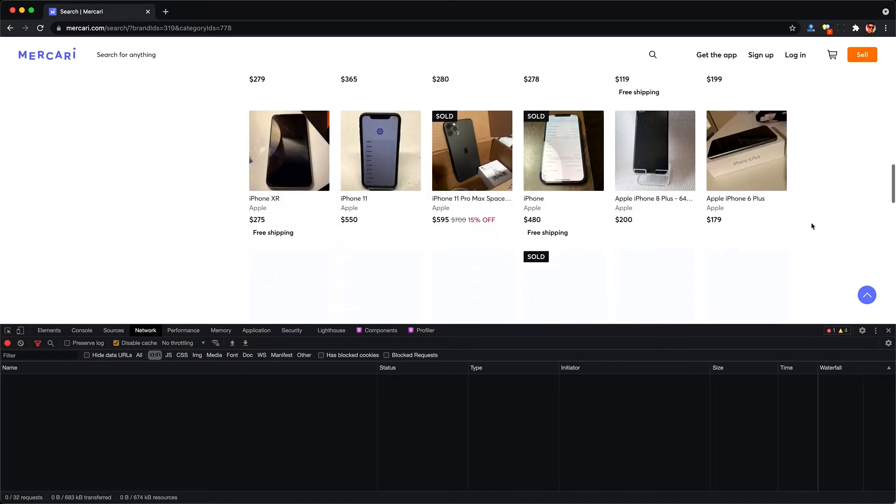
pyautogui.scroll(-3)
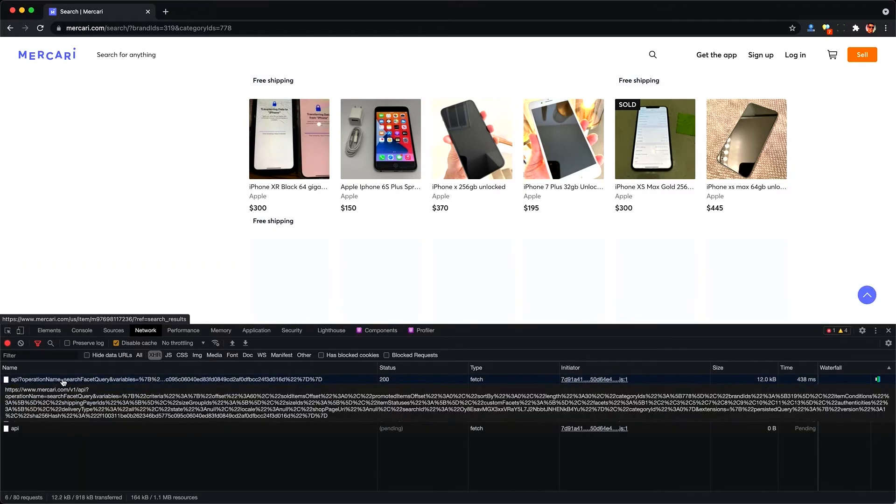
# Preview the searchFacetQuery response, expanding data, itemsList and item 0 to see the first iPhone's fields.
pyautogui.click(75, 380)
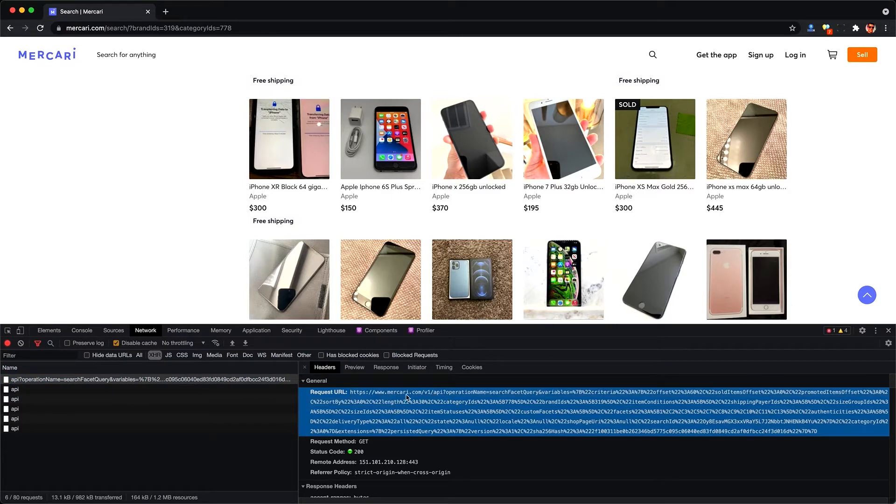
pyautogui.moveTo(594, 407)
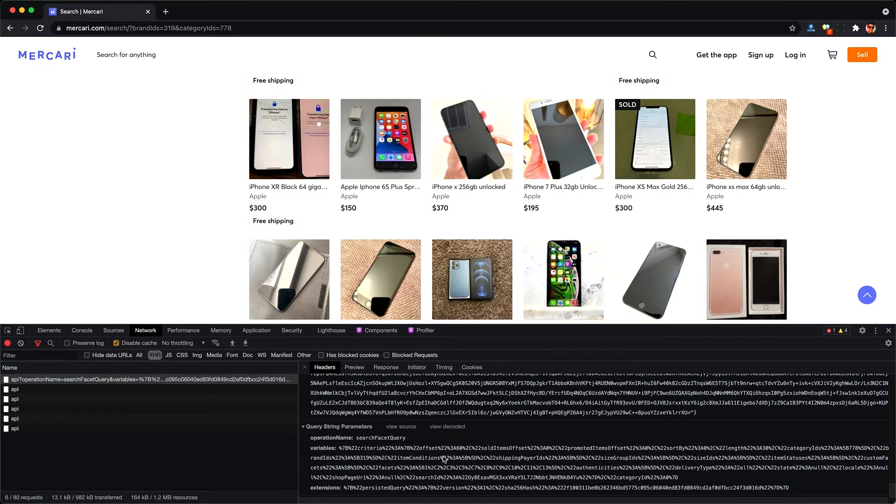
pyautogui.click(355, 367)
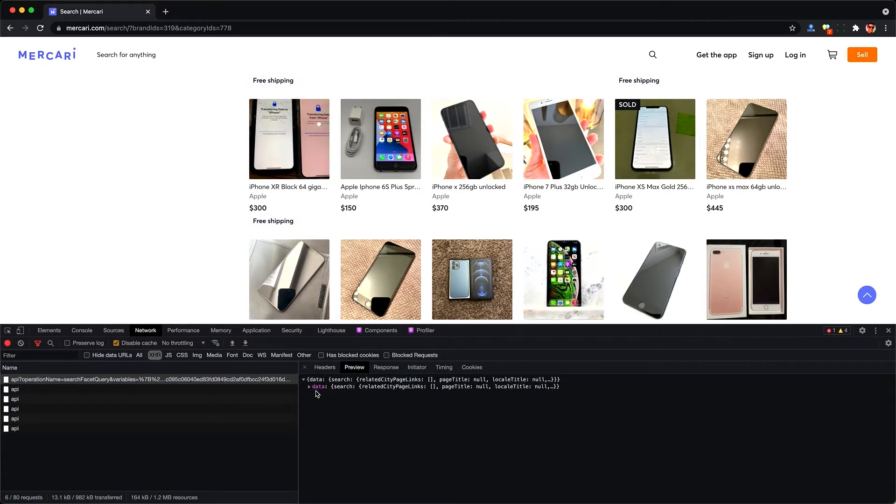
pyautogui.click(309, 394)
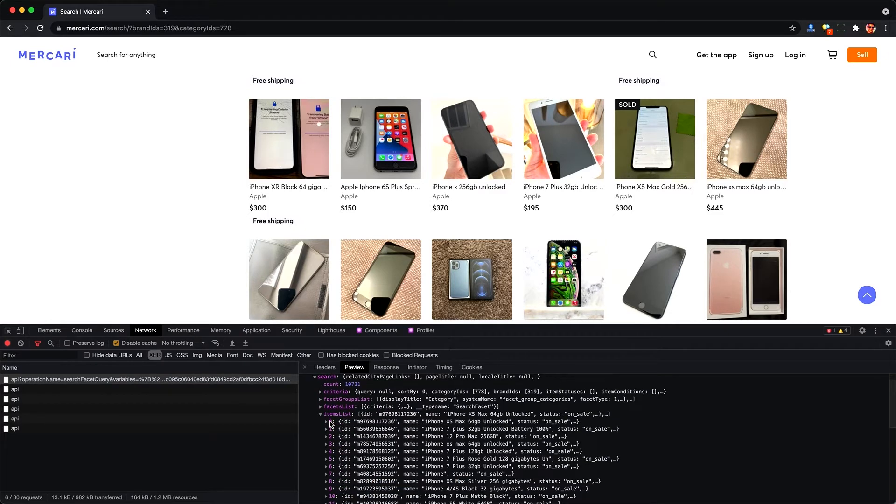
pyautogui.click(327, 422)
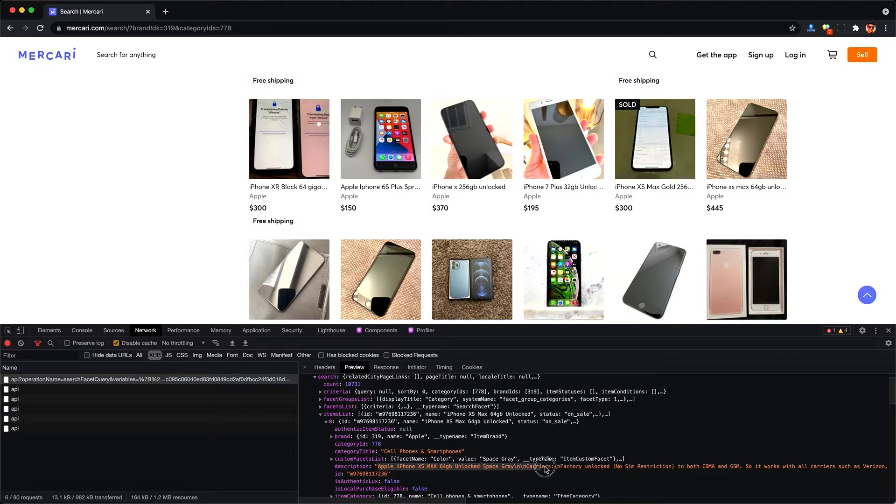
pyautogui.scroll(-3)
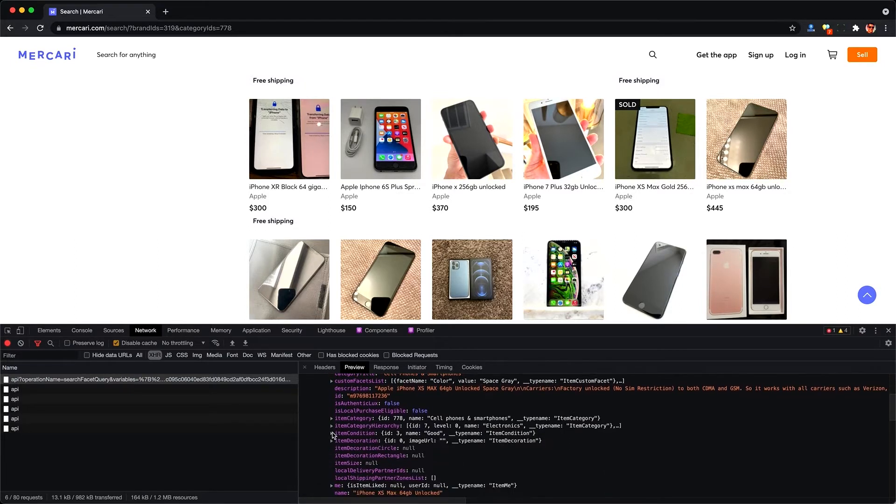
pyautogui.scroll(-3)
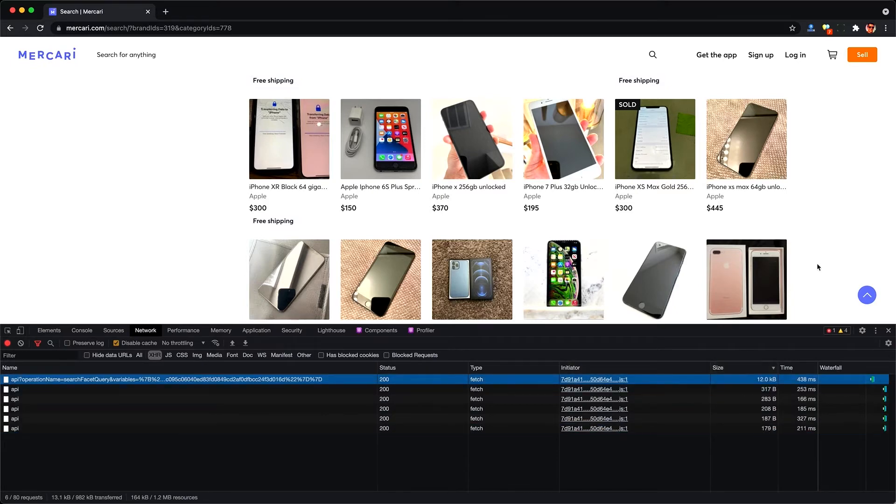
# Scroll through many pages of listings so dozens of searchFacetQuery requests are recorded.
pyautogui.scroll(-3)
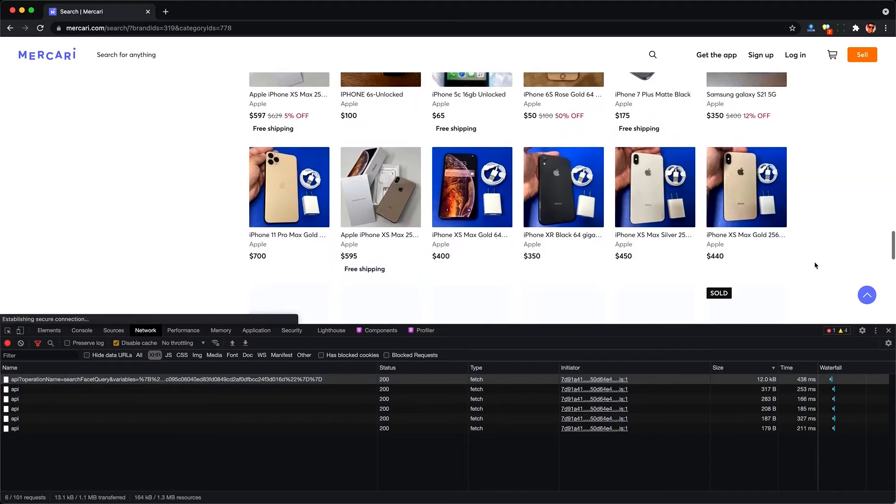
pyautogui.scroll(-3)
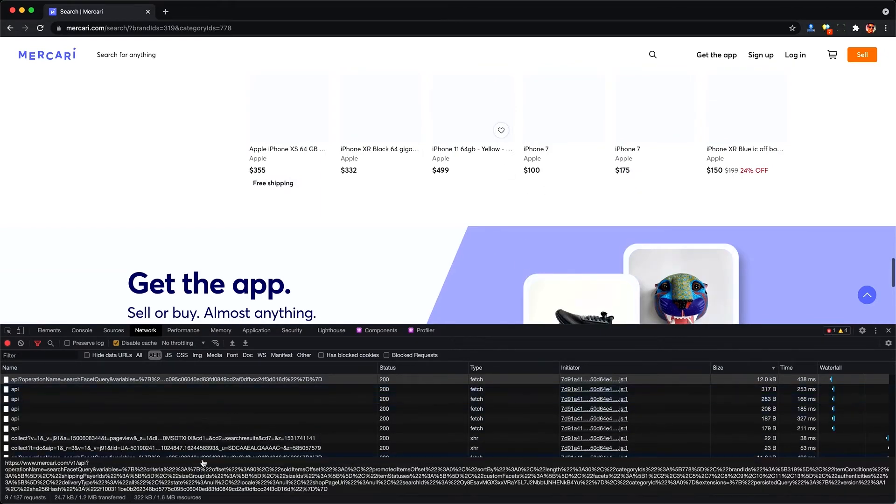
pyautogui.scroll(-3)
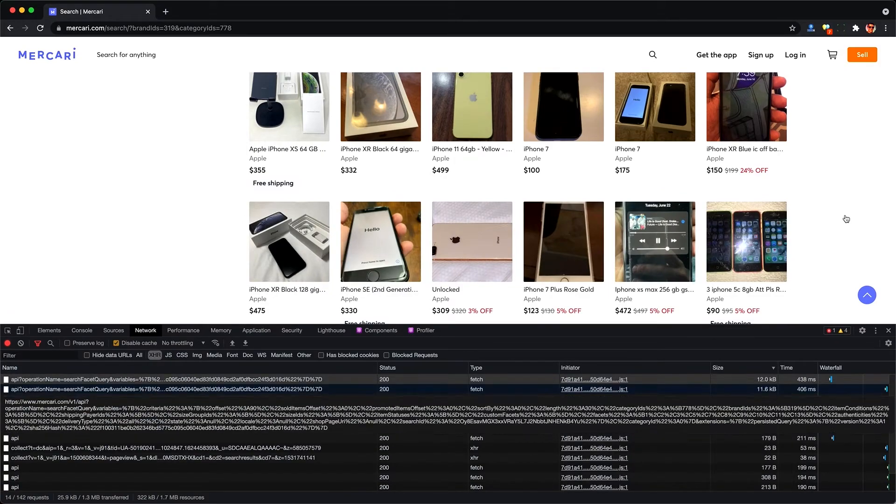
pyautogui.scroll(-3)
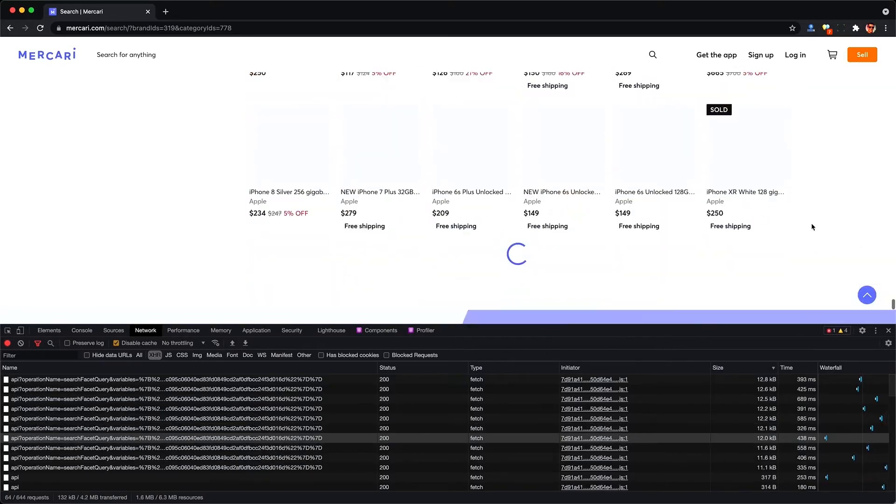
pyautogui.scroll(-3)
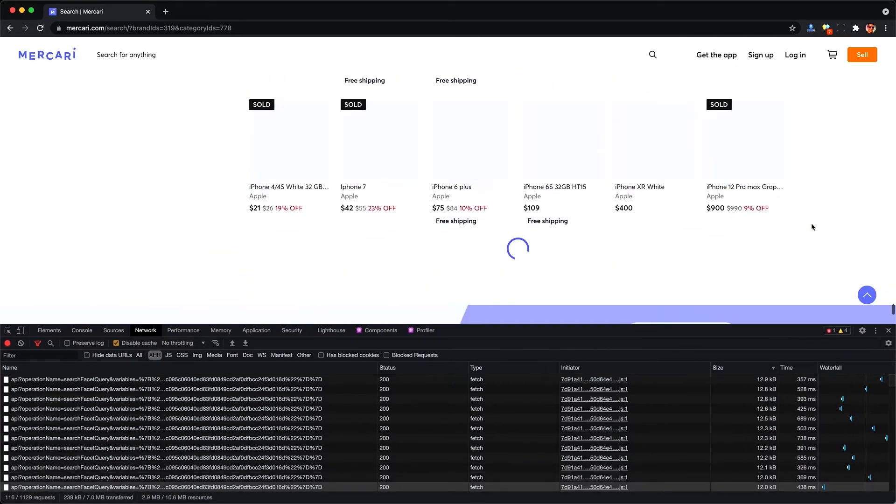
pyautogui.scroll(-3)
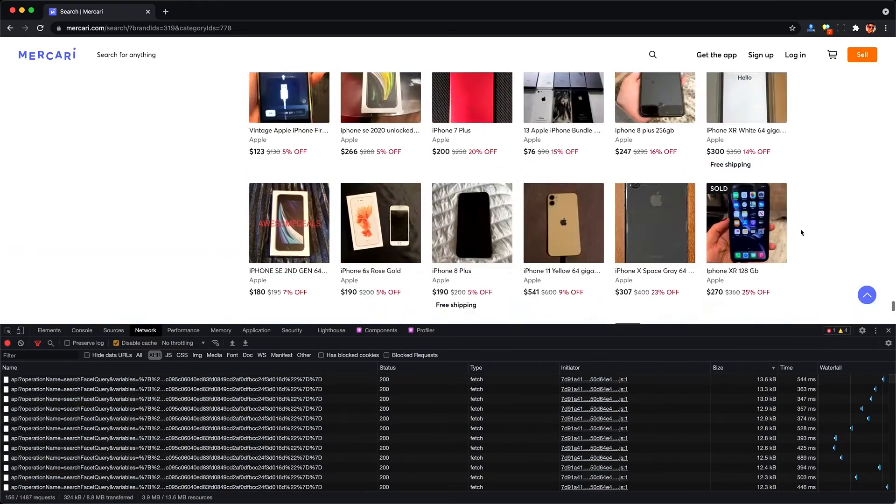
pyautogui.scroll(-3)
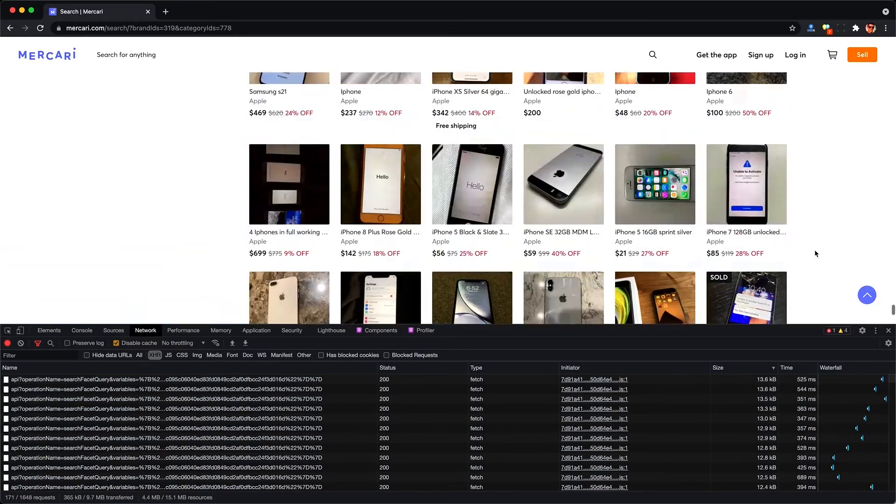
pyautogui.scroll(-3)
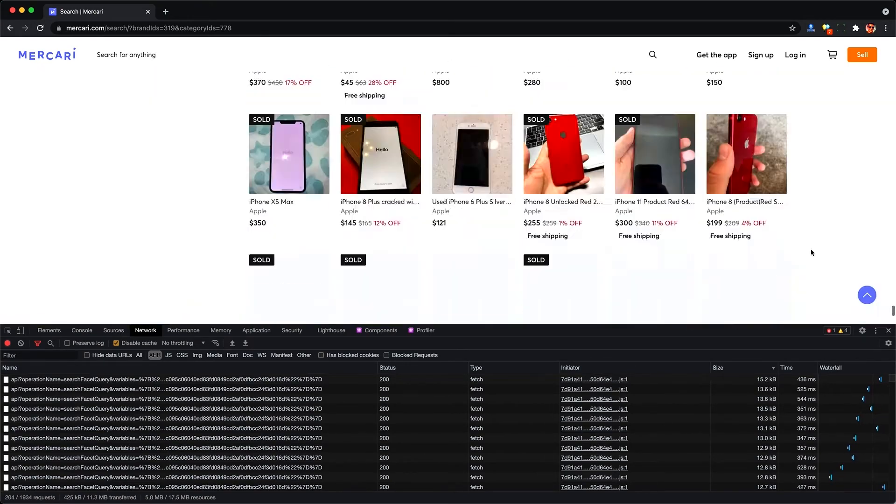
pyautogui.scroll(-3)
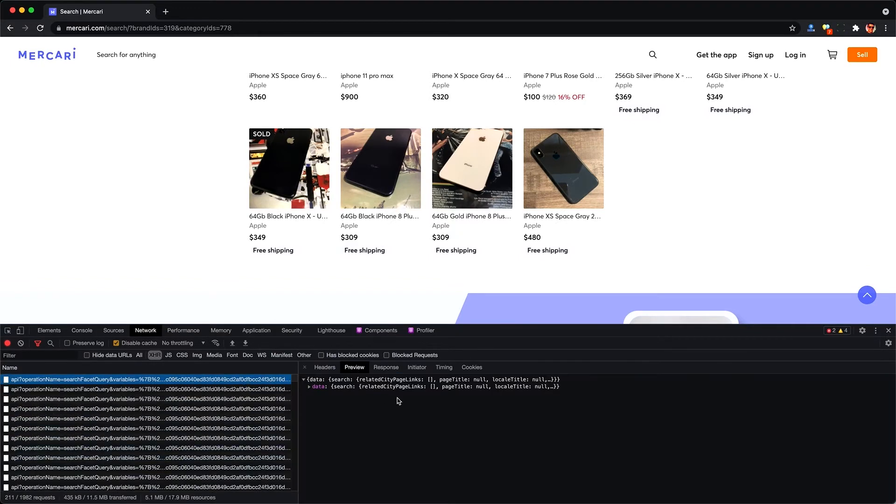
# Check the itemsList in two other search responses, then export all captured traffic as a HAR file.
pyautogui.click(309, 386)
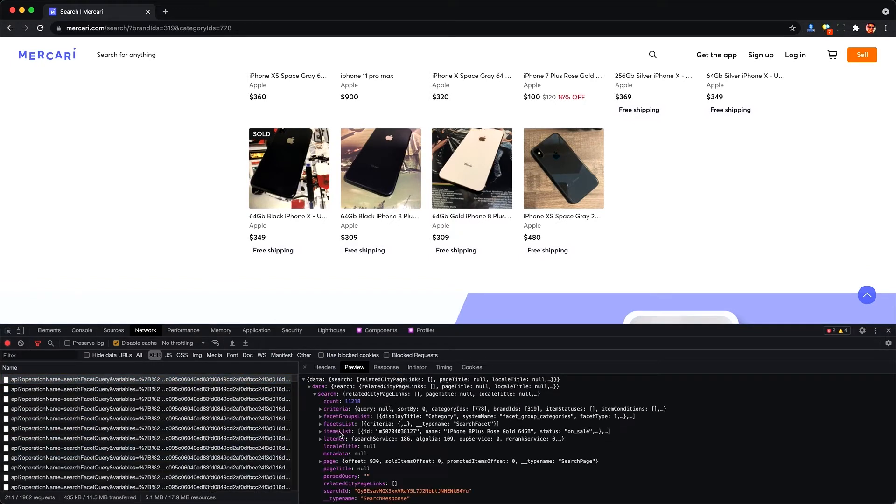
pyautogui.click(148, 408)
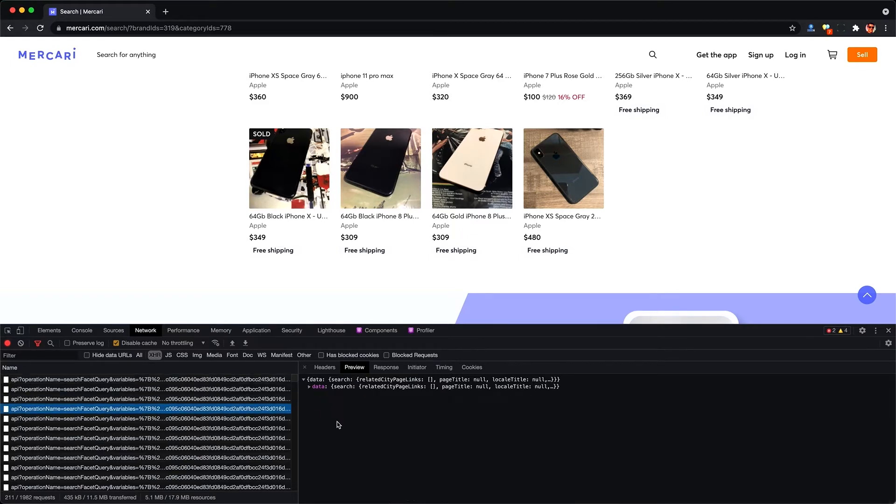
pyautogui.click(309, 386)
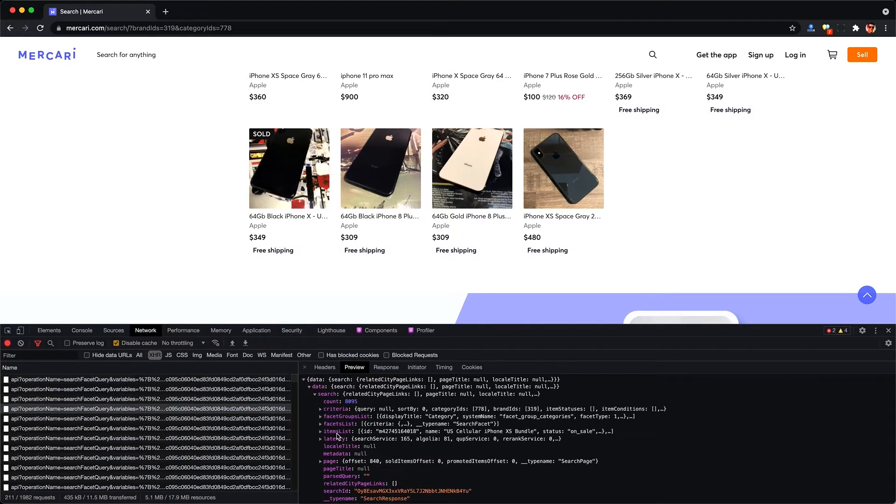
pyautogui.click(320, 432)
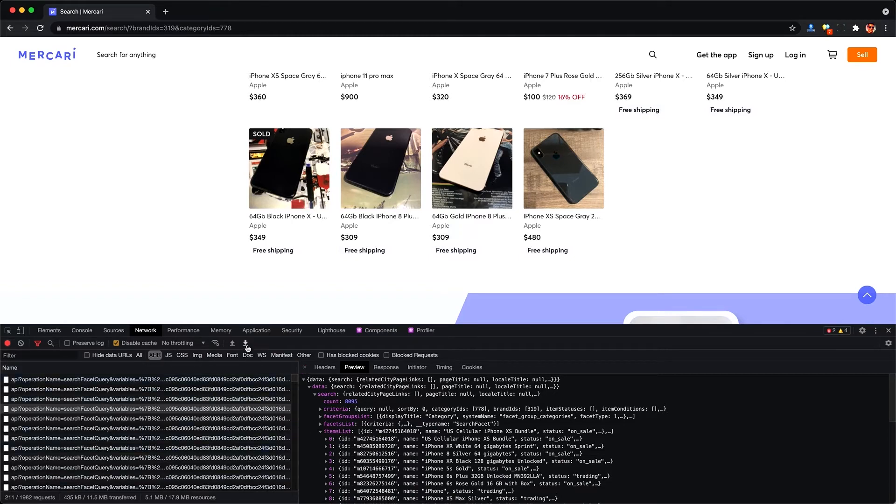
pyautogui.click(246, 344)
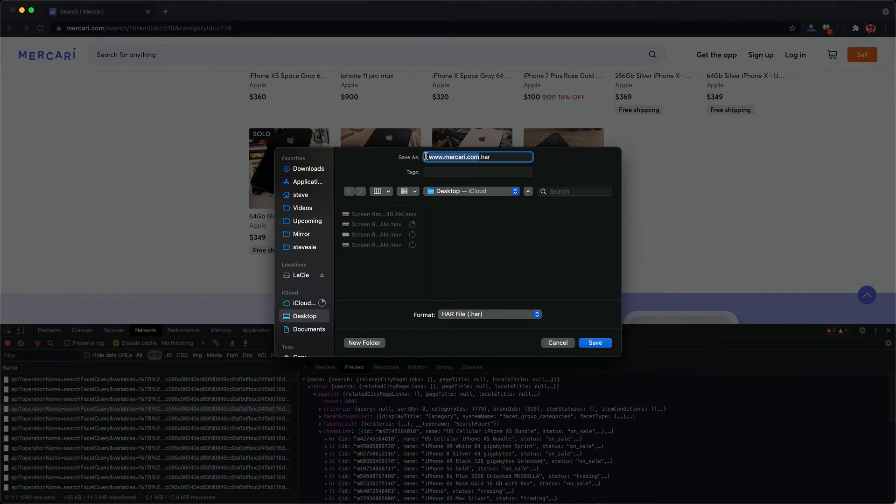
pyautogui.click(594, 342)
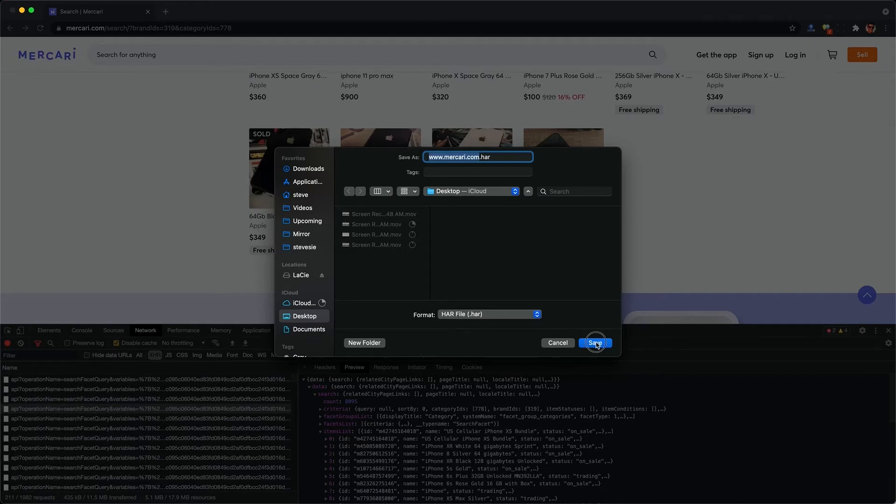
pyautogui.click(594, 343)
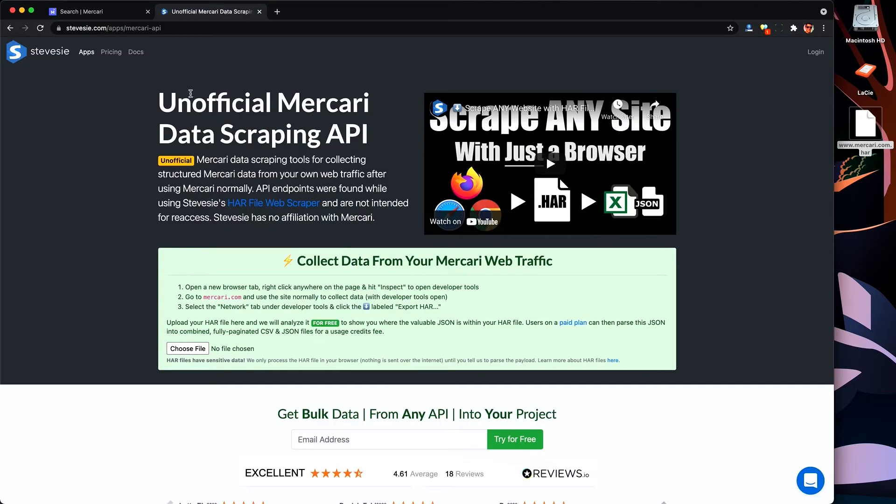
# Load the HAR into Stevesie and scroll to the Requests (32) section listing the captured GET requests.
pyautogui.doubleClick(322, 102)
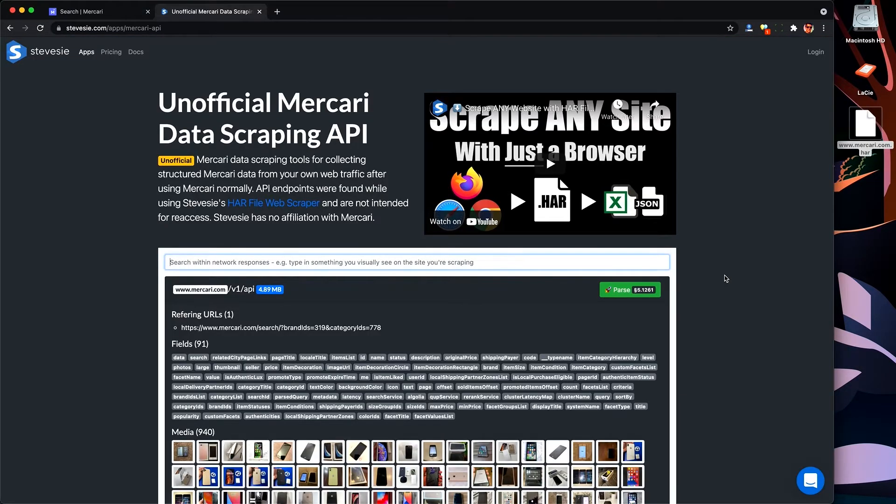
pyautogui.scroll(-3)
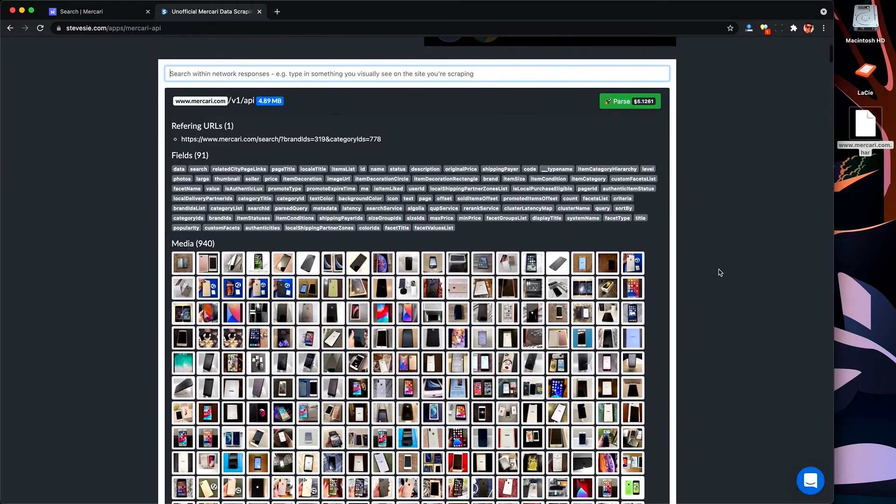
pyautogui.scroll(-3)
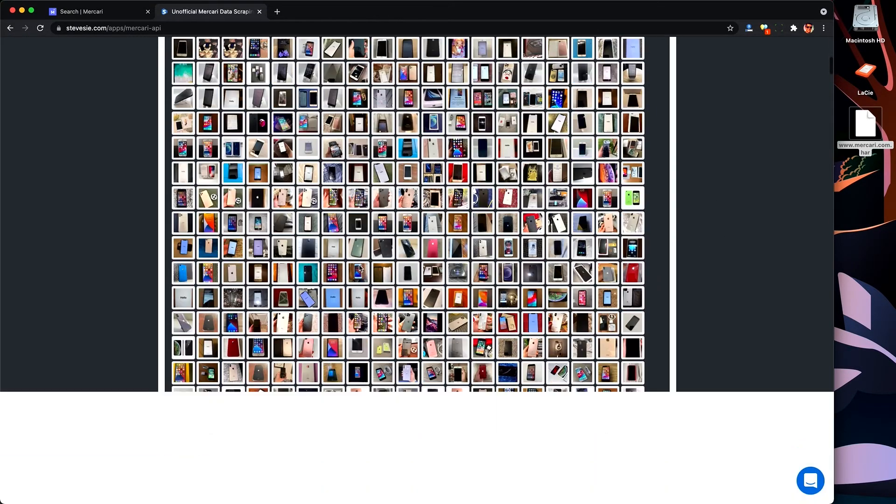
pyautogui.scroll(-3)
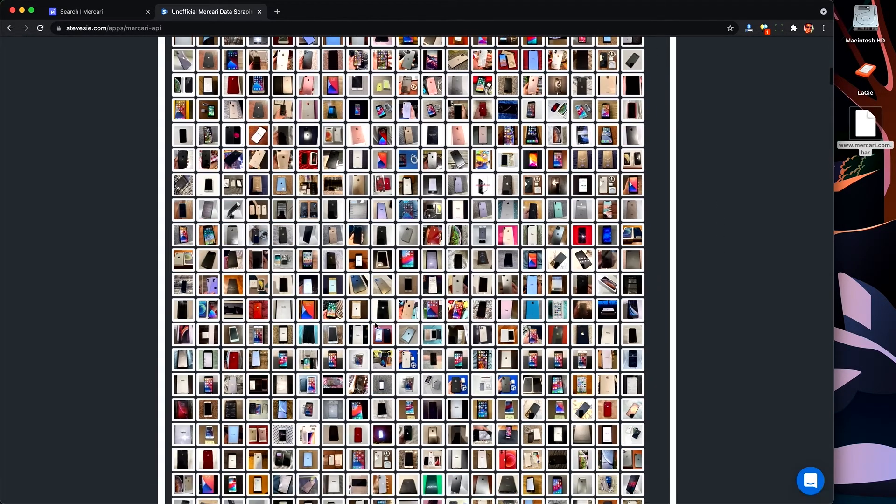
pyautogui.scroll(-3)
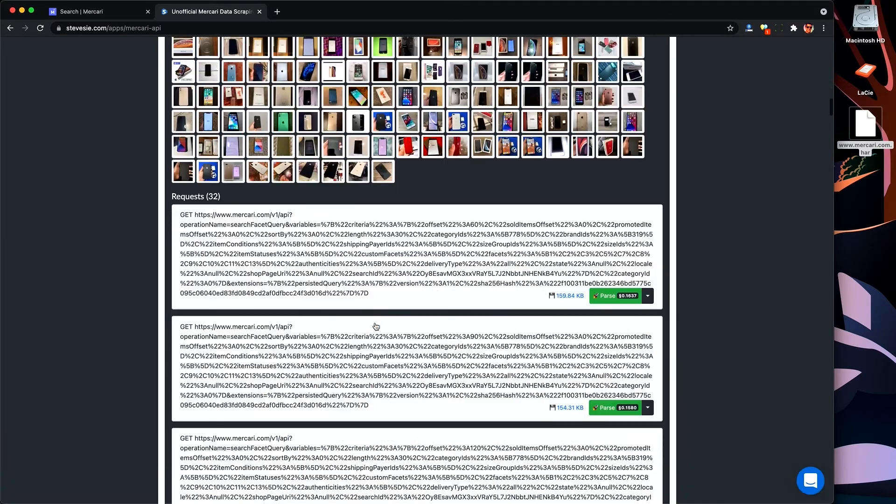
pyautogui.scroll(-3)
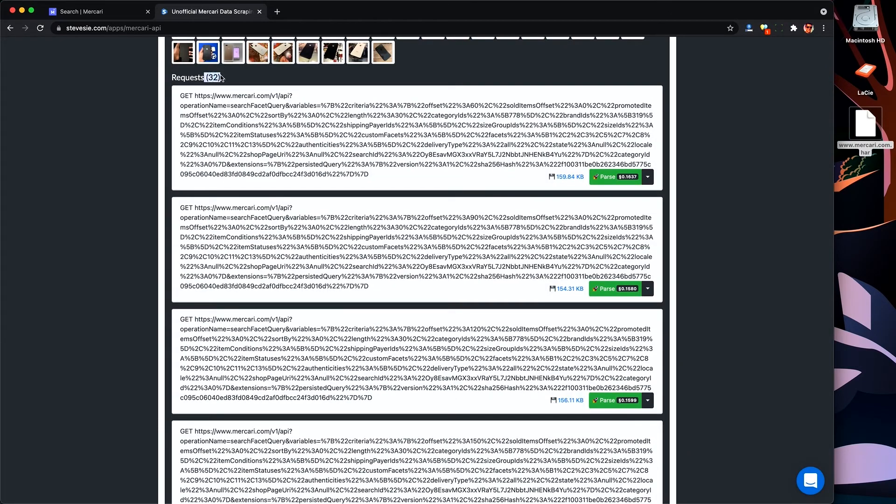
pyautogui.moveTo(384, 149)
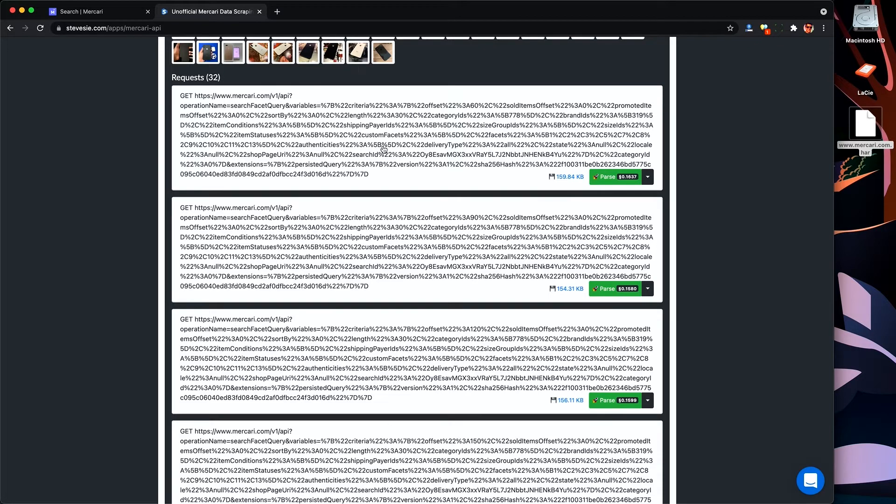
# Download the first request's raw_response.json and inspect its name, price and condition fields in Sublime Text.
pyautogui.click(566, 177)
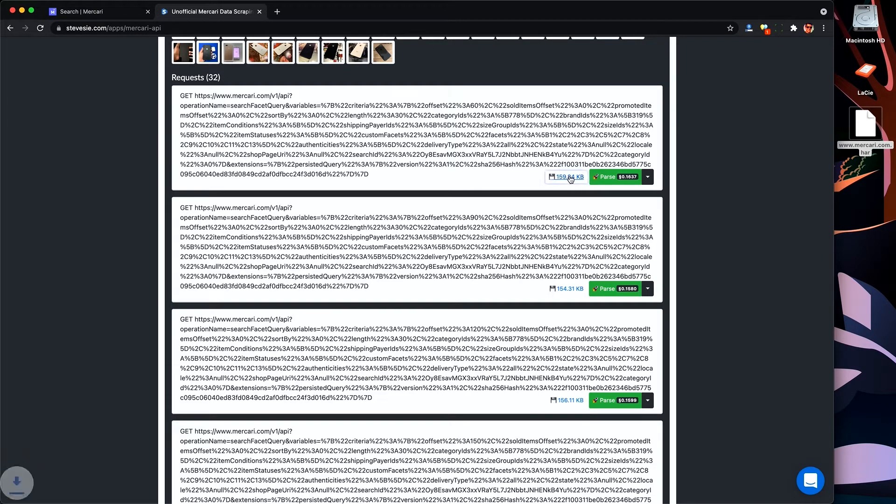
pyautogui.click(566, 176)
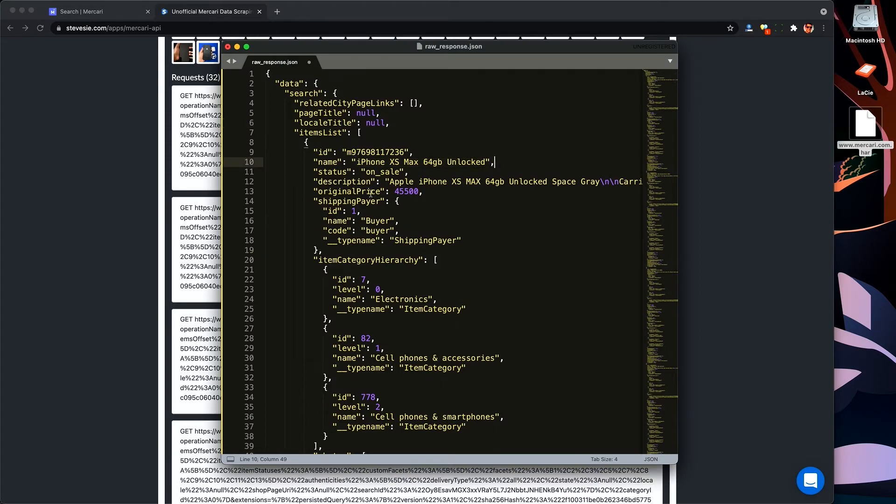
pyautogui.scroll(-3)
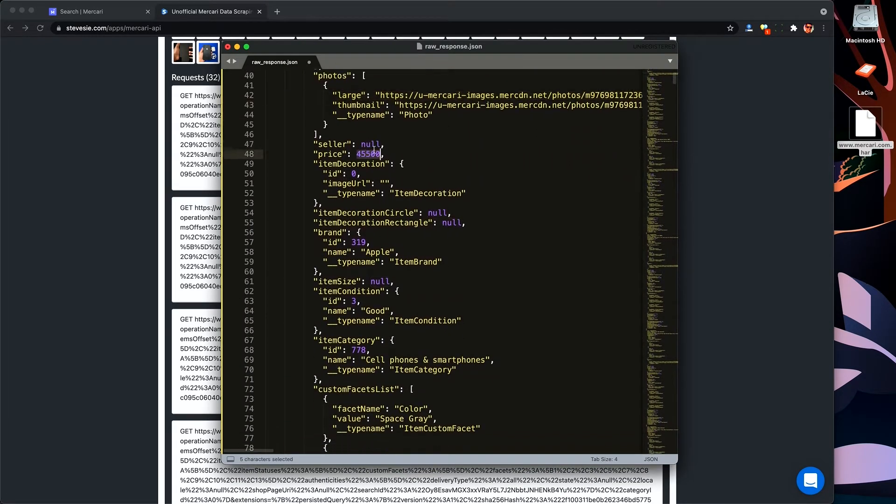
pyautogui.scroll(-3)
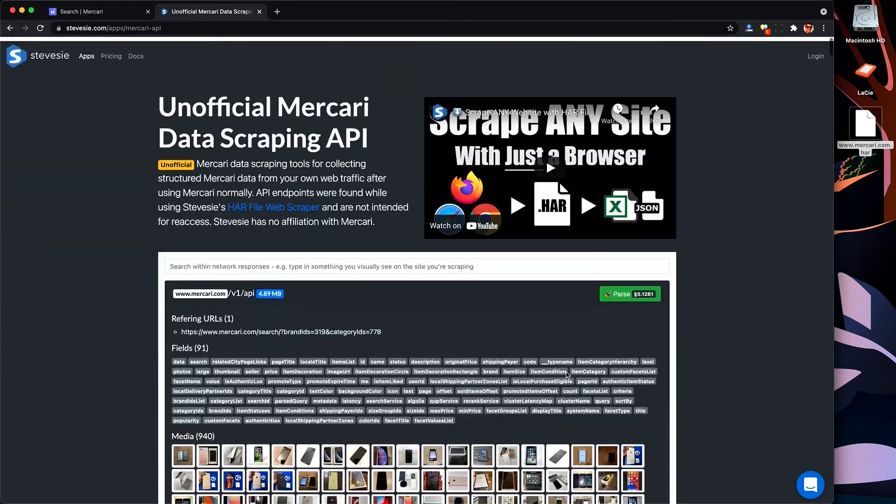
# Parse the whole Mercari API response into the 940-row items collection, confirming the charge.
pyautogui.click(628, 294)
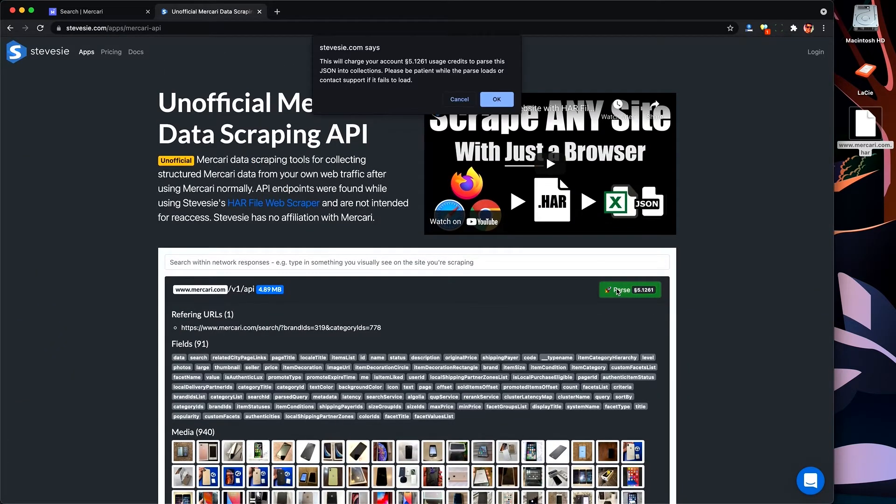
pyautogui.click(495, 99)
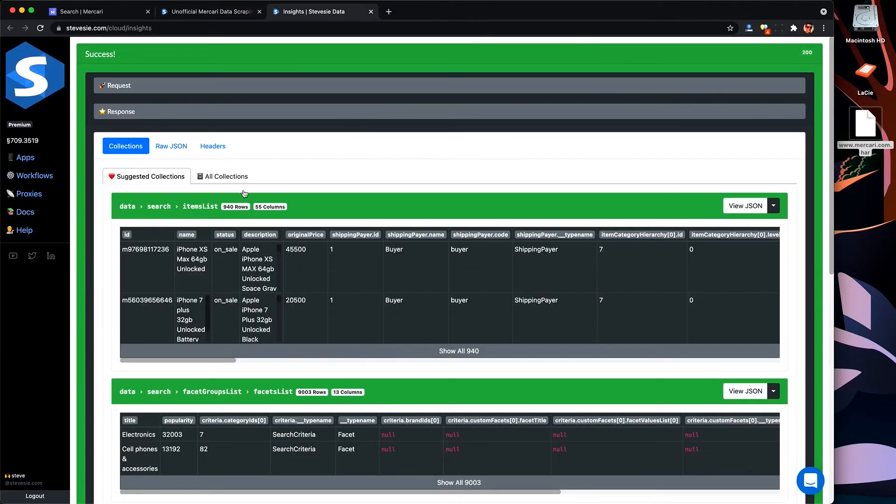
pyautogui.hscroll(3)
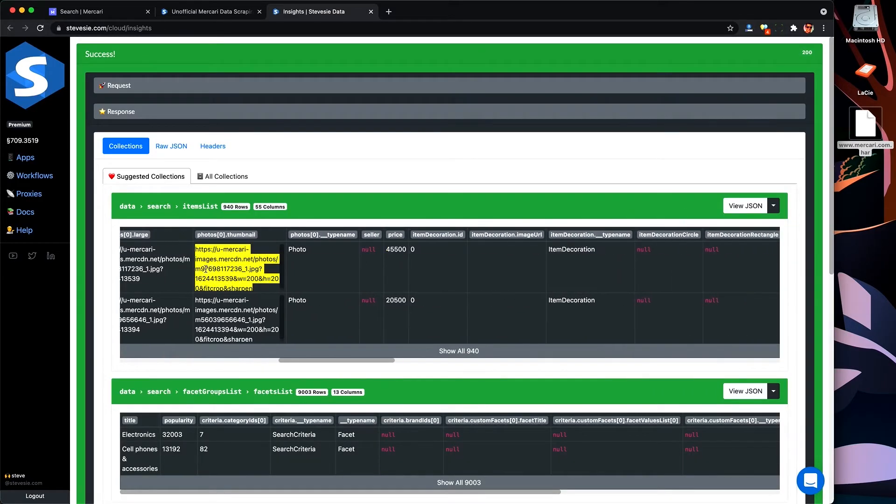
pyautogui.hscroll(3)
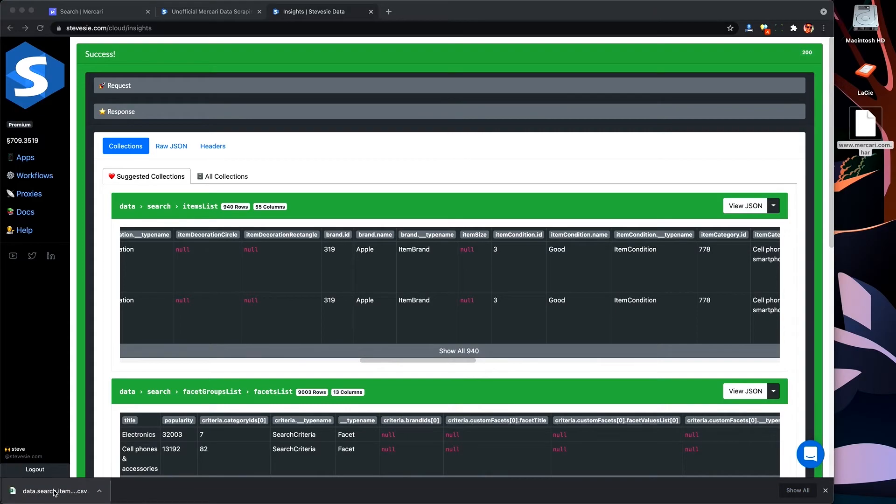
# Review the downloaded itemsList CSV, then move to the Mercari iPhones Colab notebook.
pyautogui.click(51, 491)
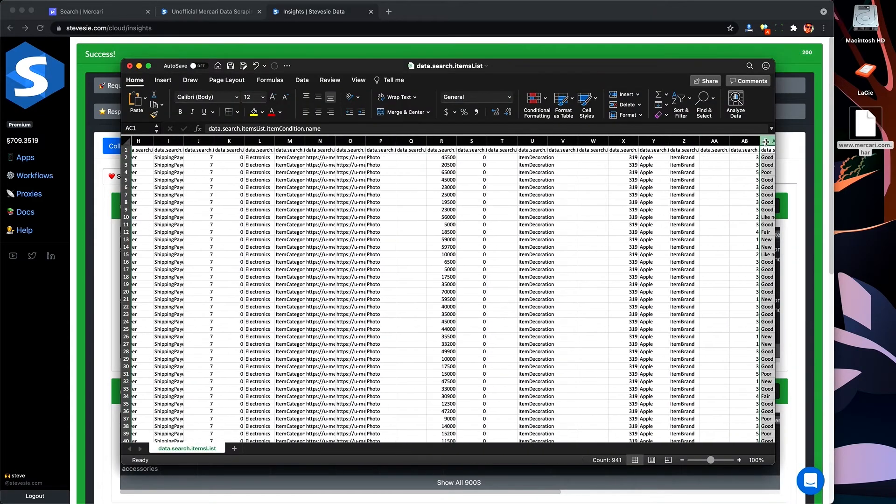
pyautogui.scroll(-3)
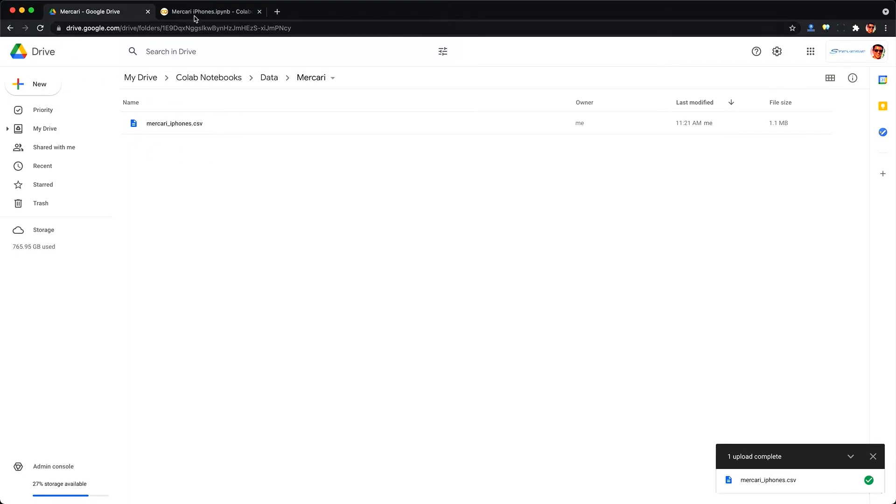
pyautogui.click(212, 12)
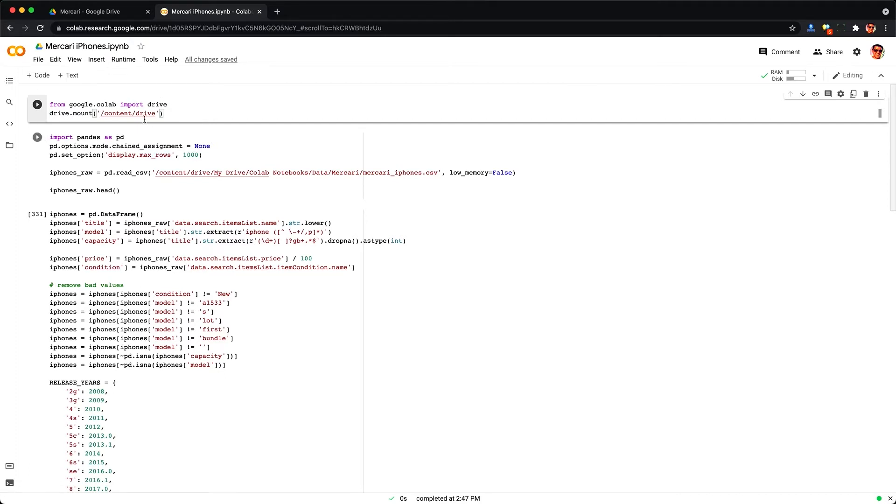
# Run the pandas read_csv cell for mercari_iphones.csv and scan the iphones_raw.head() table's 94 columns.
pyautogui.doubleClick(229, 173)
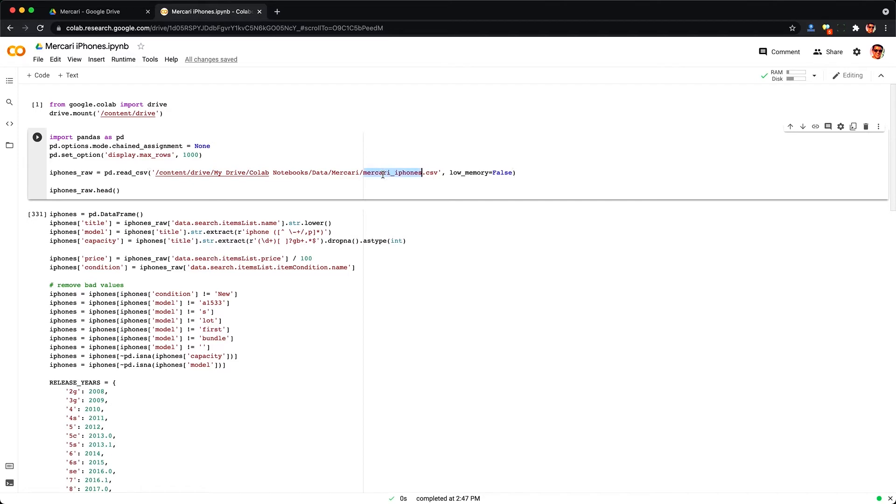
pyautogui.click(75, 173)
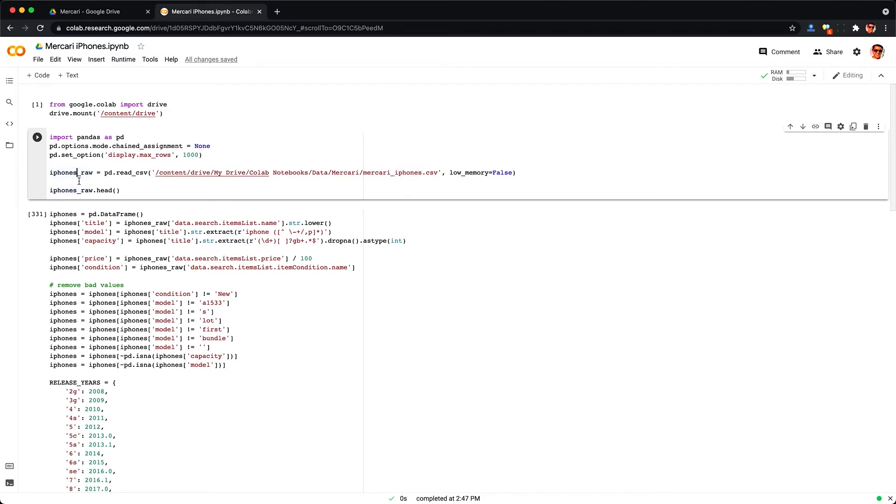
pyautogui.click(37, 137)
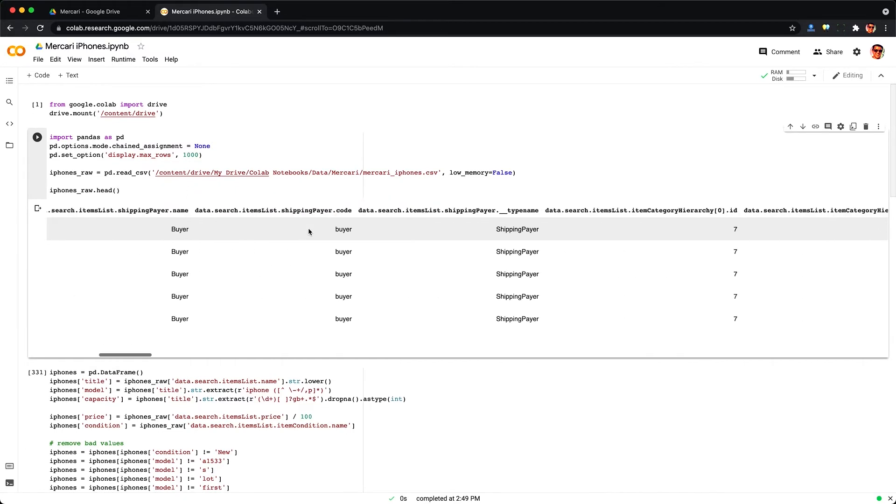
pyautogui.hscroll(3)
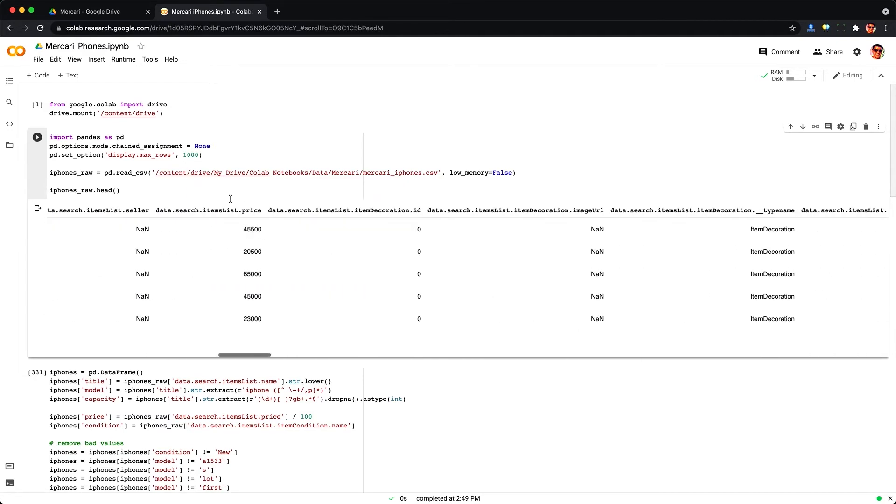
pyautogui.doubleClick(252, 230)
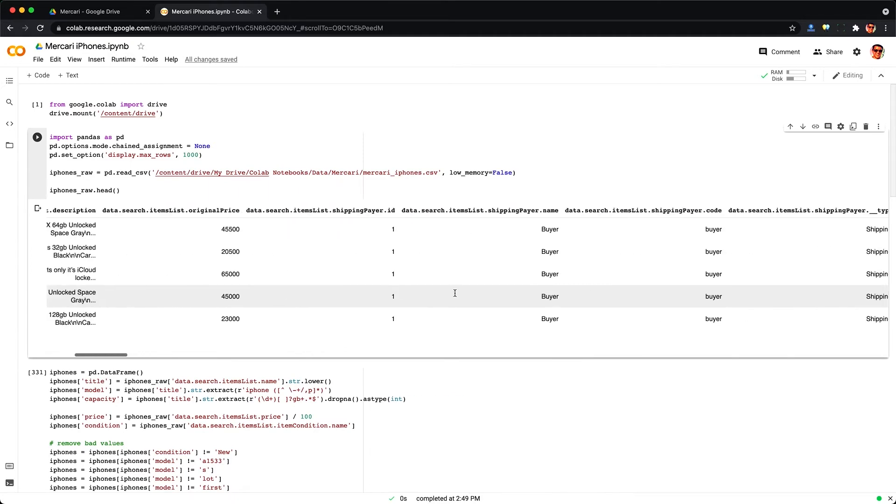
pyautogui.hscroll(-3)
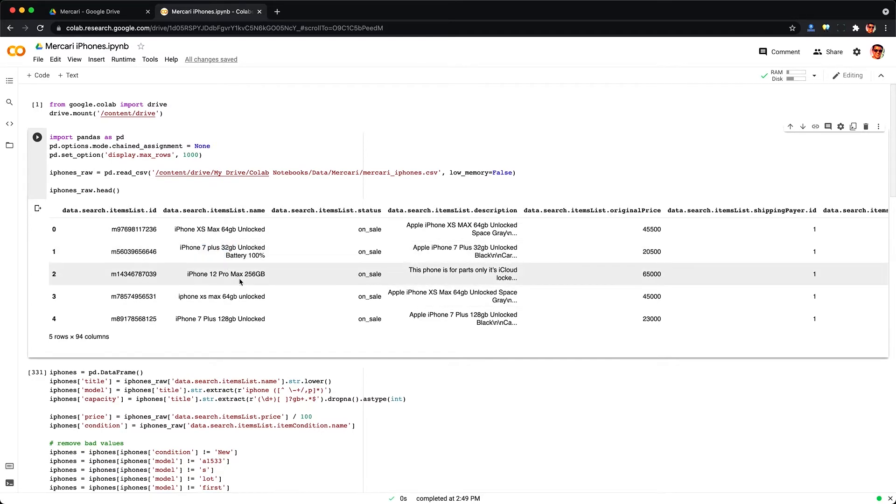
pyautogui.scroll(-3)
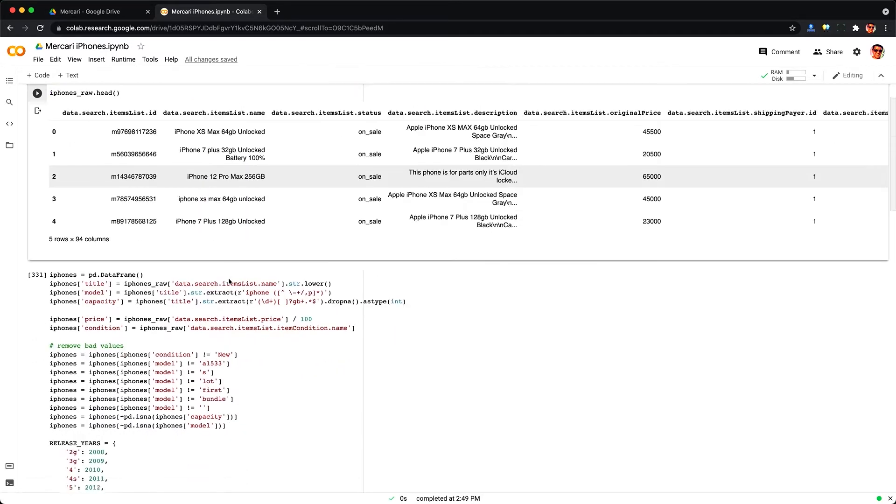
pyautogui.scroll(-3)
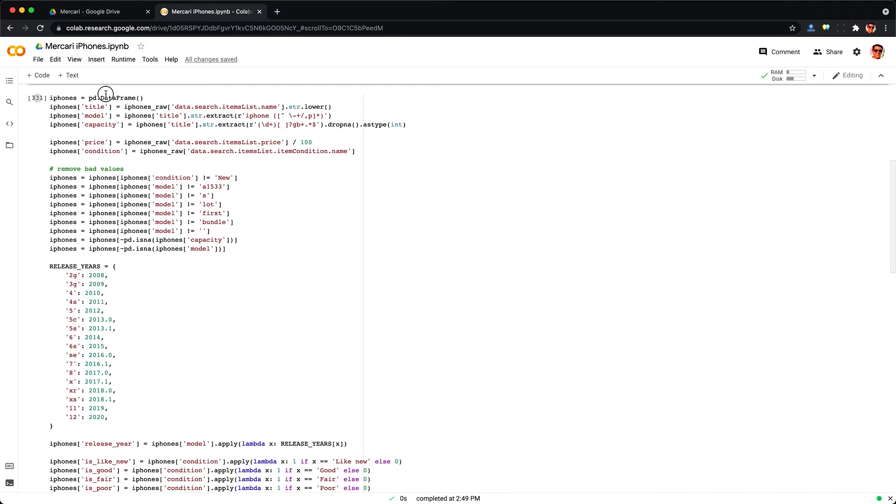
pyautogui.doubleClick(117, 98)
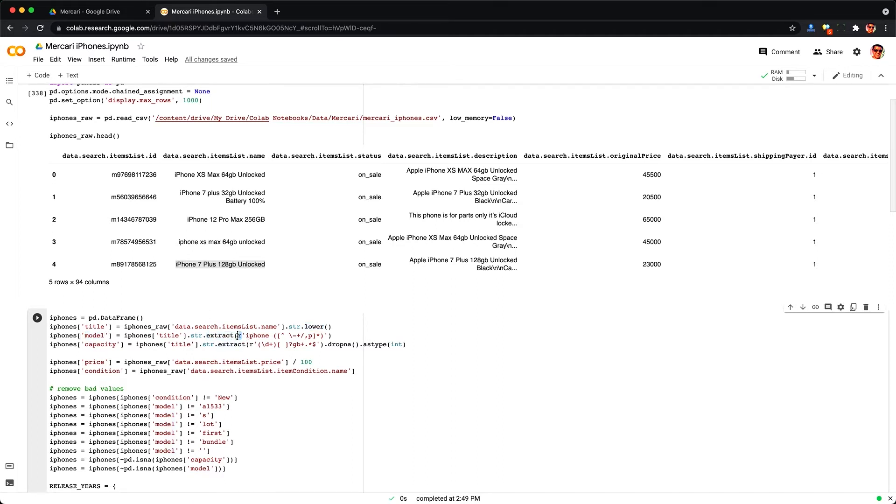
pyautogui.doubleClick(258, 336)
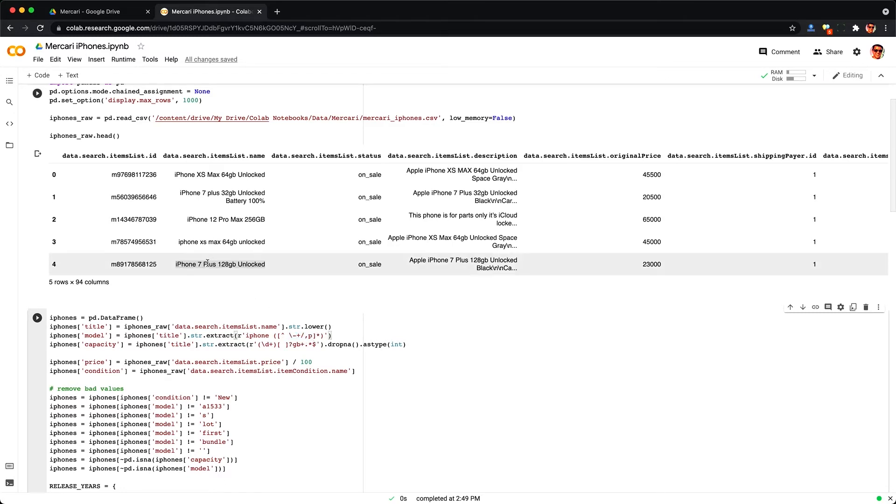
pyautogui.click(37, 318)
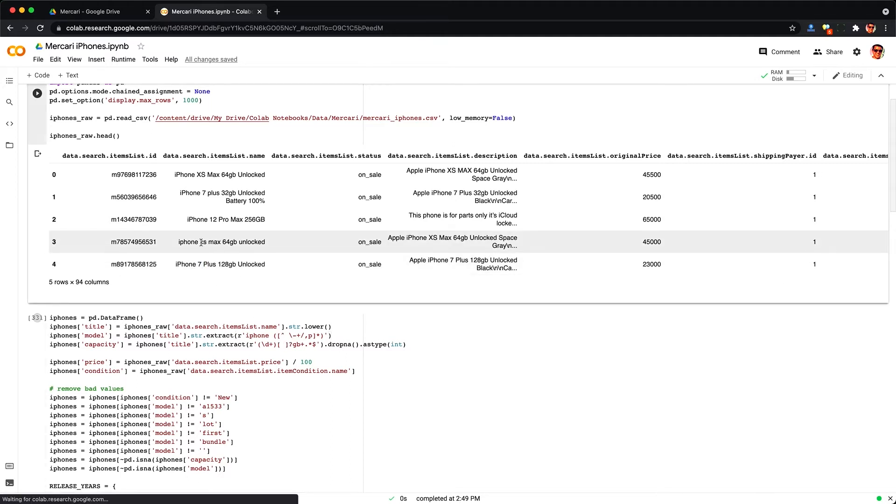
pyautogui.doubleClick(202, 241)
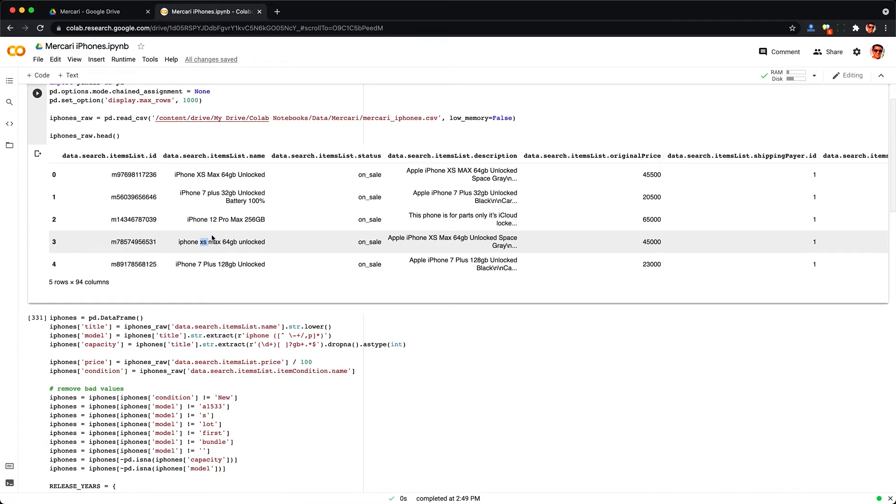
pyautogui.click(296, 345)
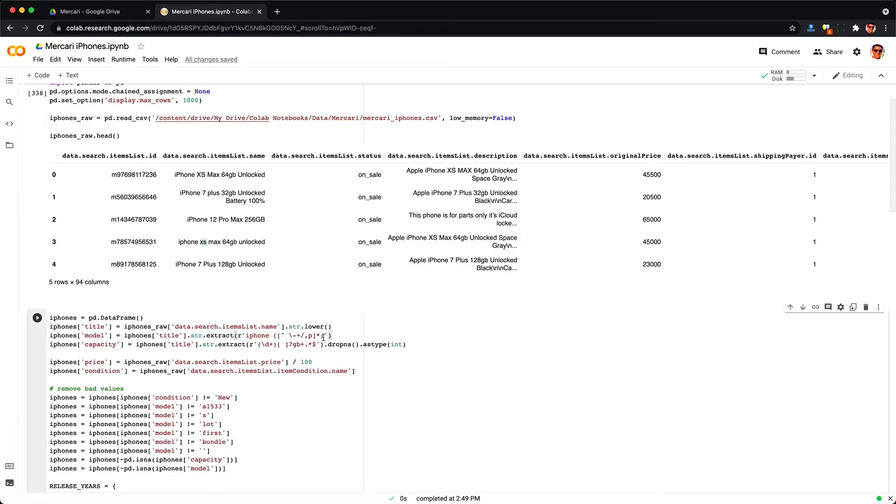
pyautogui.doubleClick(100, 344)
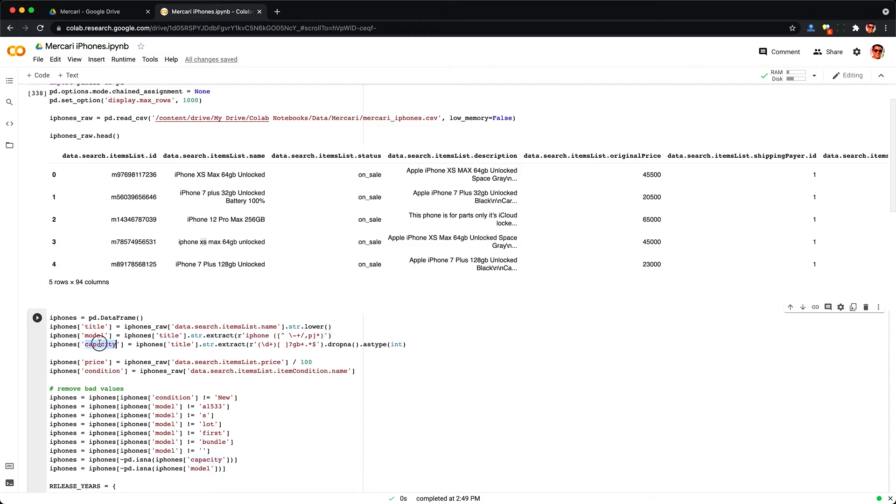
pyautogui.doubleClick(99, 344)
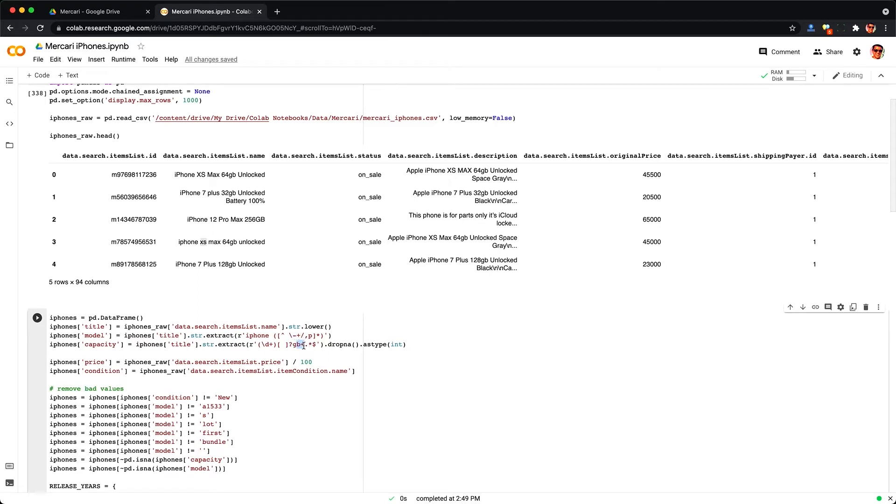
pyautogui.click(304, 345)
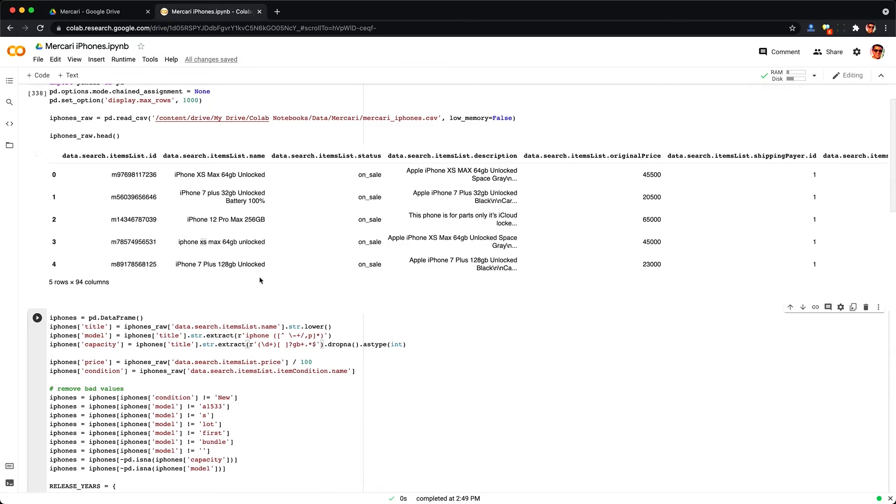
pyautogui.click(228, 264)
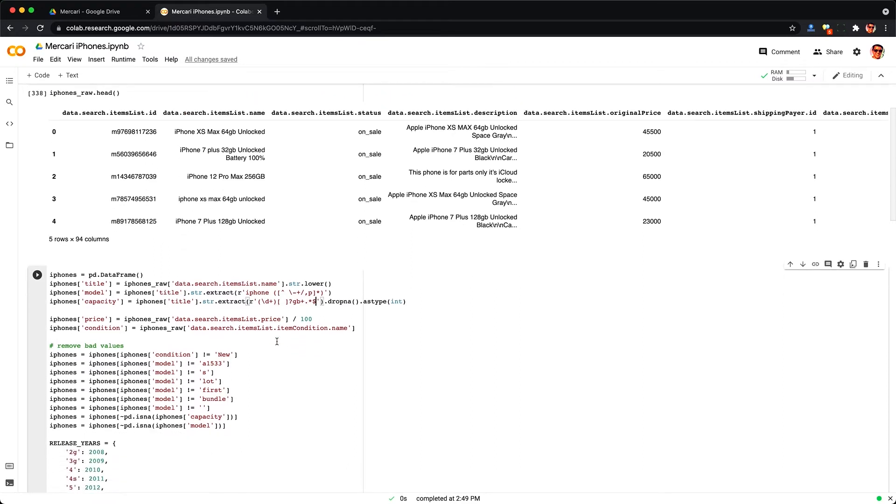
pyautogui.scroll(-3)
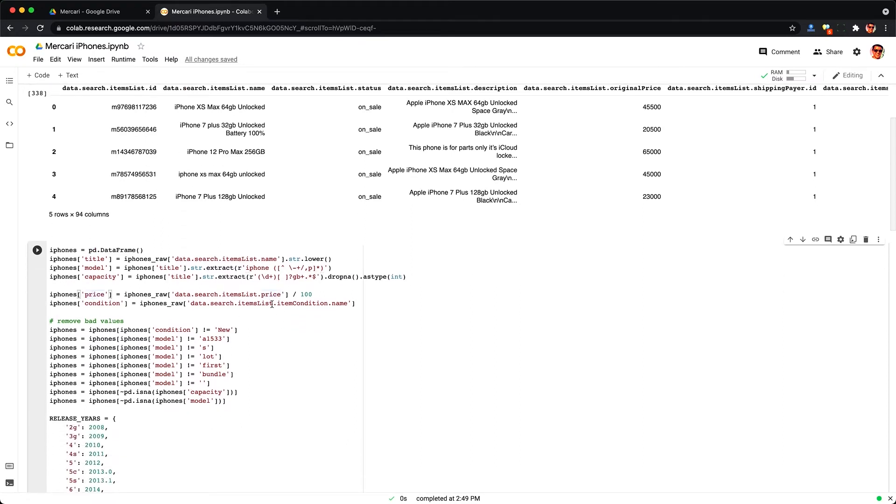
pyautogui.doubleClick(270, 294)
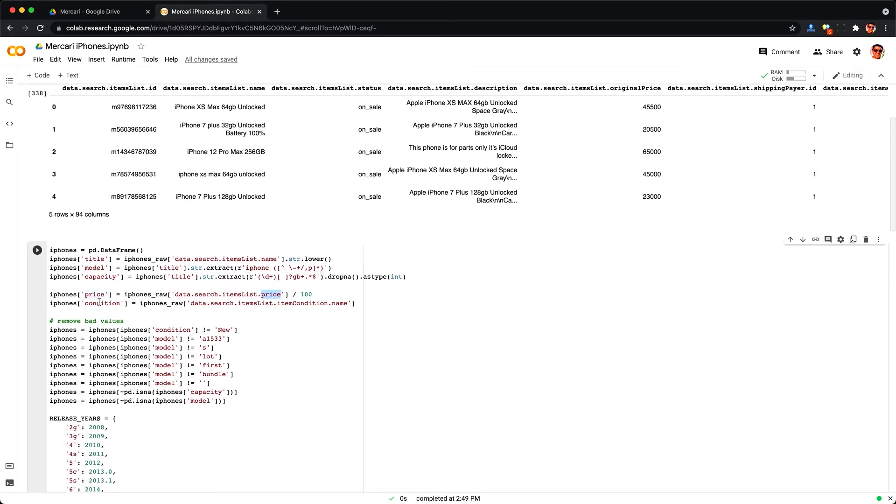
pyautogui.doubleClick(300, 303)
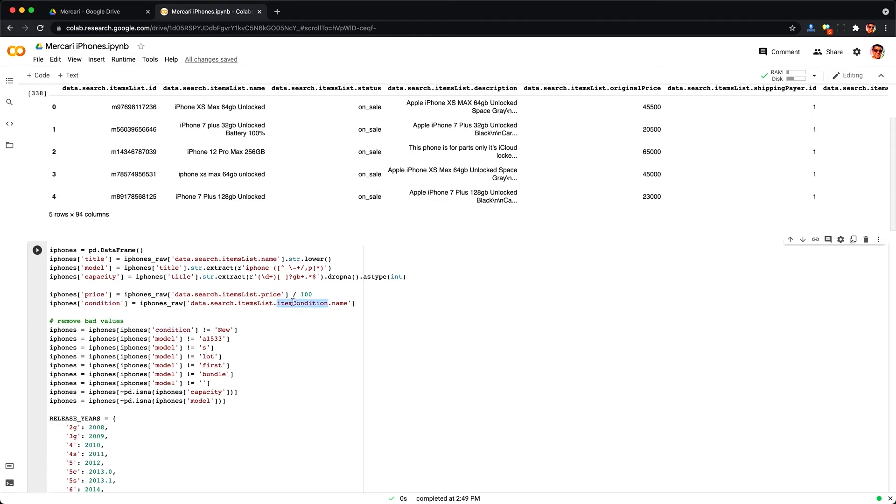
pyautogui.scroll(-3)
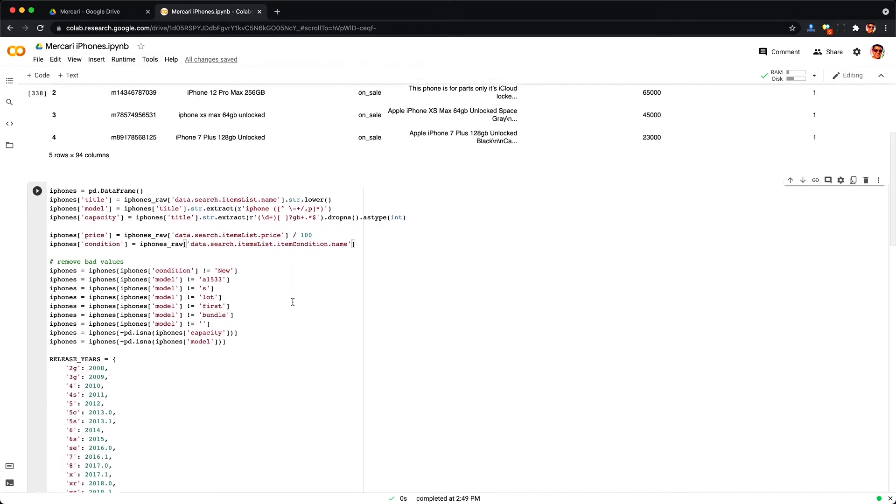
pyautogui.scroll(-3)
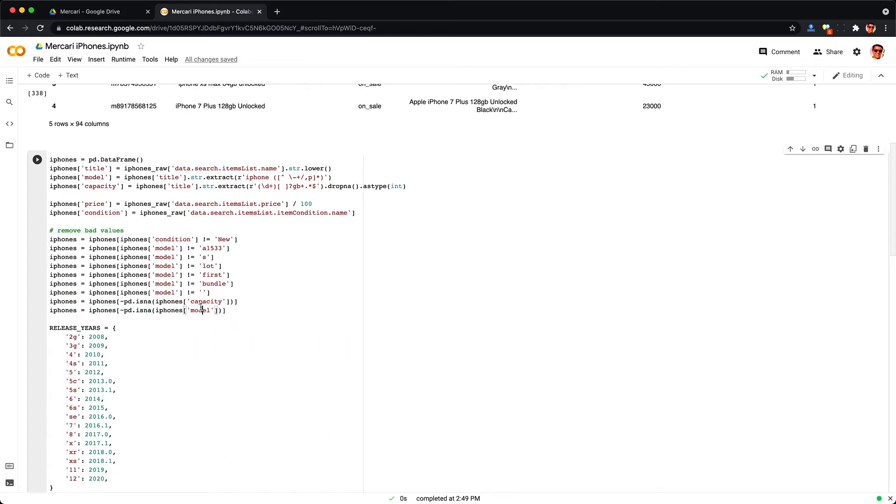
pyautogui.scroll(-3)
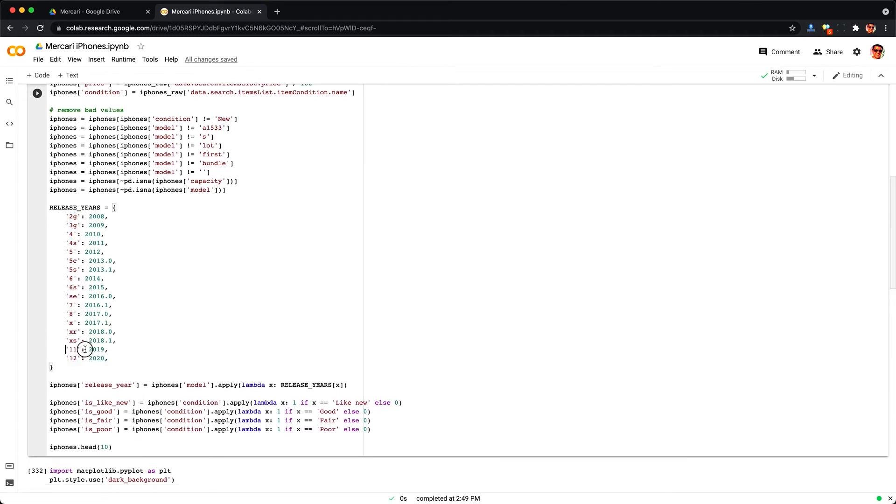
pyautogui.moveTo(65, 331); pyautogui.dragTo(114, 341)
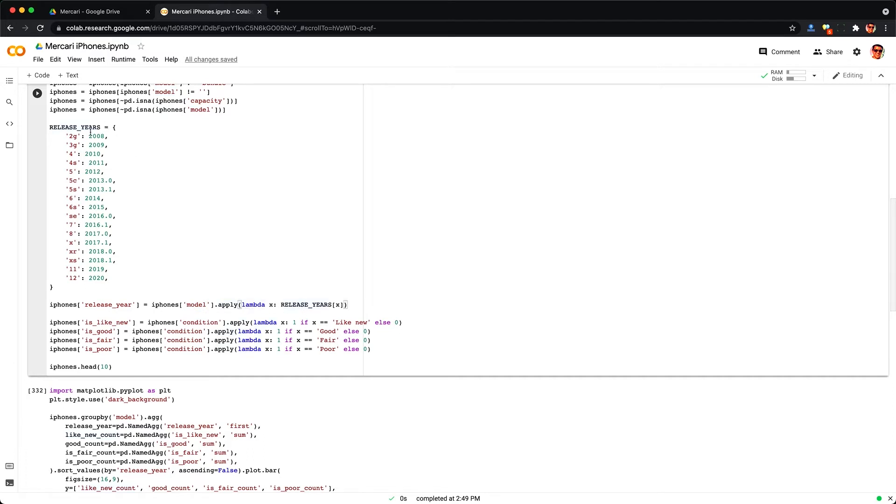
pyautogui.scroll(-3)
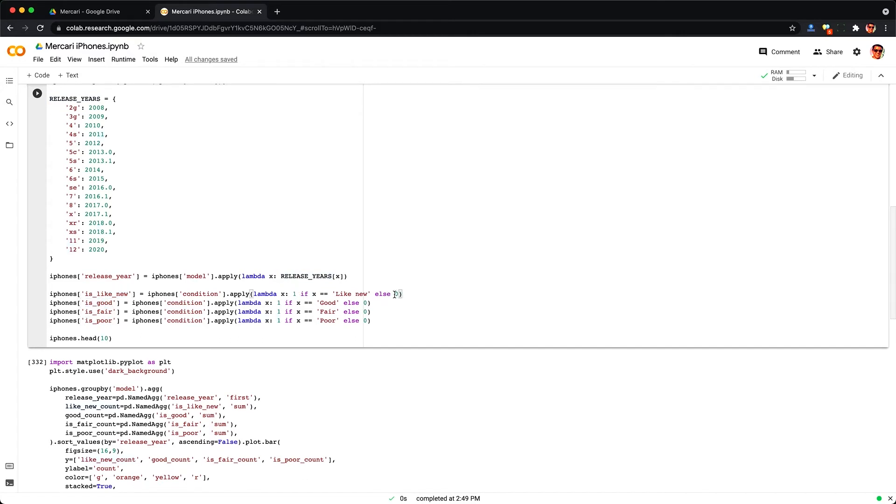
pyautogui.click(36, 93)
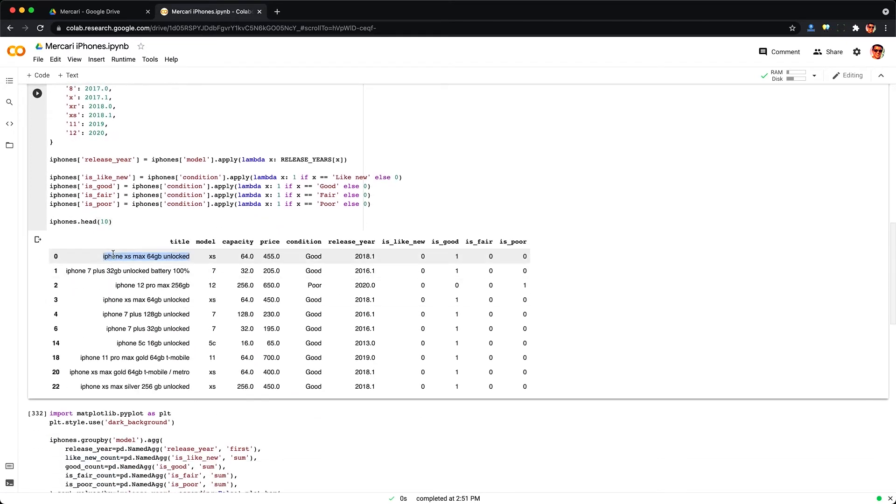
# Run the cleaning cell to show iphones.head(10) with model, capacity, price and condition flags.
pyautogui.click(212, 256)
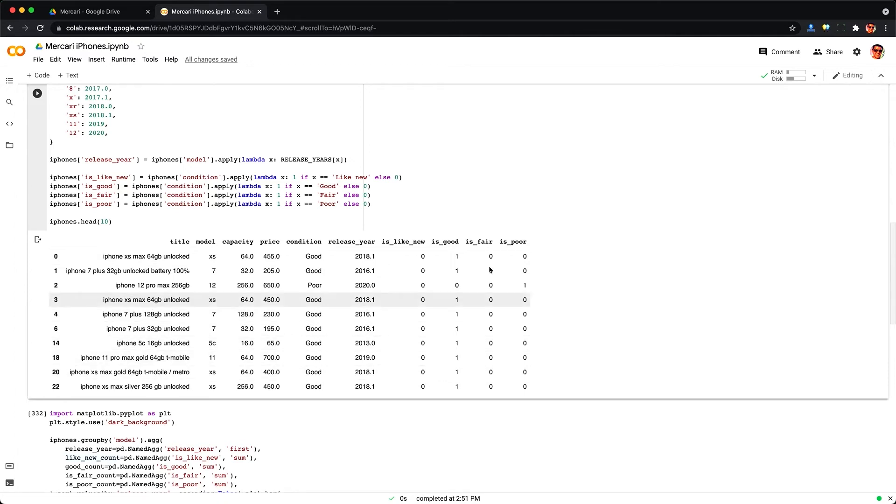
pyautogui.moveTo(455, 256)
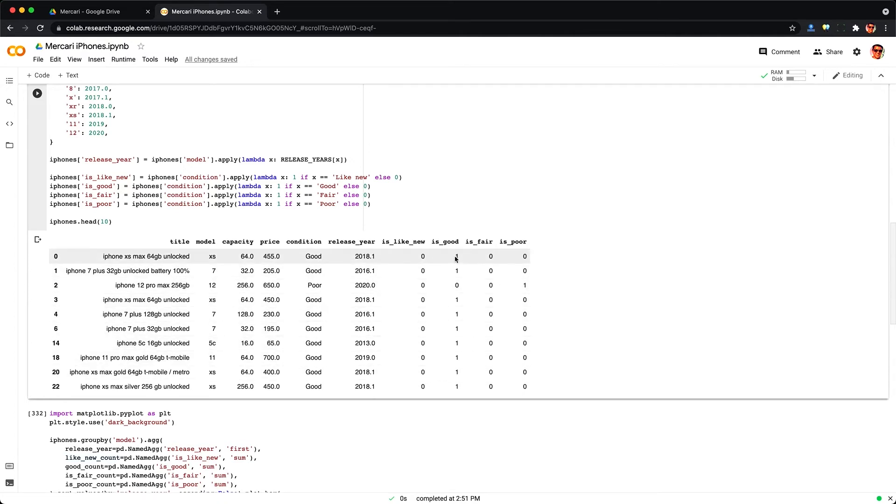
pyautogui.scroll(-3)
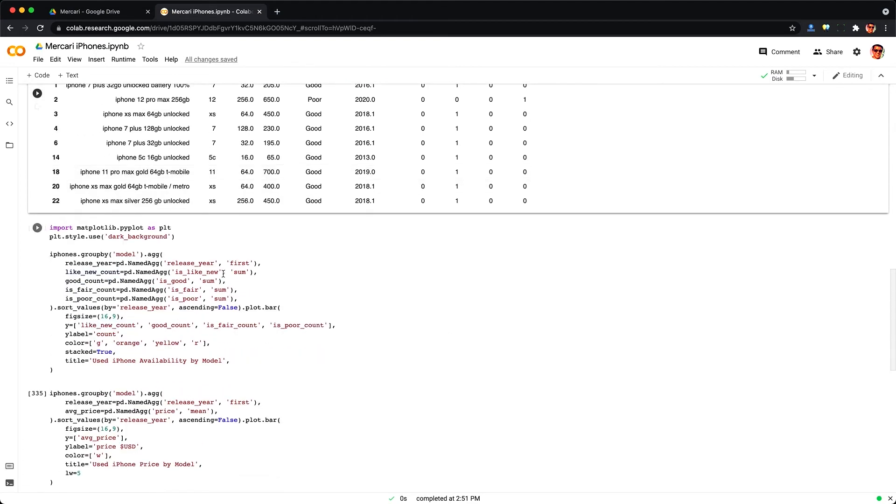
pyautogui.doubleClick(127, 254)
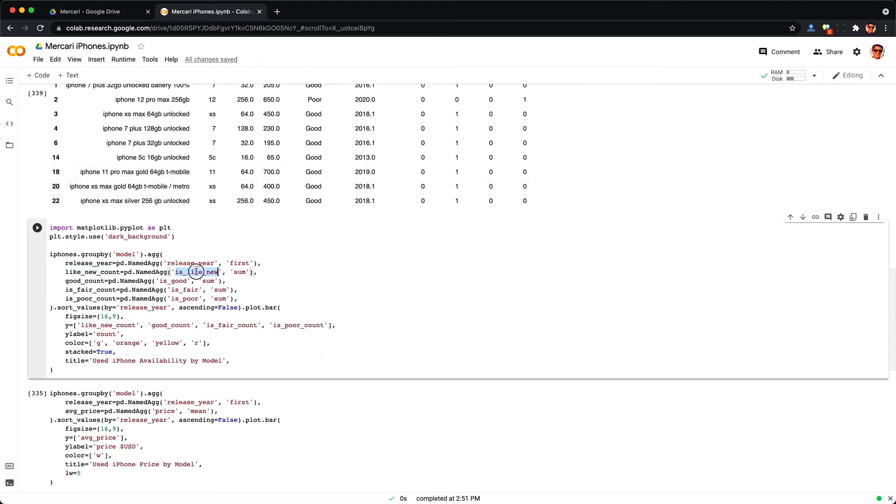
pyautogui.doubleClick(239, 272)
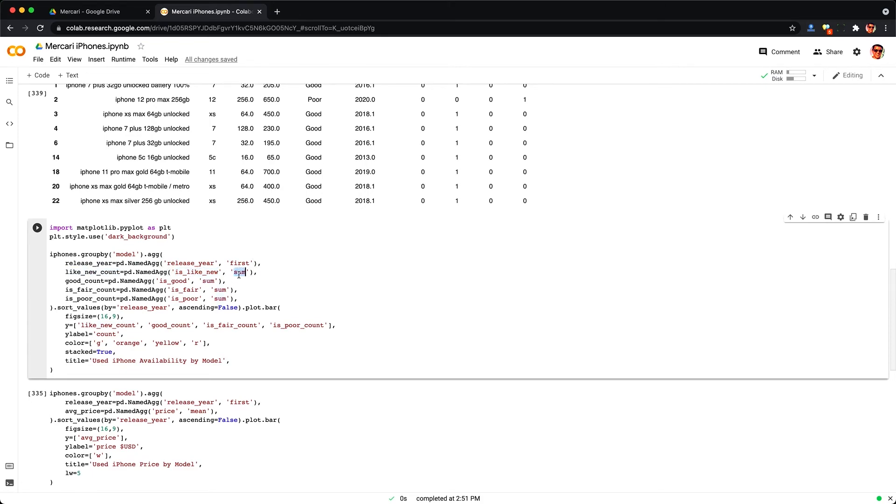
pyautogui.scroll(-3)
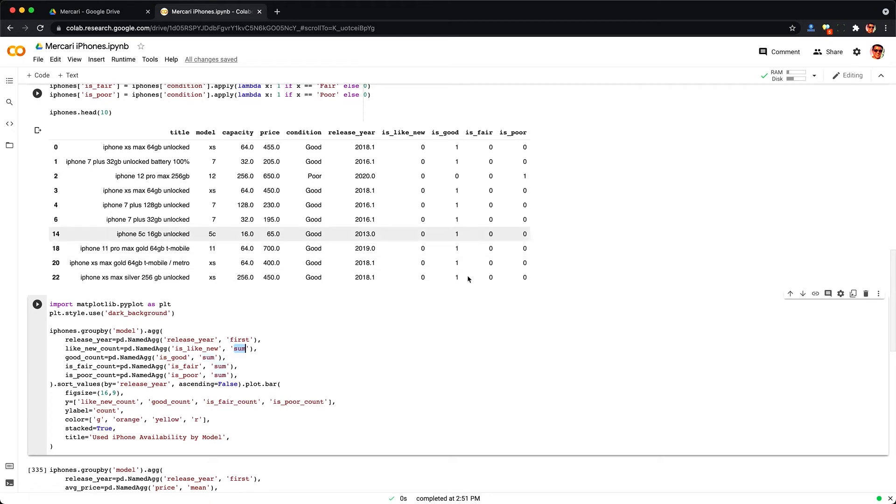
pyautogui.doubleClick(186, 366)
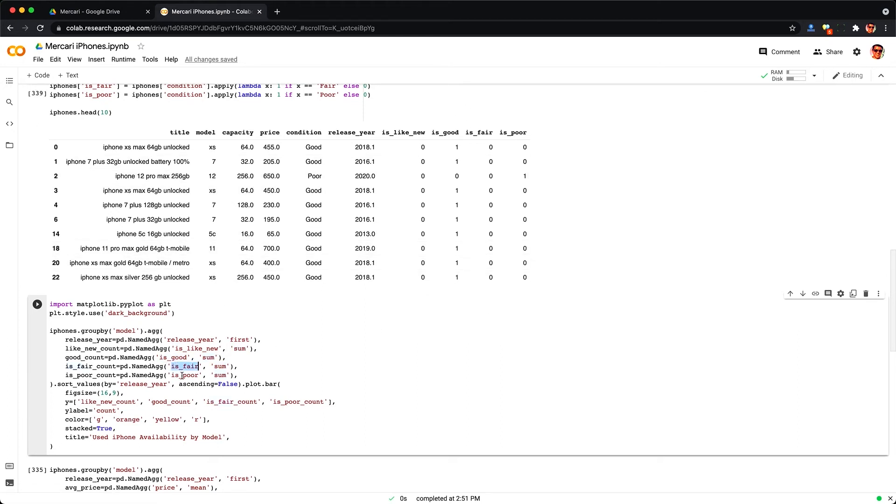
pyautogui.scroll(-3)
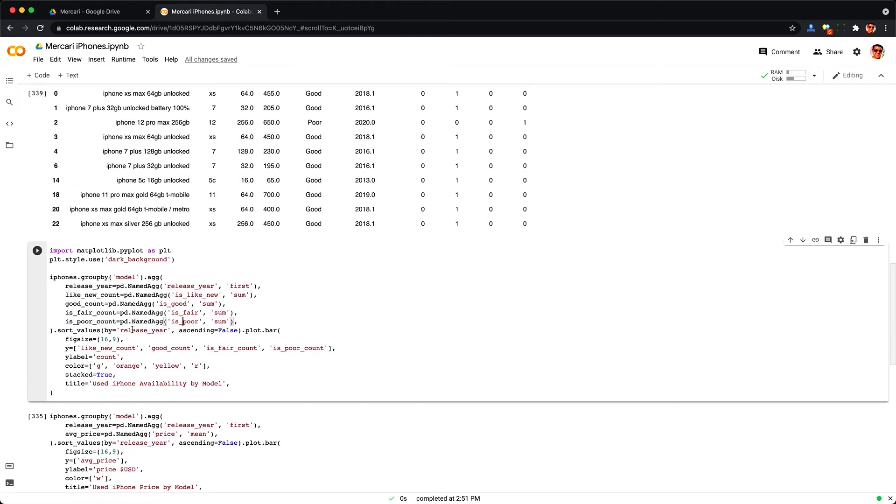
pyautogui.scroll(-3)
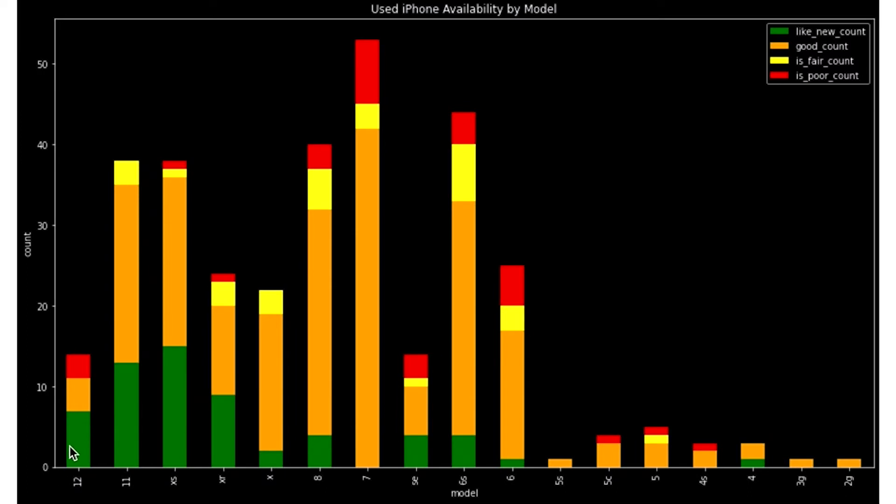
pyautogui.moveTo(94, 392)
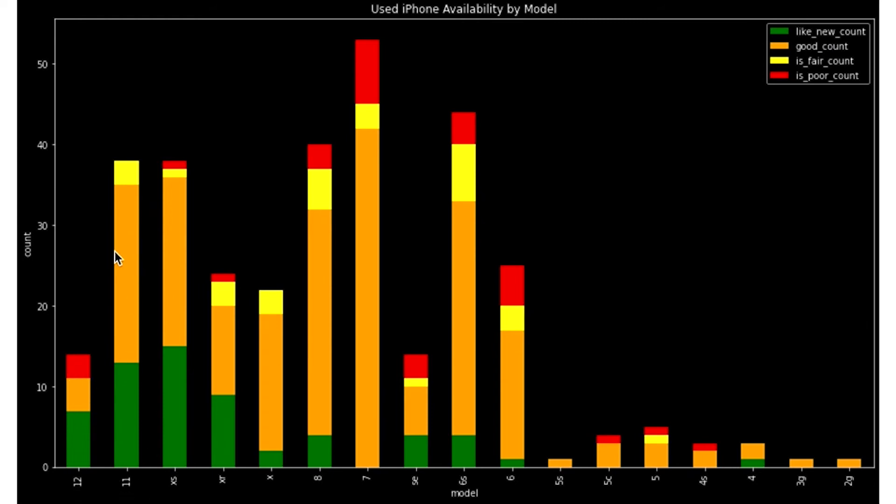
pyautogui.moveTo(183, 240)
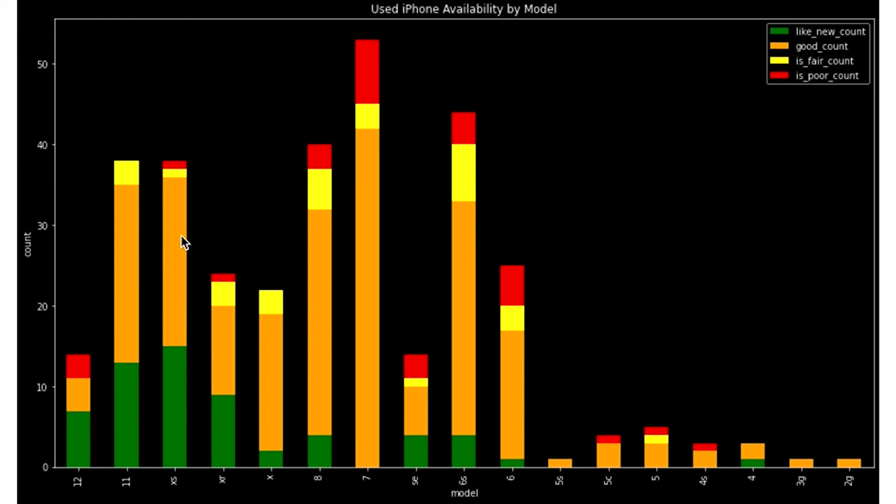
pyautogui.moveTo(194, 220)
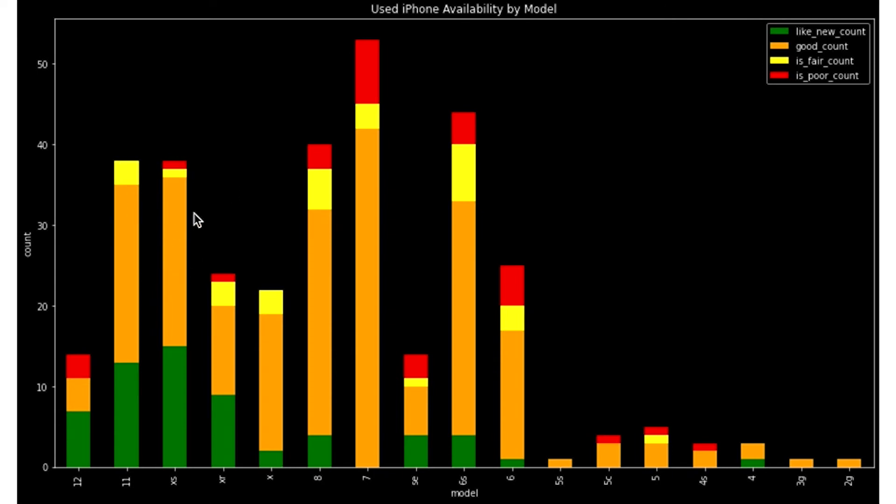
pyautogui.moveTo(218, 286)
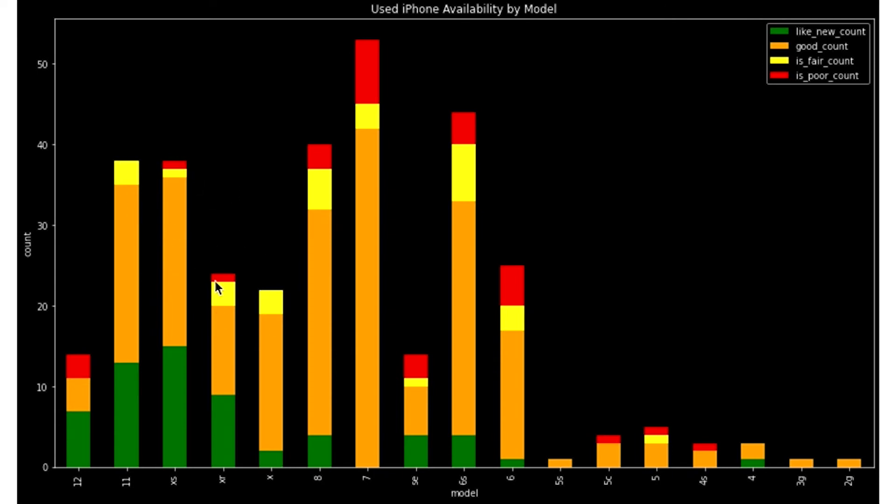
pyautogui.moveTo(449, 254)
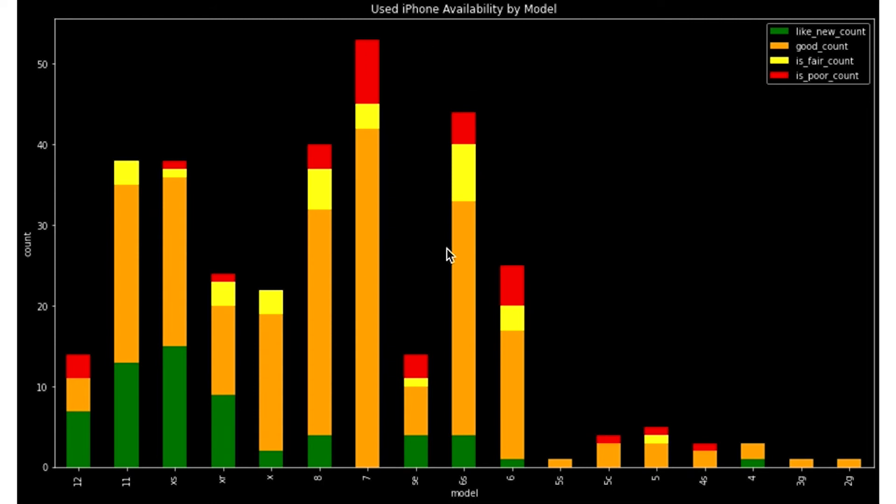
pyautogui.moveTo(433, 296)
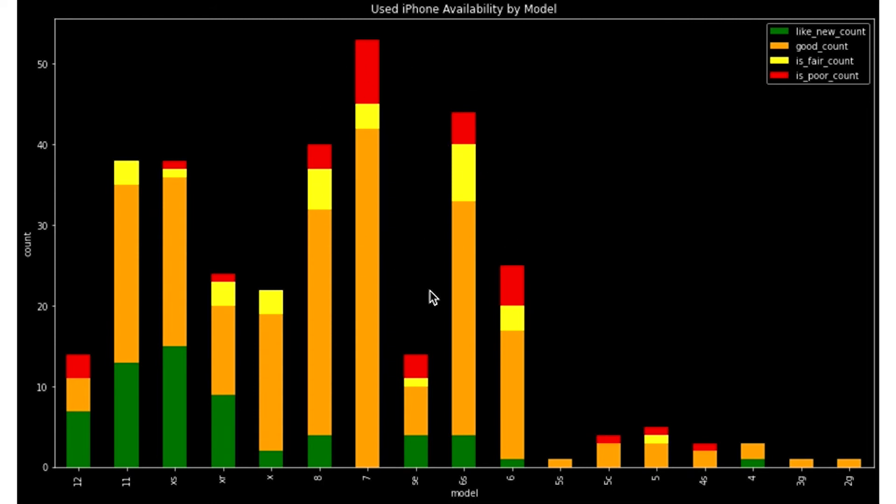
pyautogui.moveTo(508, 403)
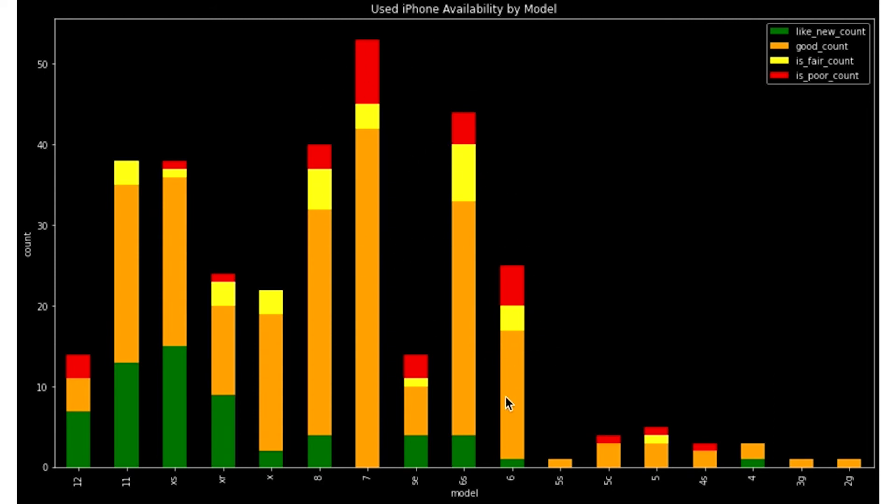
pyautogui.moveTo(463, 500)
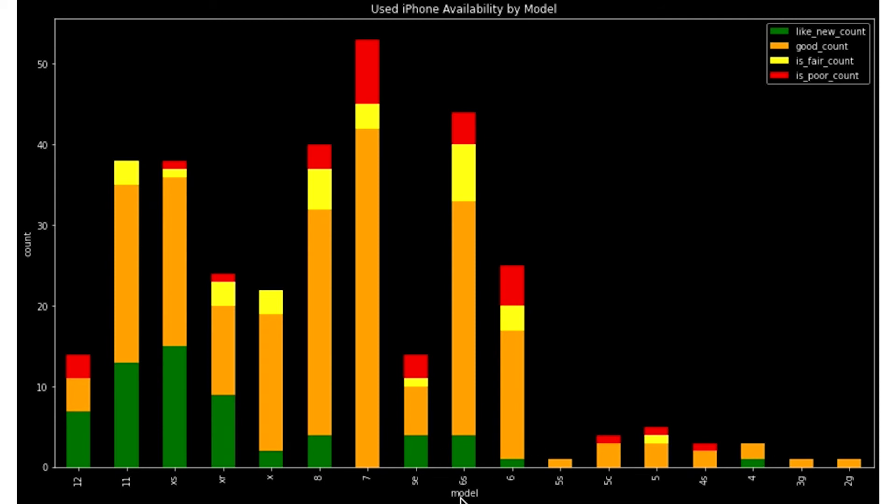
pyautogui.moveTo(541, 485)
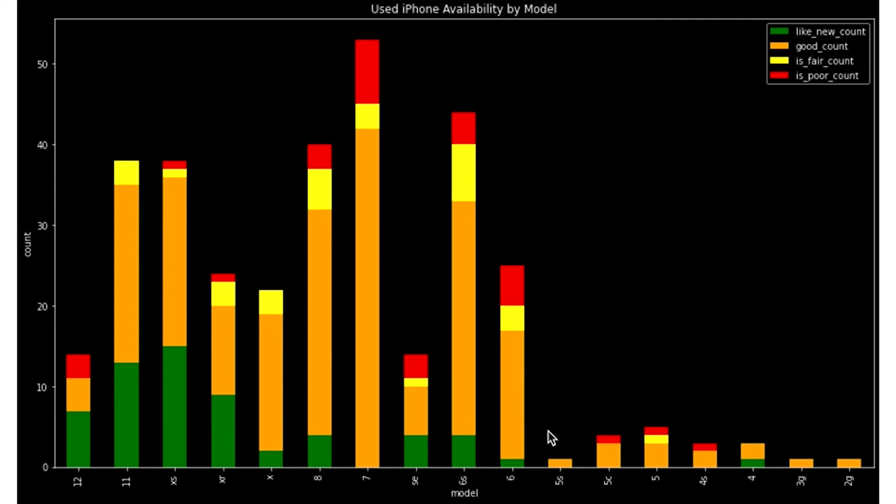
pyautogui.moveTo(783, 437)
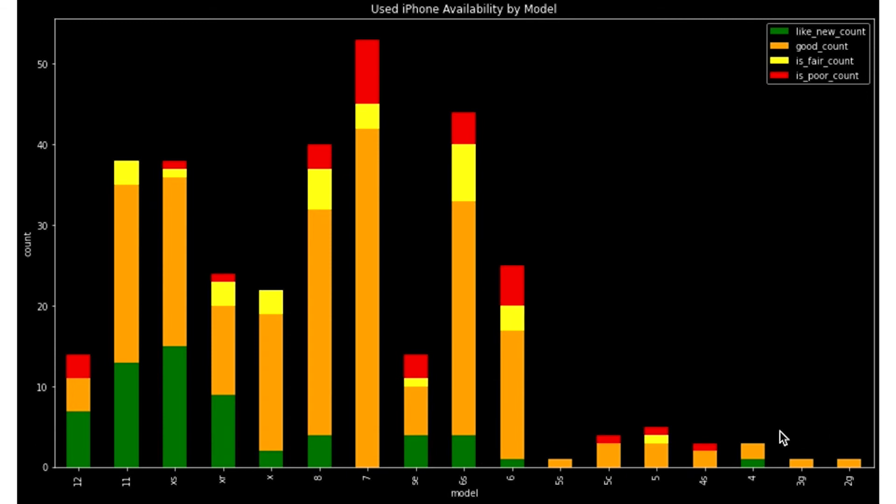
pyautogui.moveTo(376, 481)
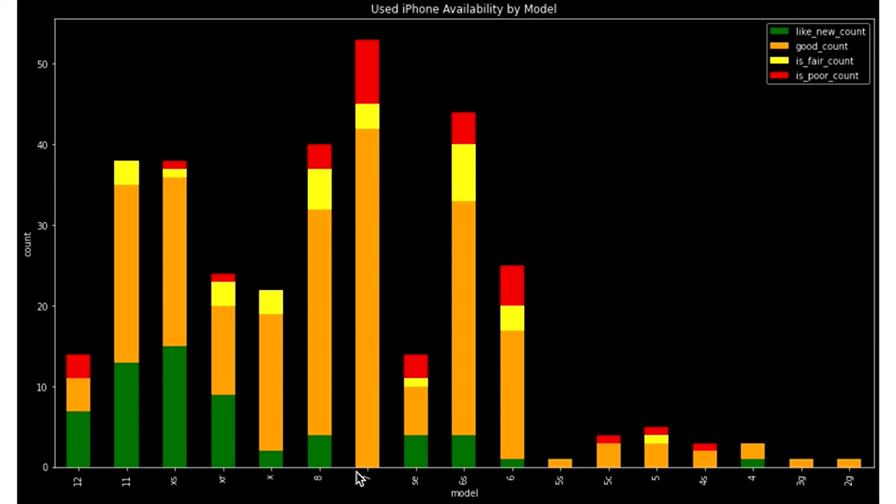
pyautogui.moveTo(488, 488)
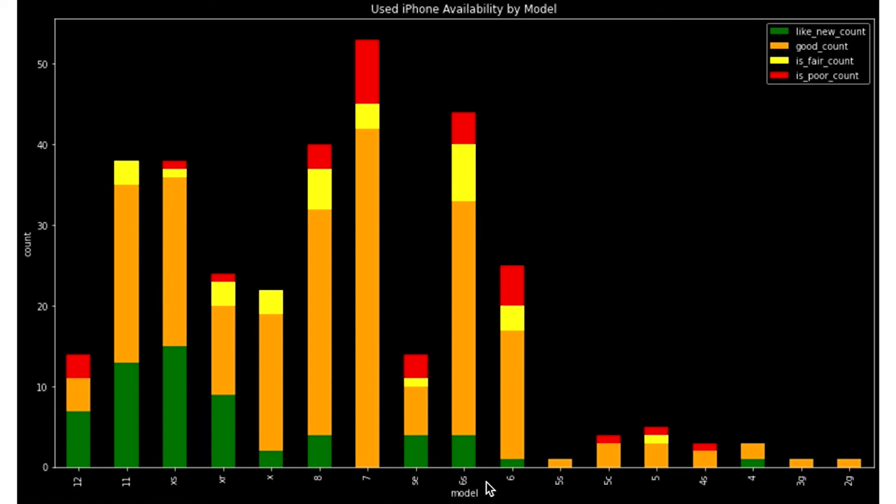
pyautogui.moveTo(167, 485)
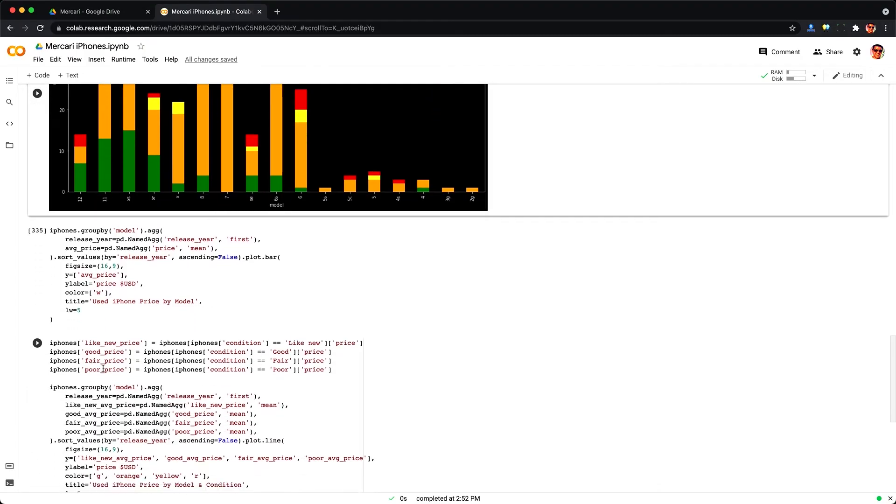
# Run cell [335] to render the 'Used iPhone Price by Model' bar chart.
pyautogui.click(124, 230)
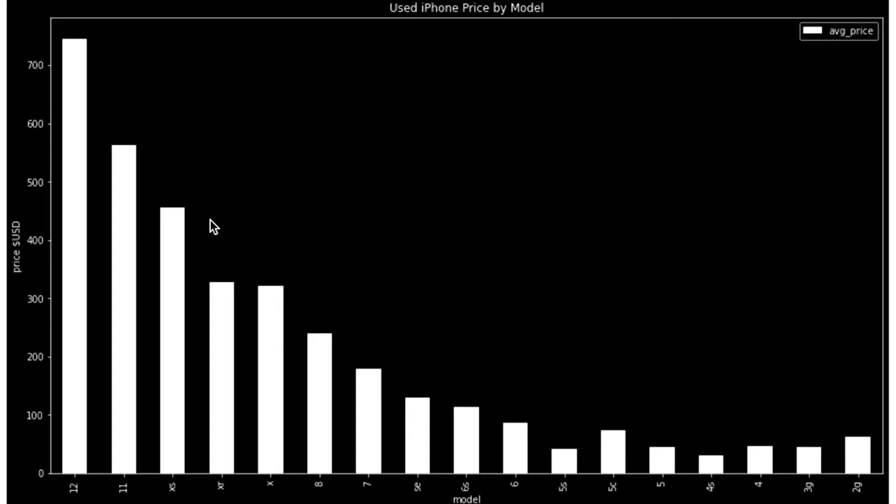
pyautogui.moveTo(515, 381)
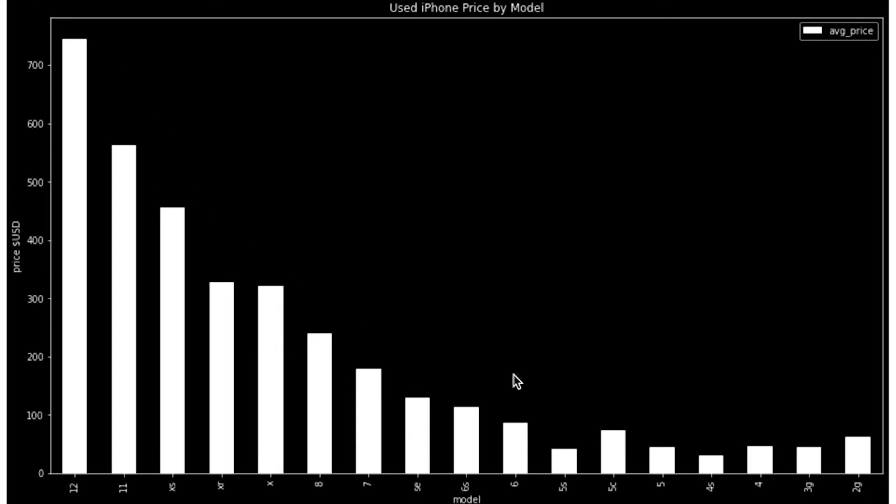
pyautogui.moveTo(241, 216)
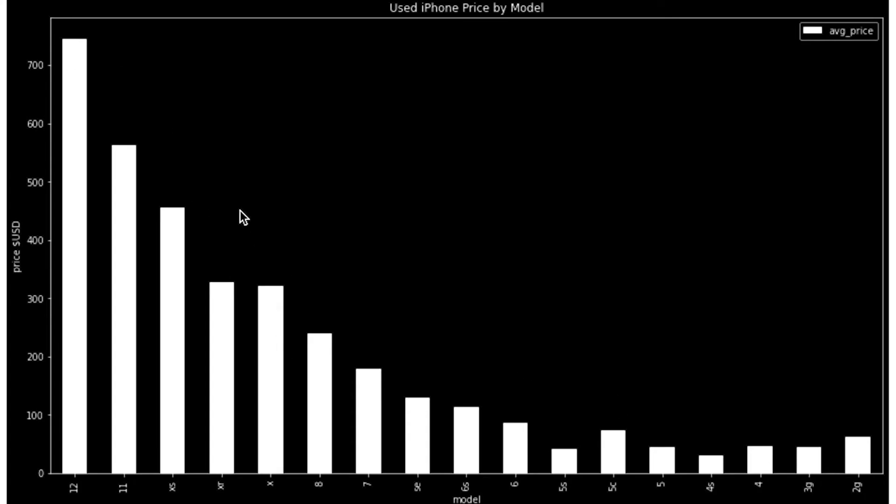
pyautogui.moveTo(62, 48)
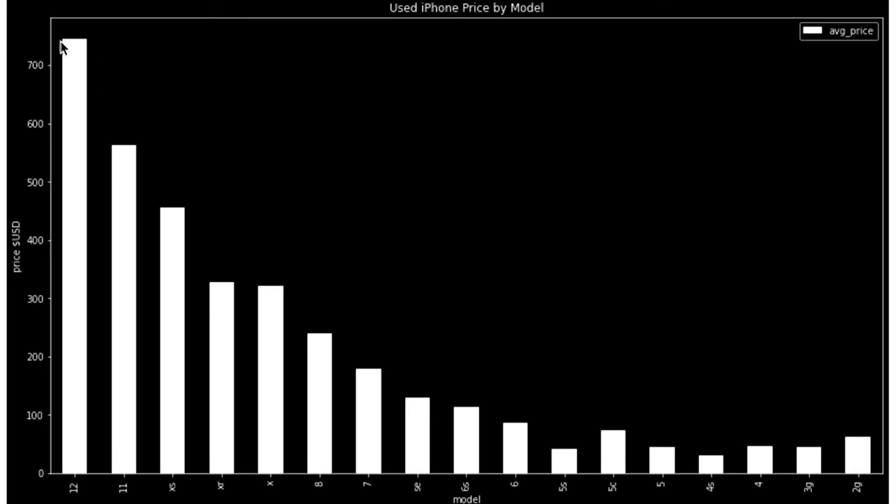
pyautogui.moveTo(127, 154)
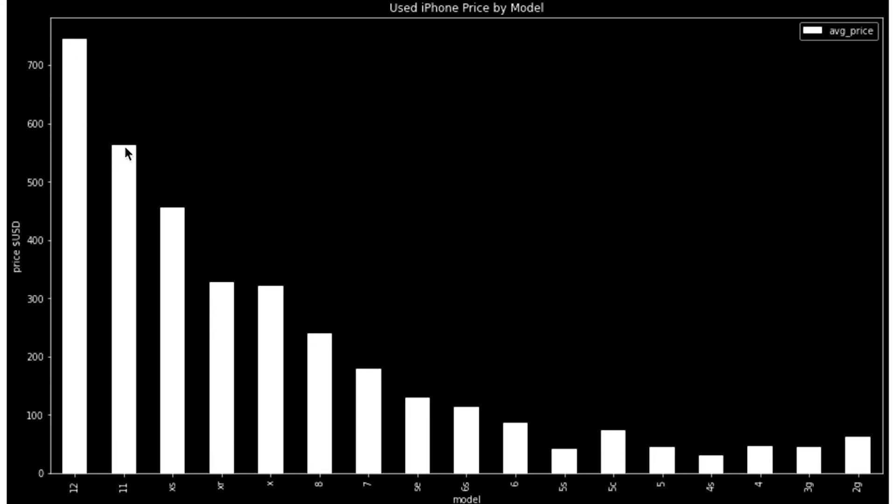
pyautogui.moveTo(285, 320)
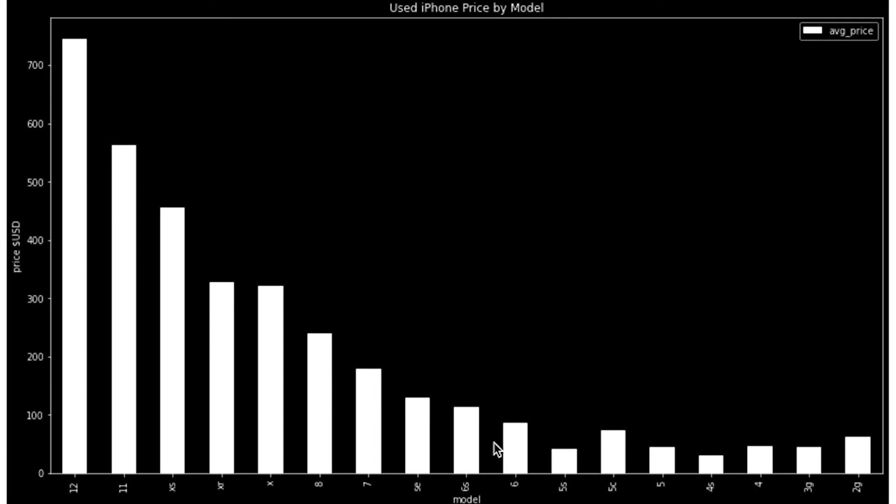
pyautogui.moveTo(569, 427)
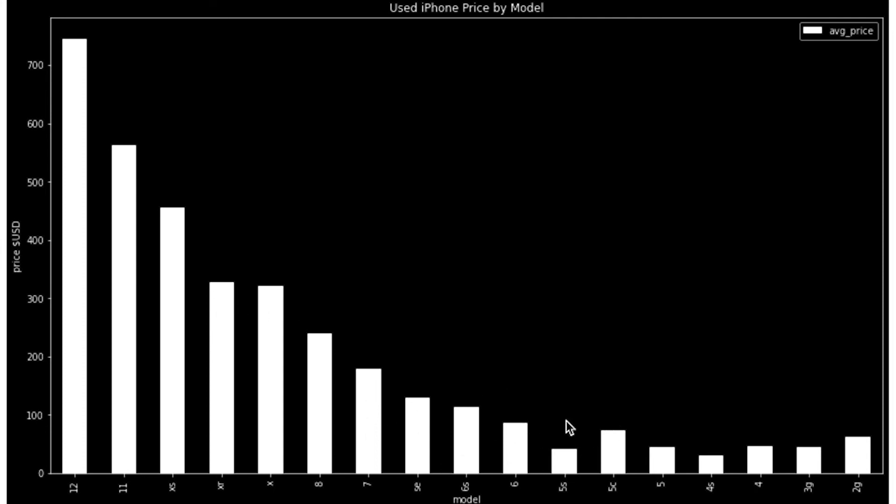
pyautogui.moveTo(678, 452)
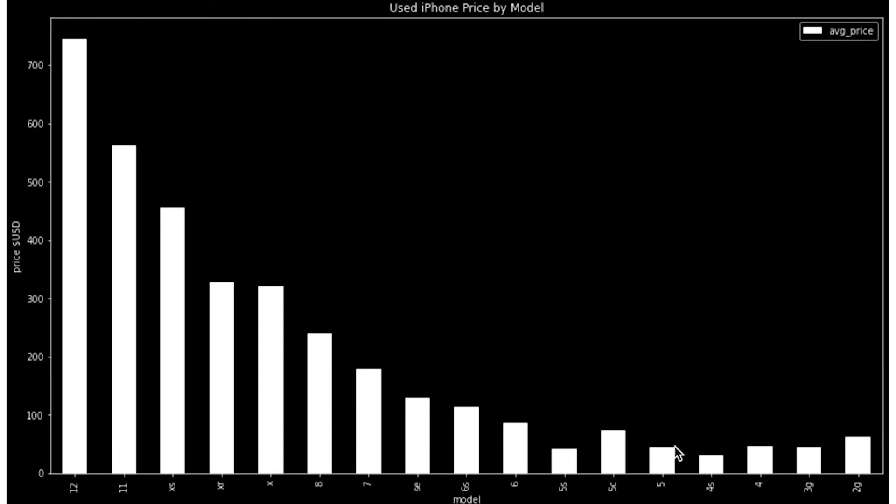
pyautogui.moveTo(798, 451)
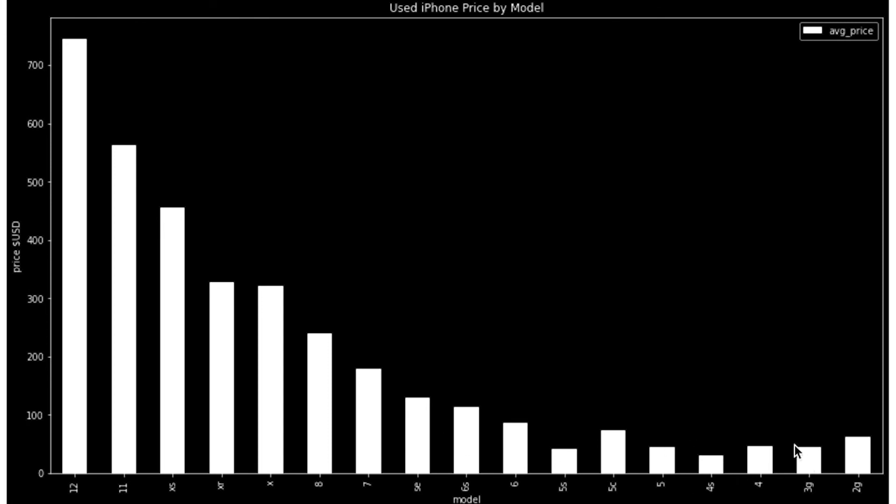
pyautogui.moveTo(874, 429)
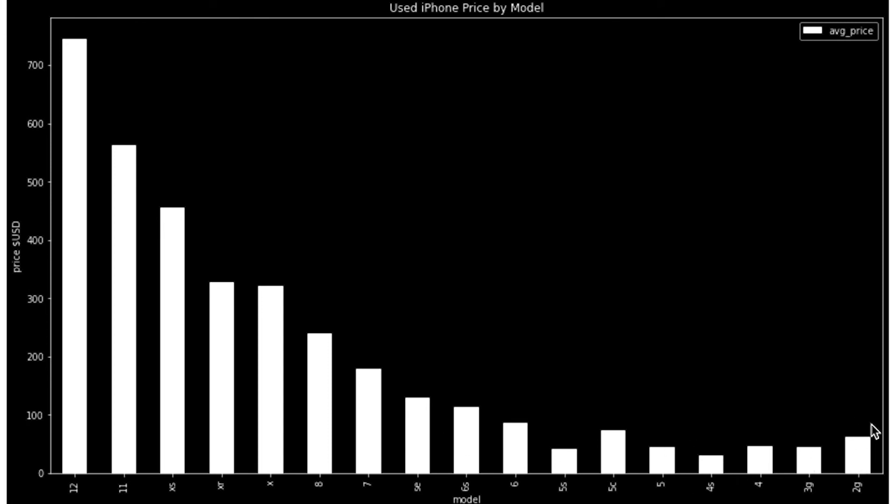
pyautogui.moveTo(557, 451)
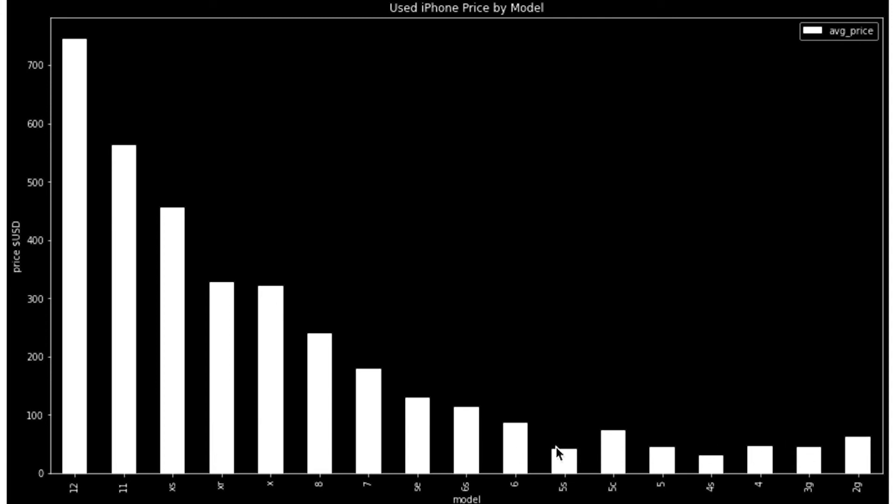
pyautogui.moveTo(468, 428)
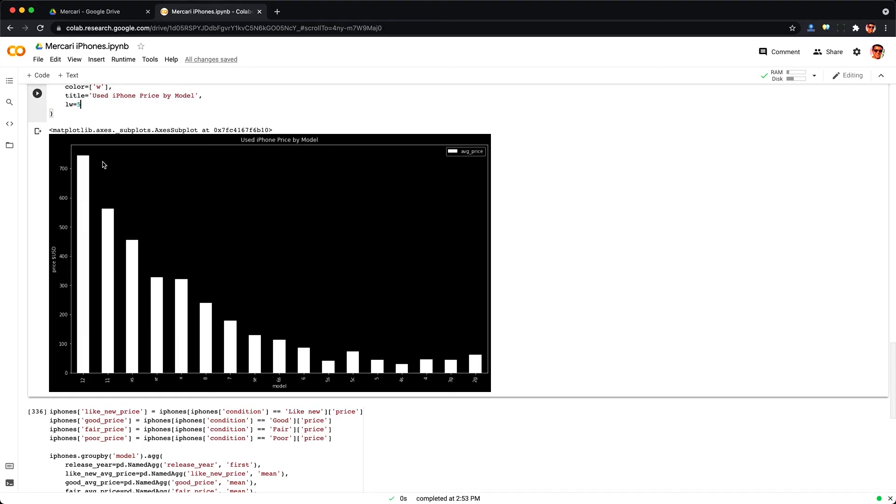
# Highlight the price, per-condition price and poor_price columns in the price-by-condition code.
pyautogui.scroll(-3)
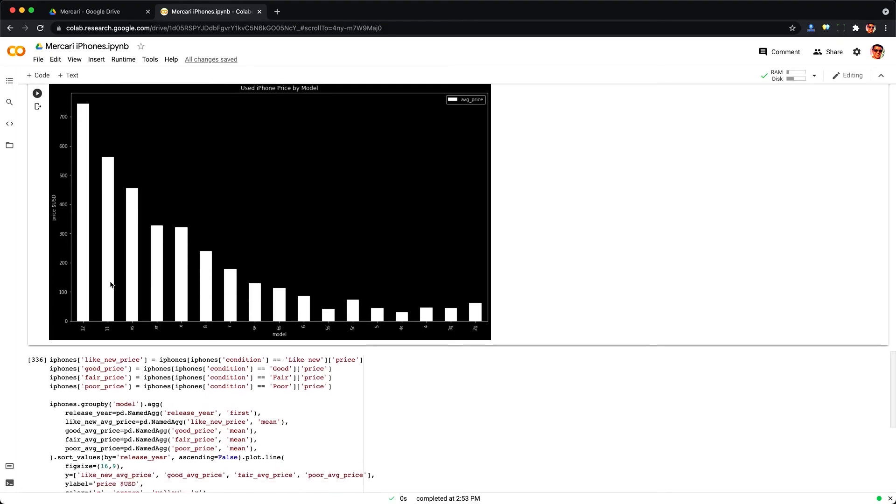
pyautogui.scroll(-3)
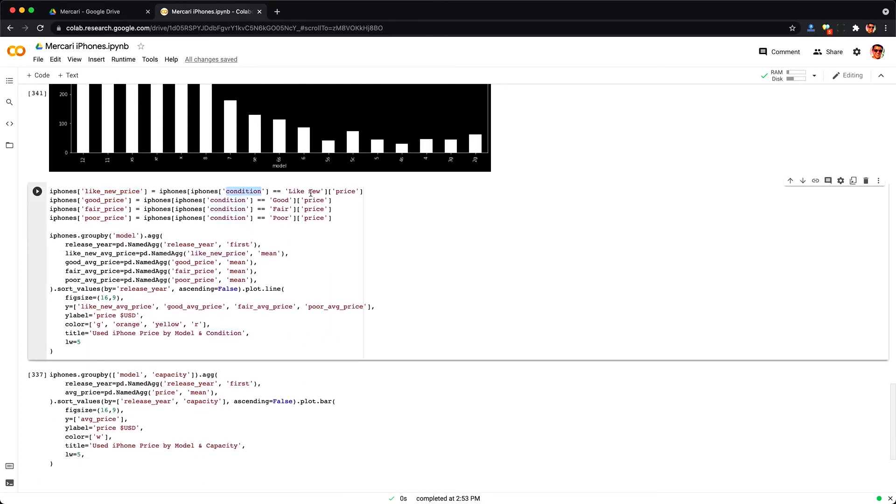
pyautogui.doubleClick(344, 190)
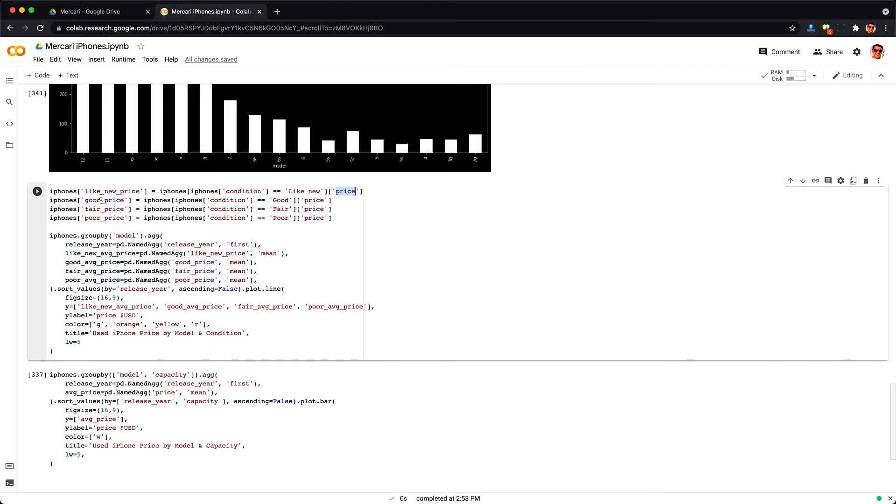
pyautogui.doubleClick(105, 217)
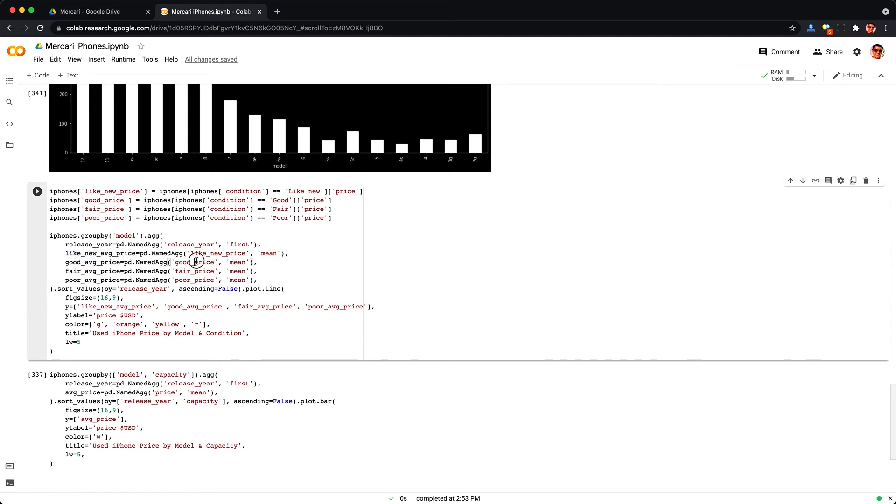
pyautogui.doubleClick(195, 279)
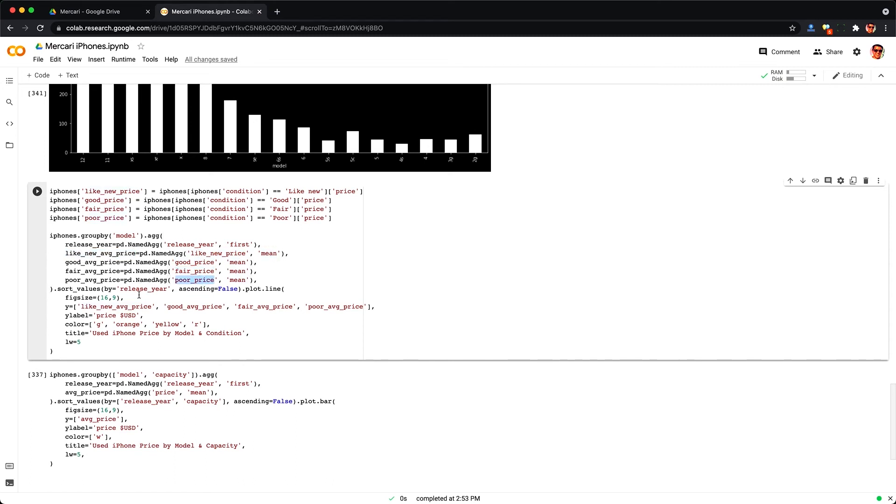
# Highlight the like_new_avg_price series and chart title, then run the price-by-condition line chart cell.
pyautogui.doubleClick(115, 306)
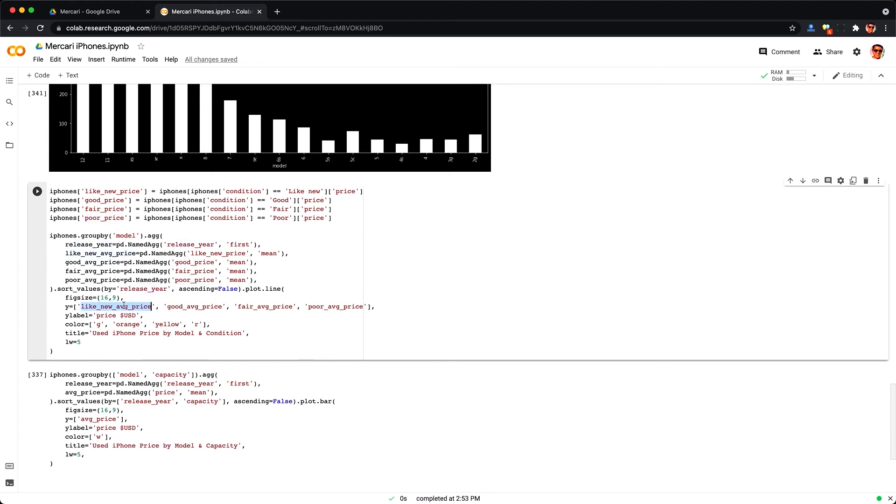
pyautogui.doubleClick(336, 306)
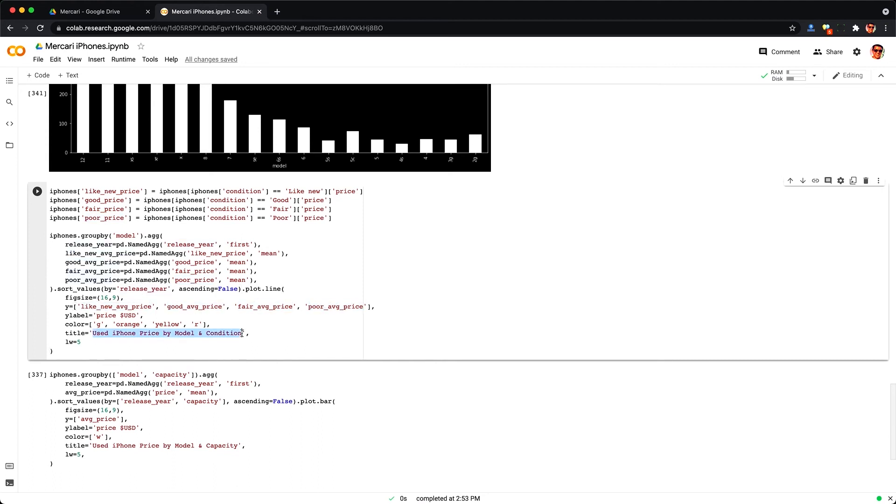
pyautogui.click(37, 190)
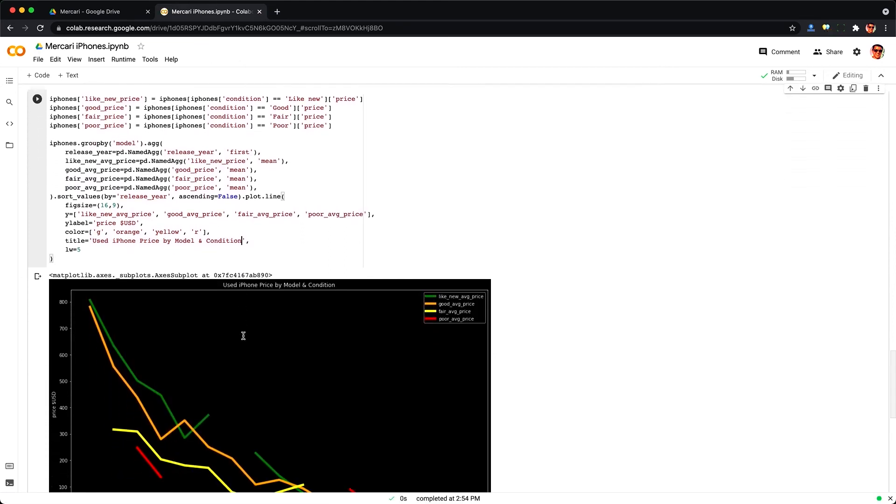
pyautogui.scroll(-3)
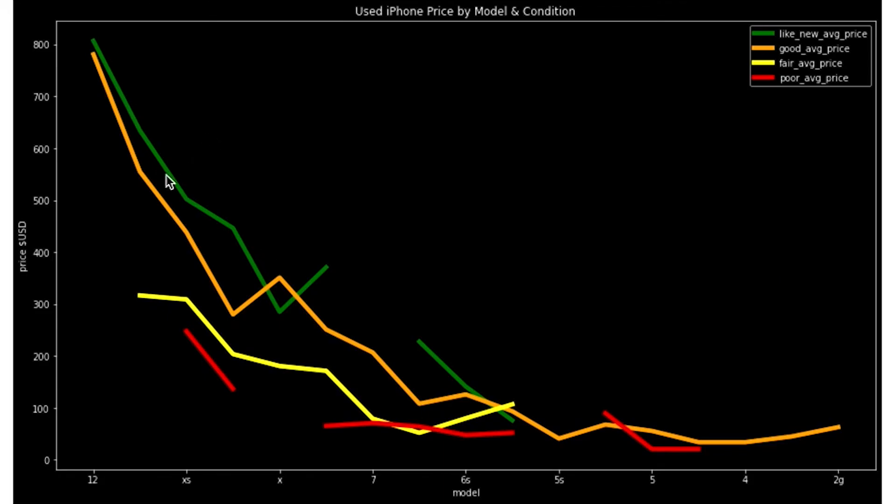
pyautogui.moveTo(111, 56)
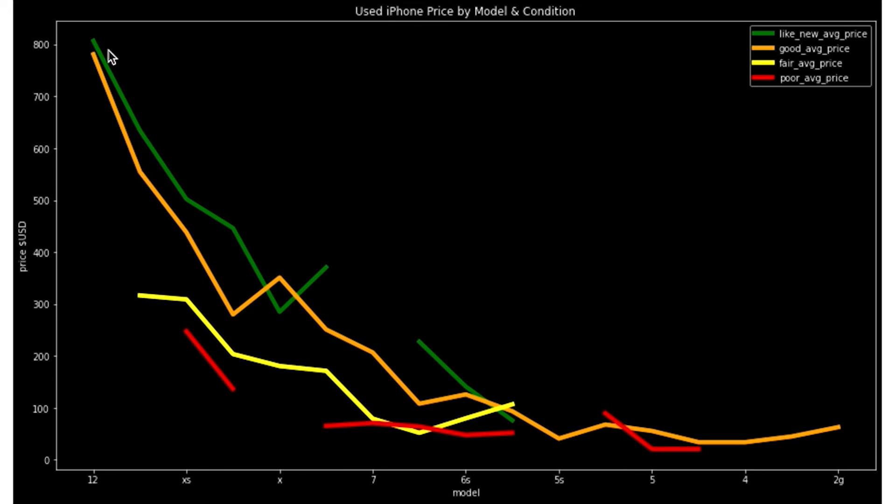
pyautogui.moveTo(92, 44)
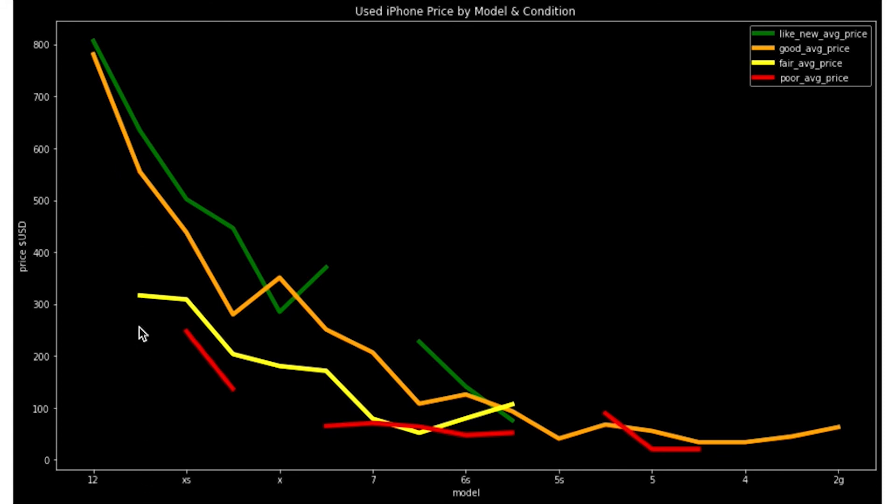
pyautogui.moveTo(146, 126)
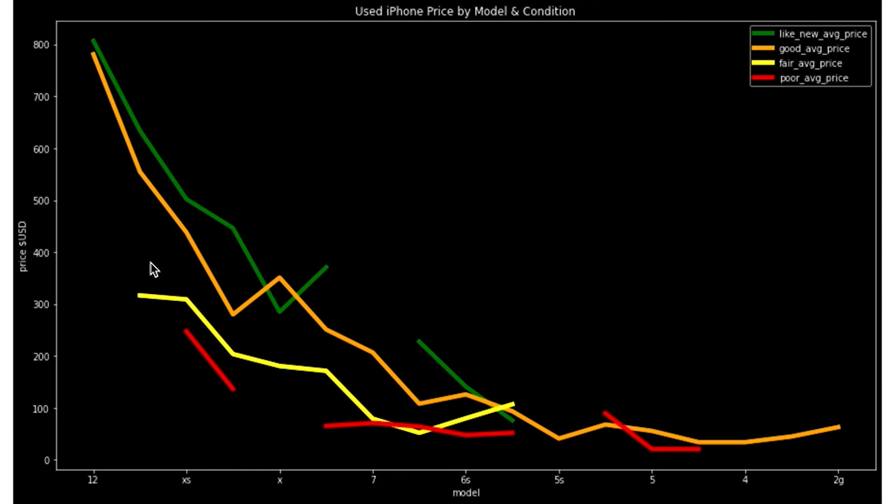
pyautogui.moveTo(253, 358)
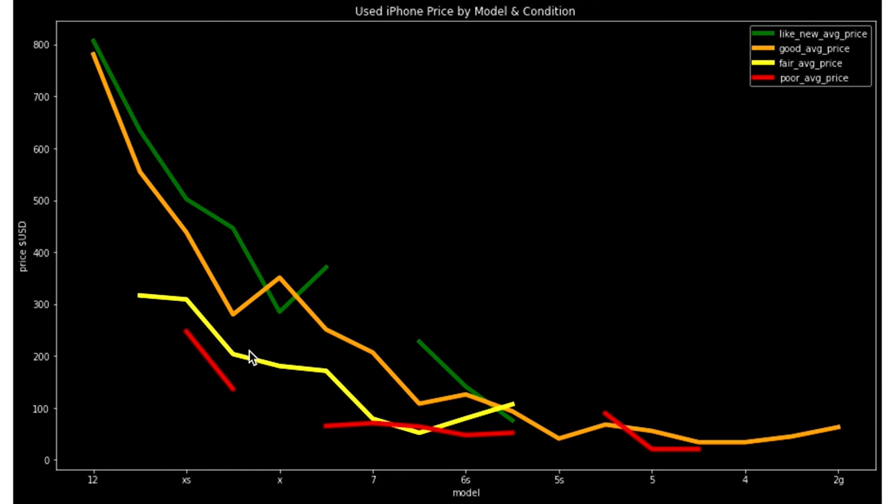
pyautogui.moveTo(329, 385)
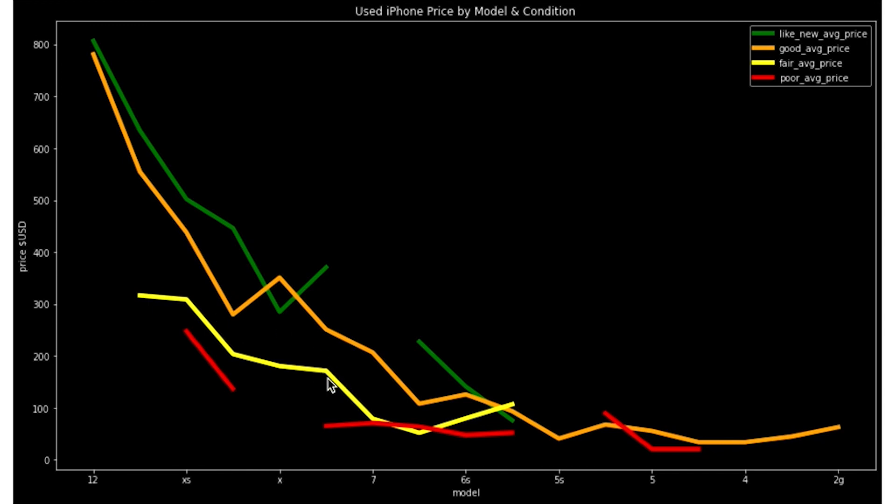
pyautogui.moveTo(540, 418)
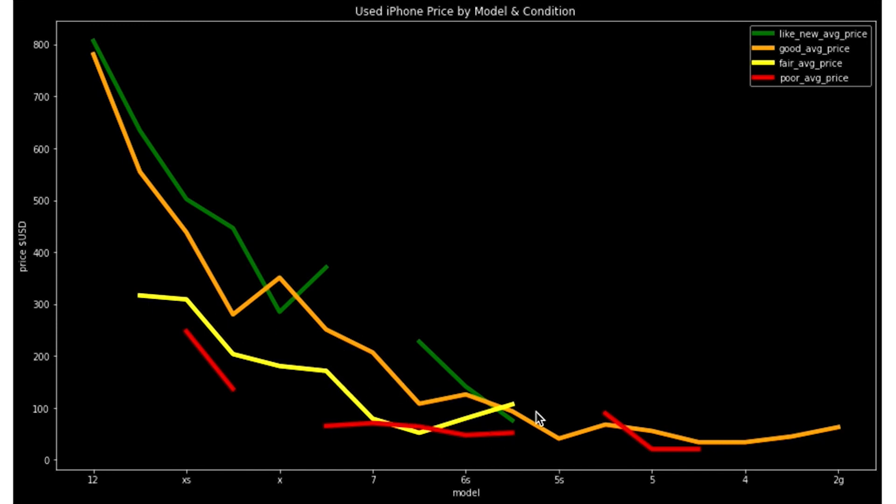
pyautogui.moveTo(654, 200)
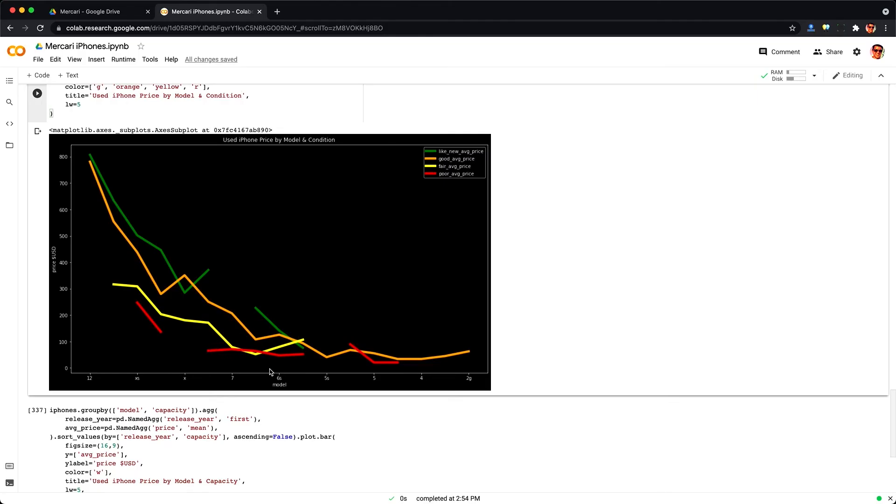
# Highlight capacity in the groupby and sort order, then run the 'Used iPhone Price by Model & Capacity' chart cell.
pyautogui.scroll(-3)
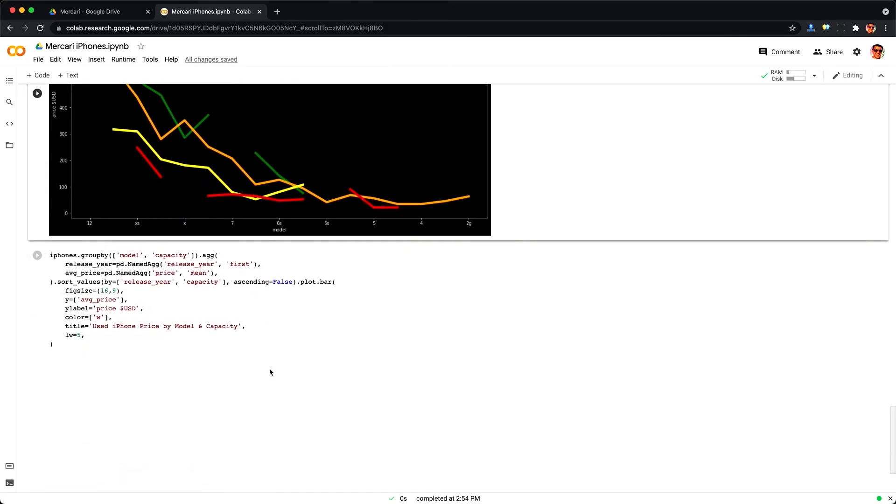
pyautogui.scroll(-3)
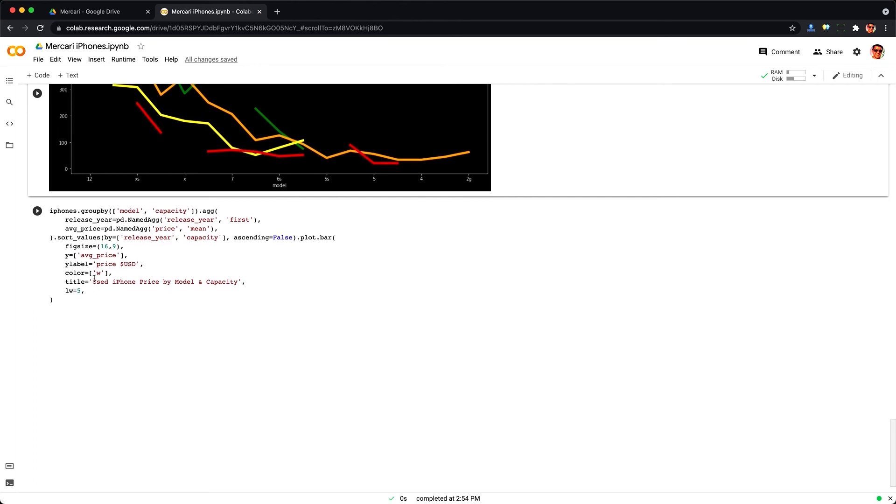
pyautogui.doubleClick(223, 281)
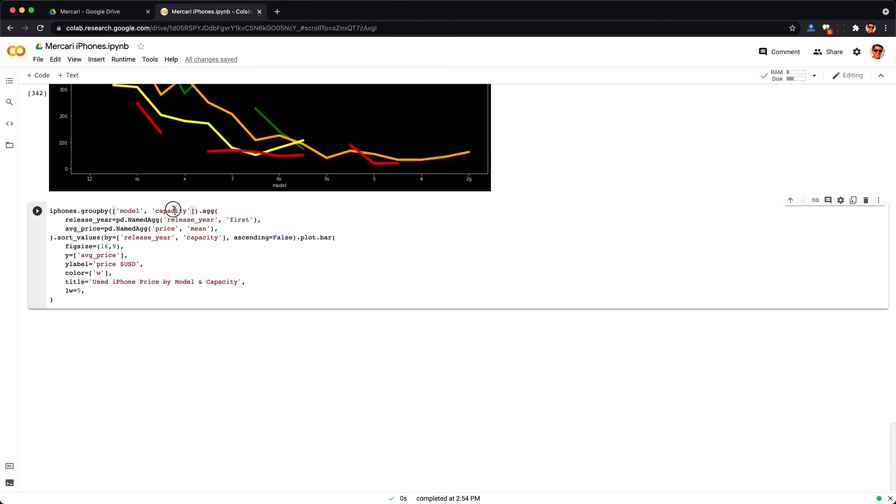
pyautogui.doubleClick(203, 237)
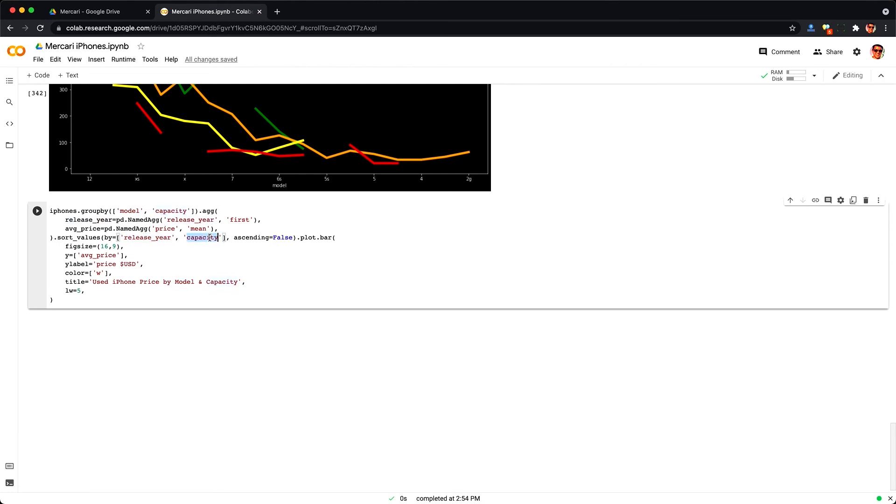
pyautogui.click(37, 210)
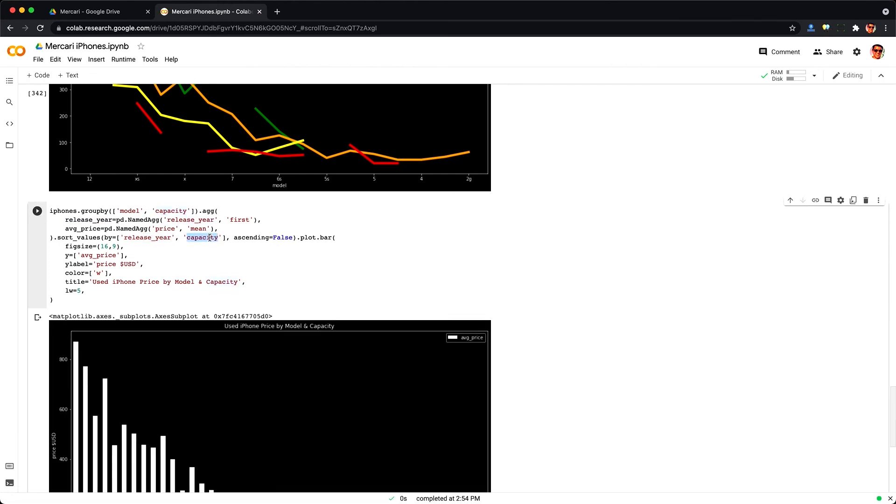
pyautogui.scroll(-3)
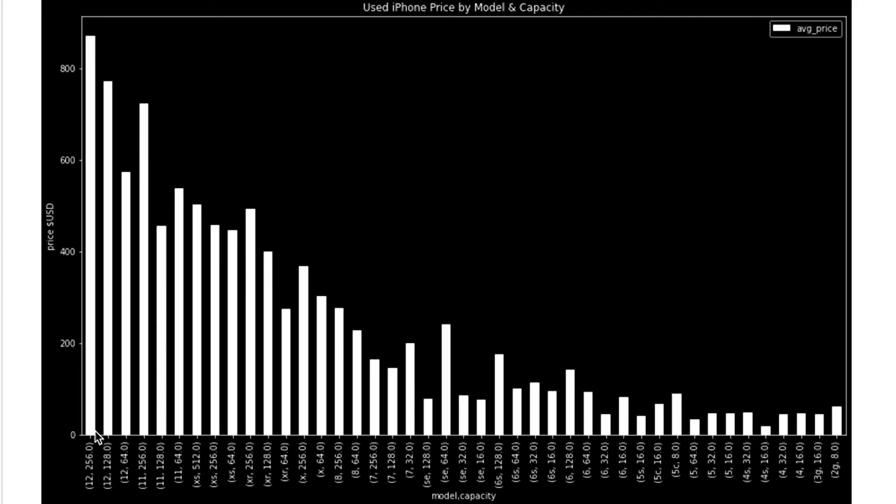
pyautogui.moveTo(83, 70)
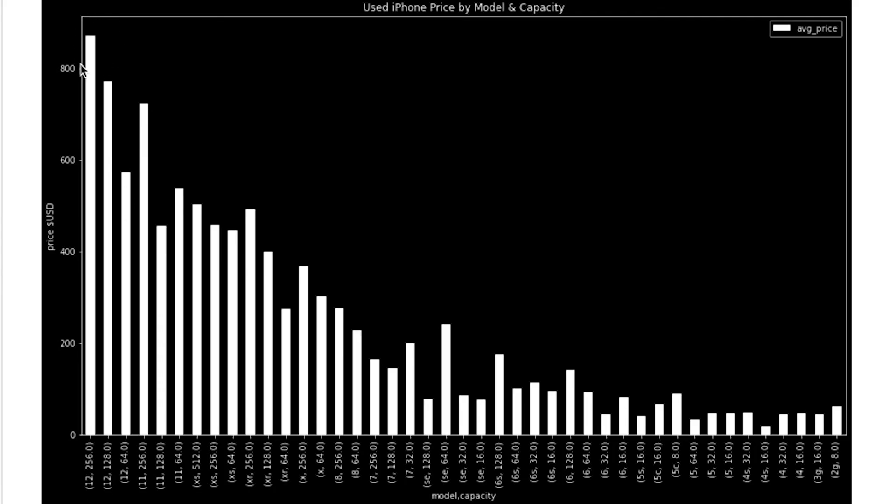
pyautogui.moveTo(144, 233)
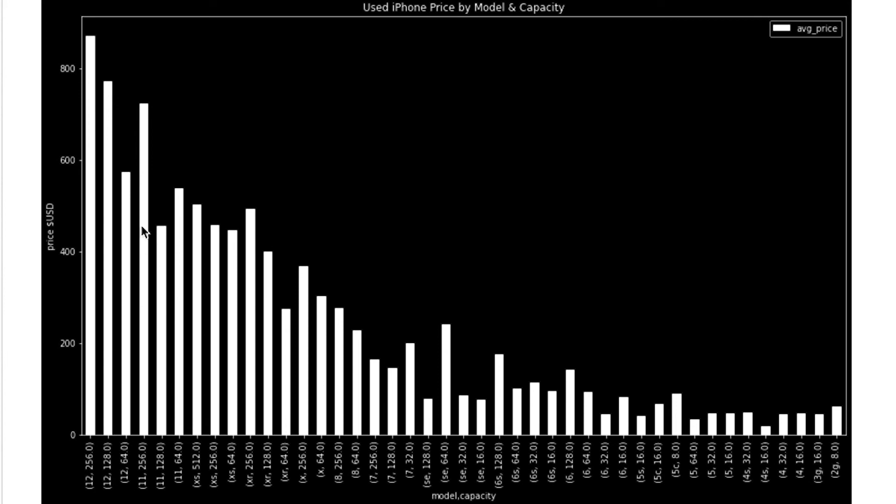
pyautogui.moveTo(113, 247)
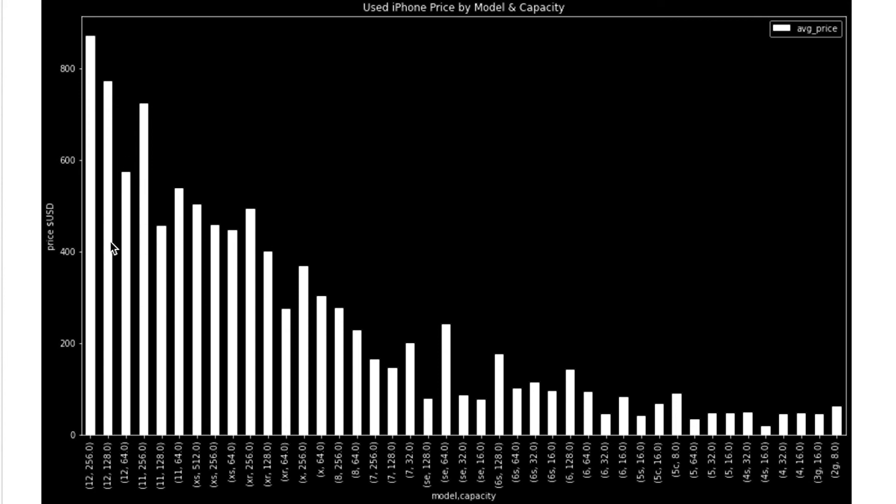
pyautogui.moveTo(177, 443)
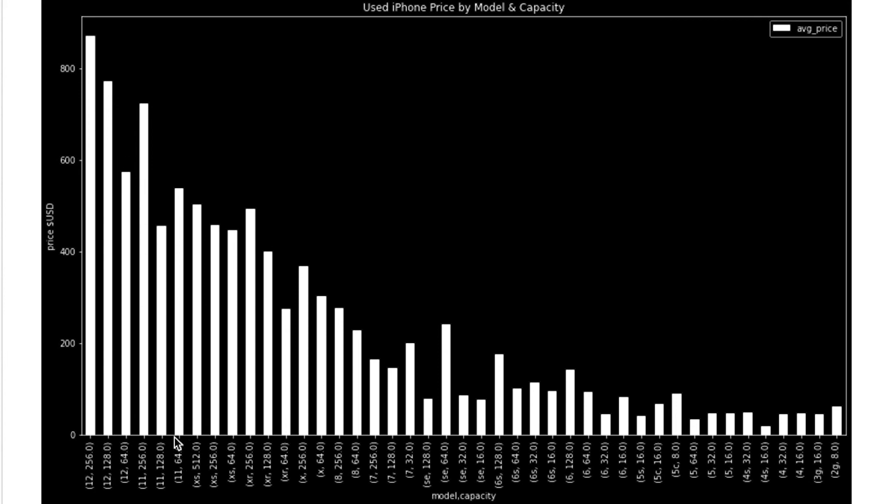
pyautogui.moveTo(177, 225)
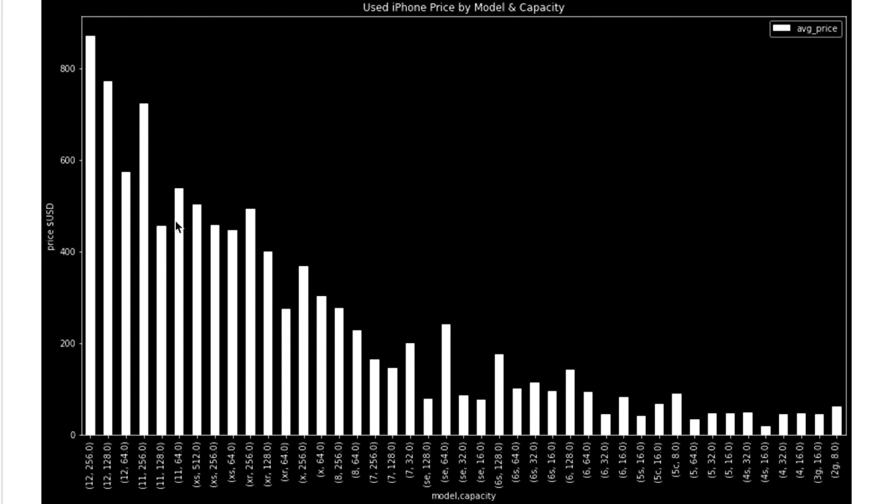
pyautogui.moveTo(84, 67)
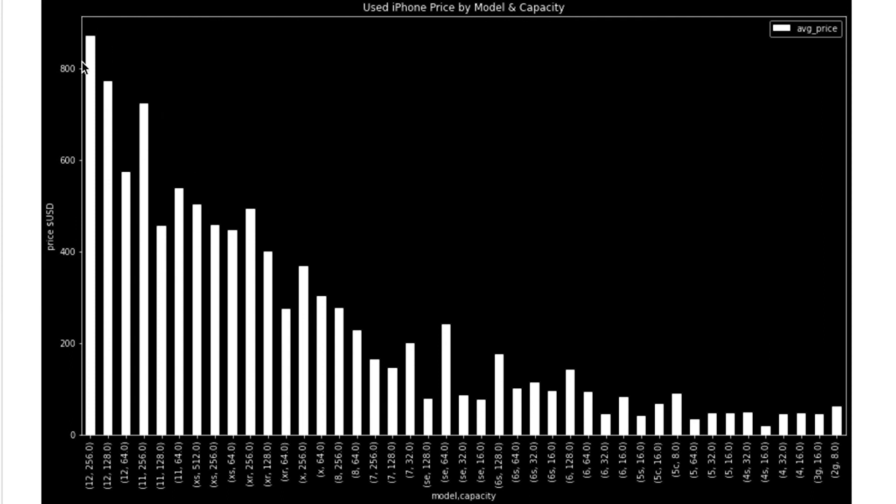
pyautogui.moveTo(156, 439)
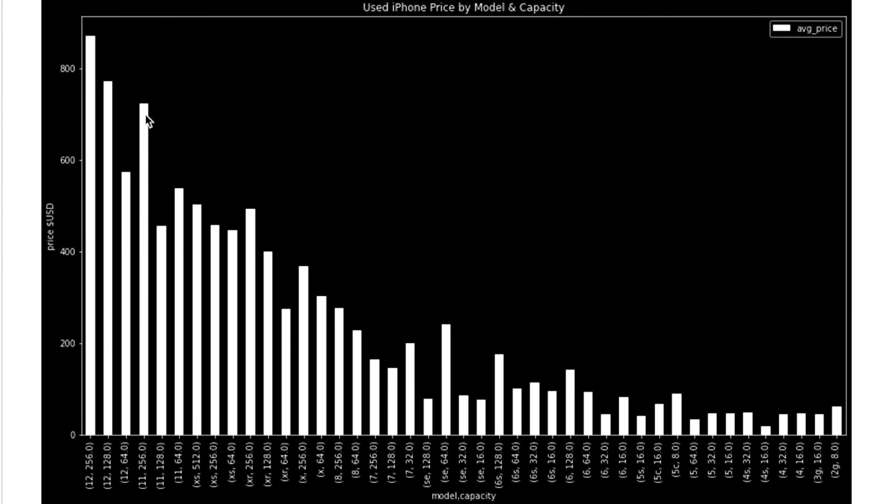
pyautogui.moveTo(164, 205)
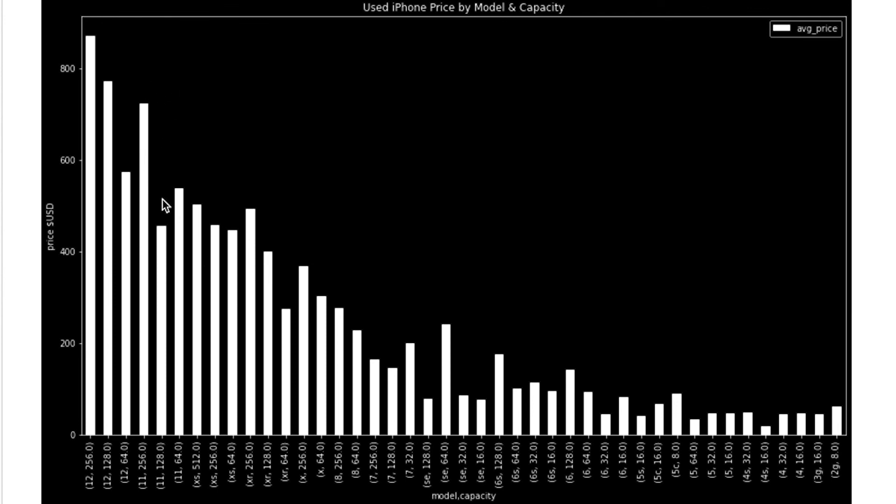
pyautogui.moveTo(263, 440)
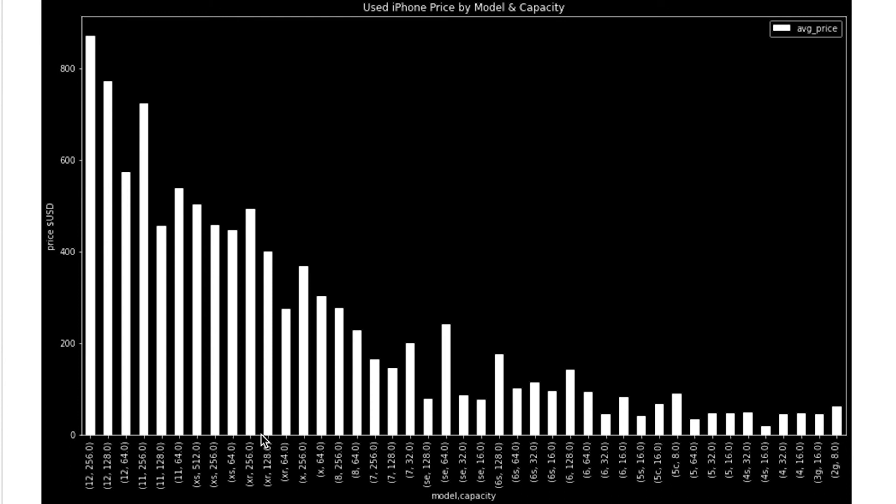
pyautogui.moveTo(276, 289)
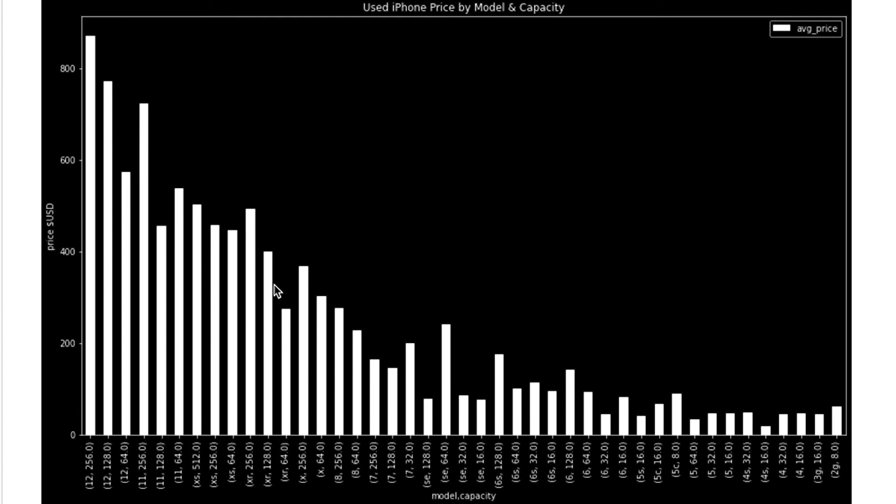
pyautogui.moveTo(262, 251)
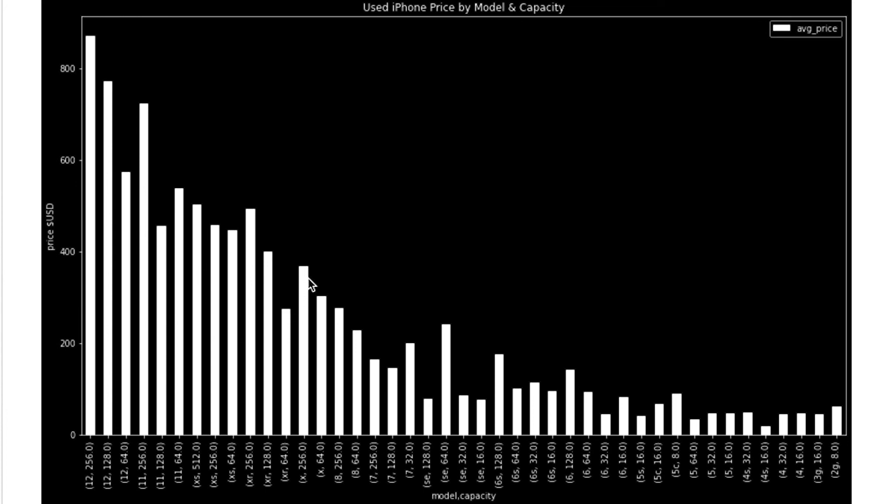
pyautogui.moveTo(356, 333)
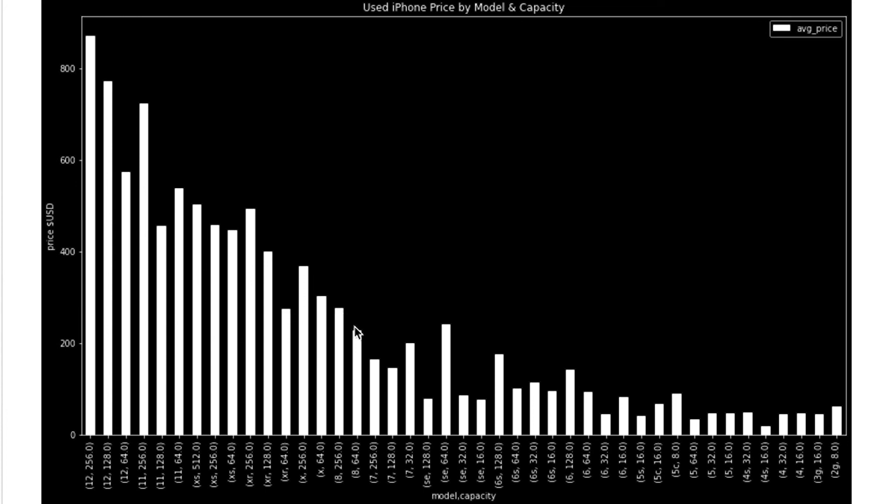
pyautogui.moveTo(349, 324)
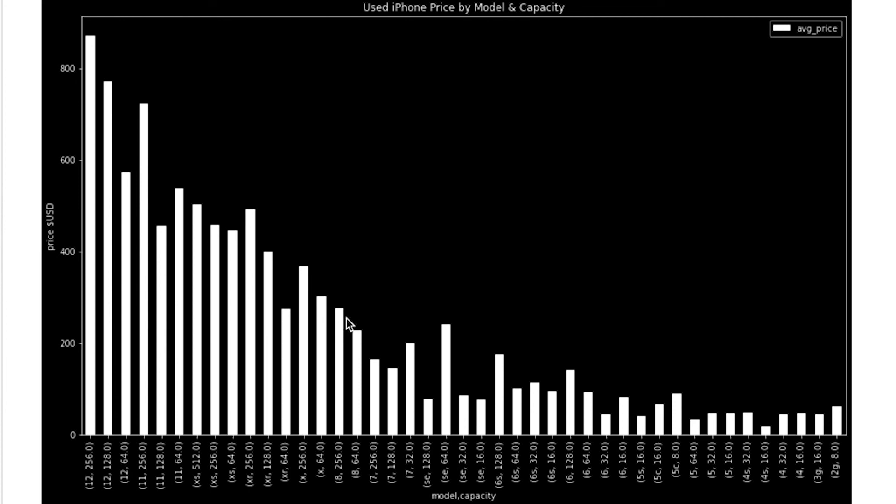
pyautogui.moveTo(369, 349)
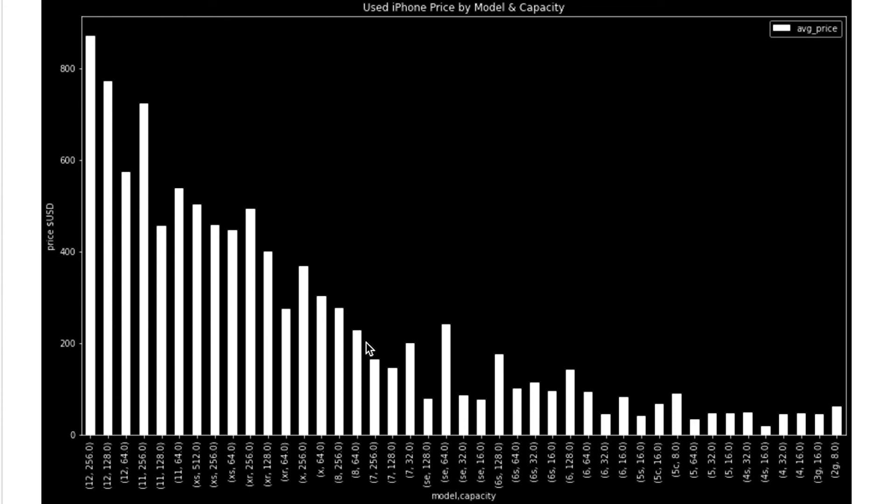
pyautogui.moveTo(442, 318)
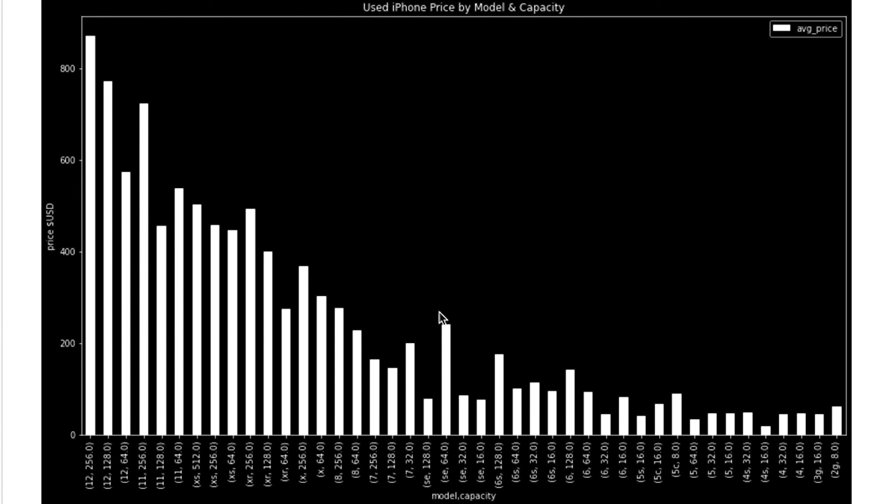
pyautogui.moveTo(436, 365)
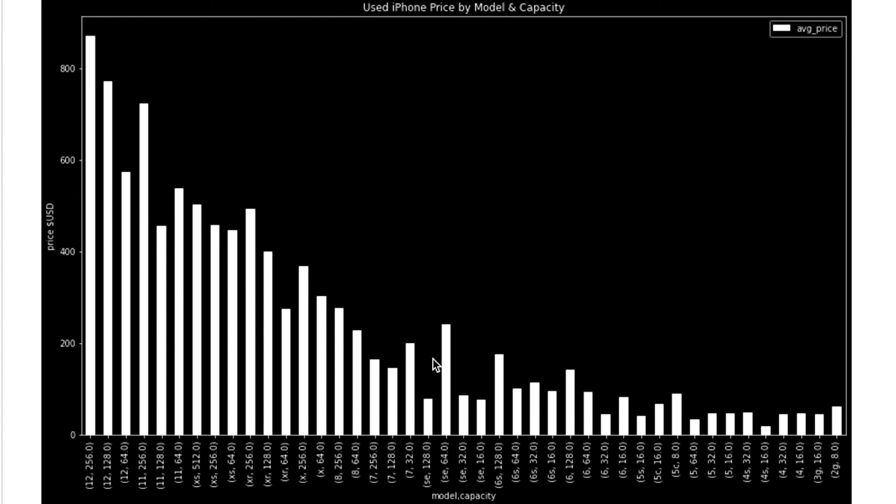